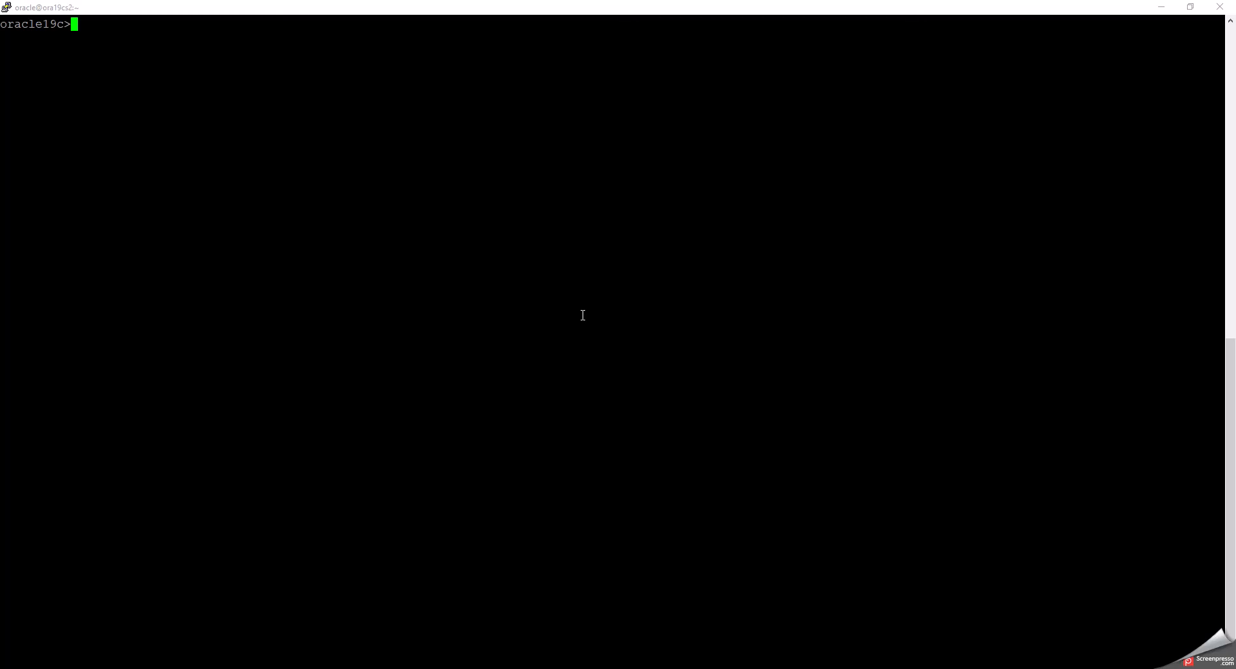
Step: Connect with sqlplus / as sysdba and show the spfile parameter location
type("sqlplus")
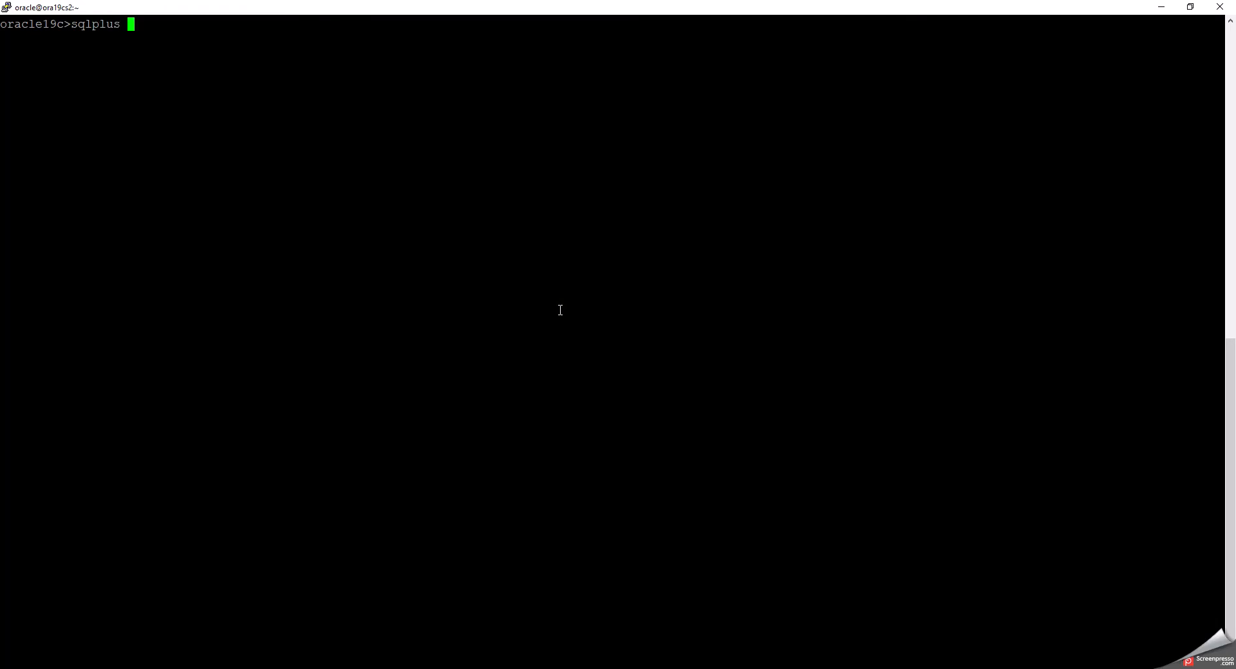
type("/ as sysdba")
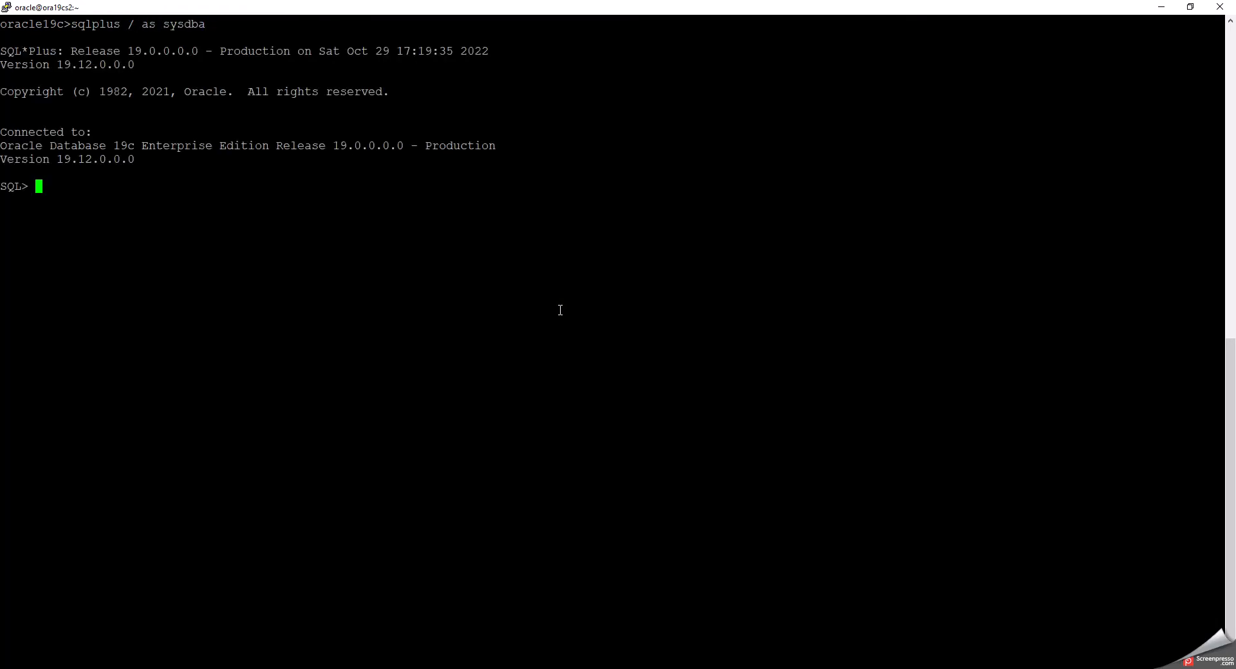
type("se")
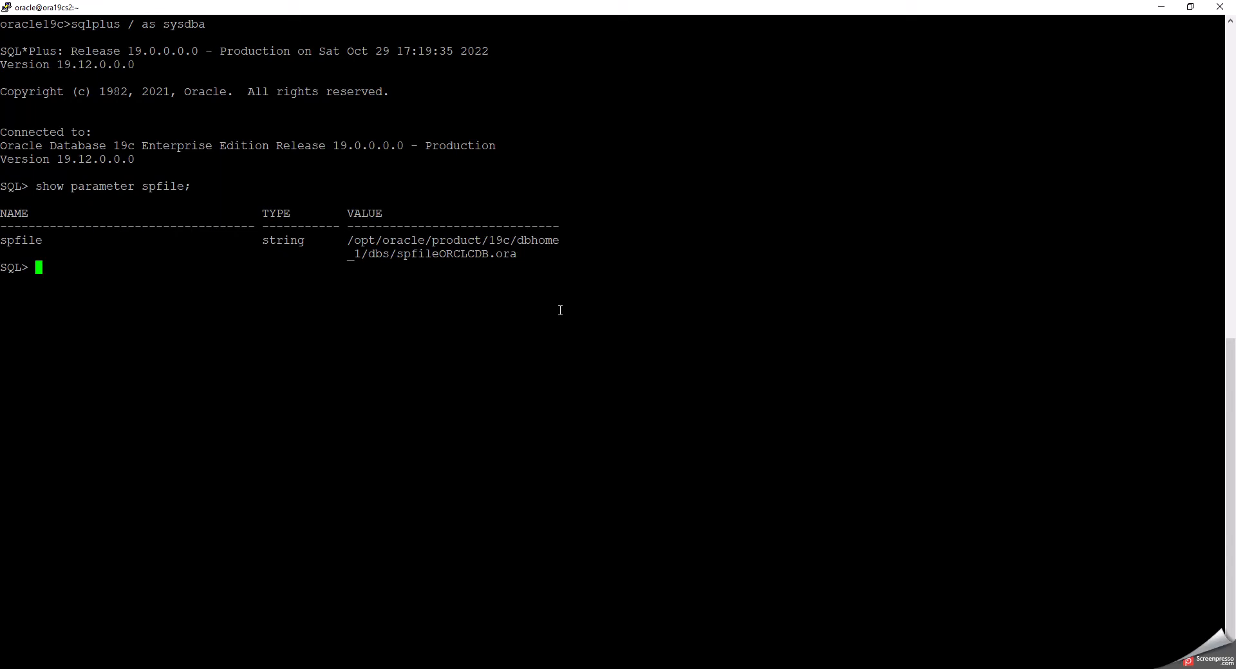
mouse_move(522, 267)
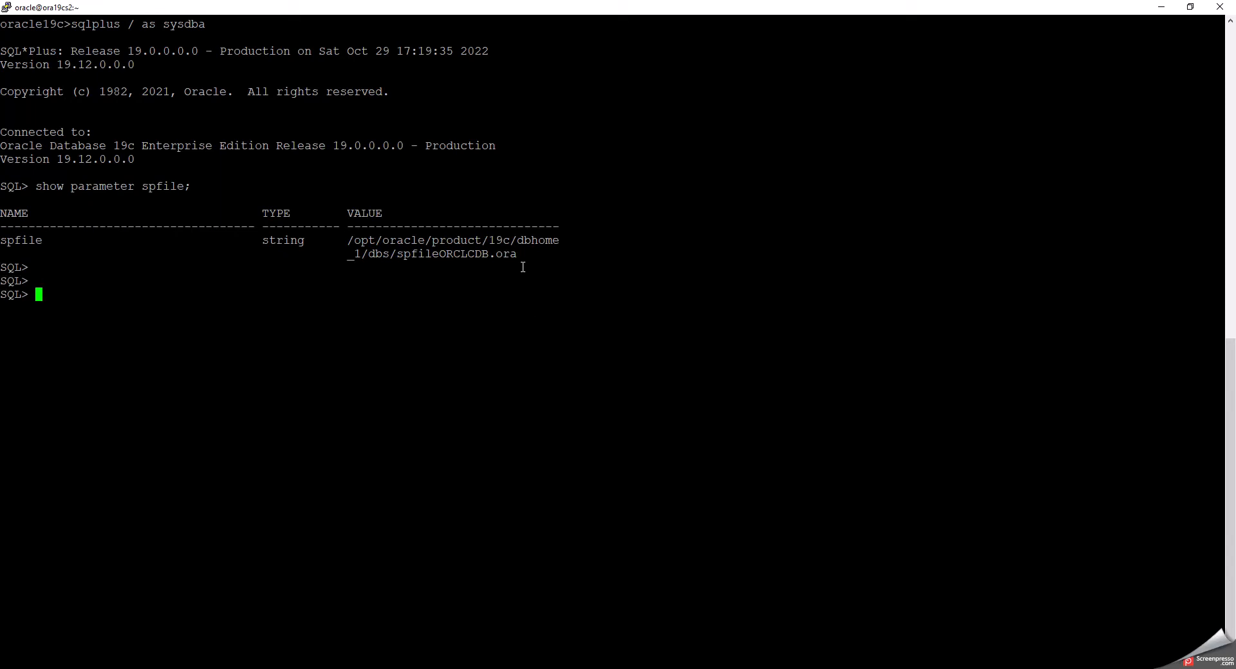
Step: Query v$parameter for names where ispdb_modifiable='TRUE' ordered by name, returning 196 rows
type("select")
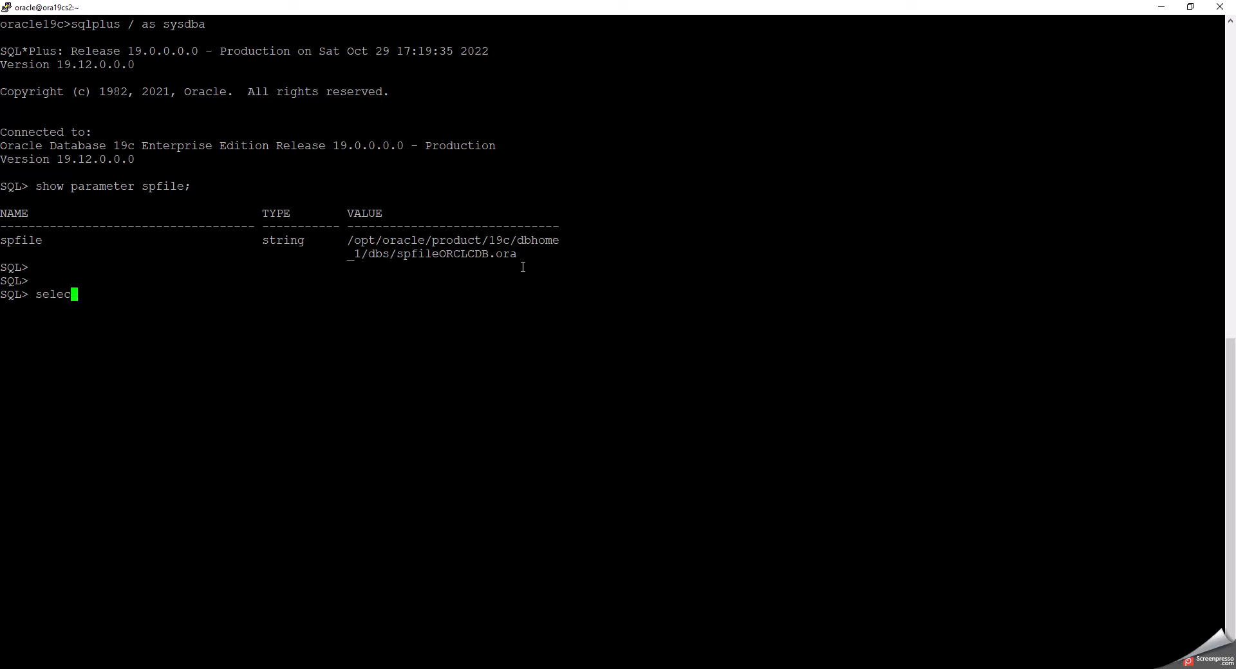
type("t")
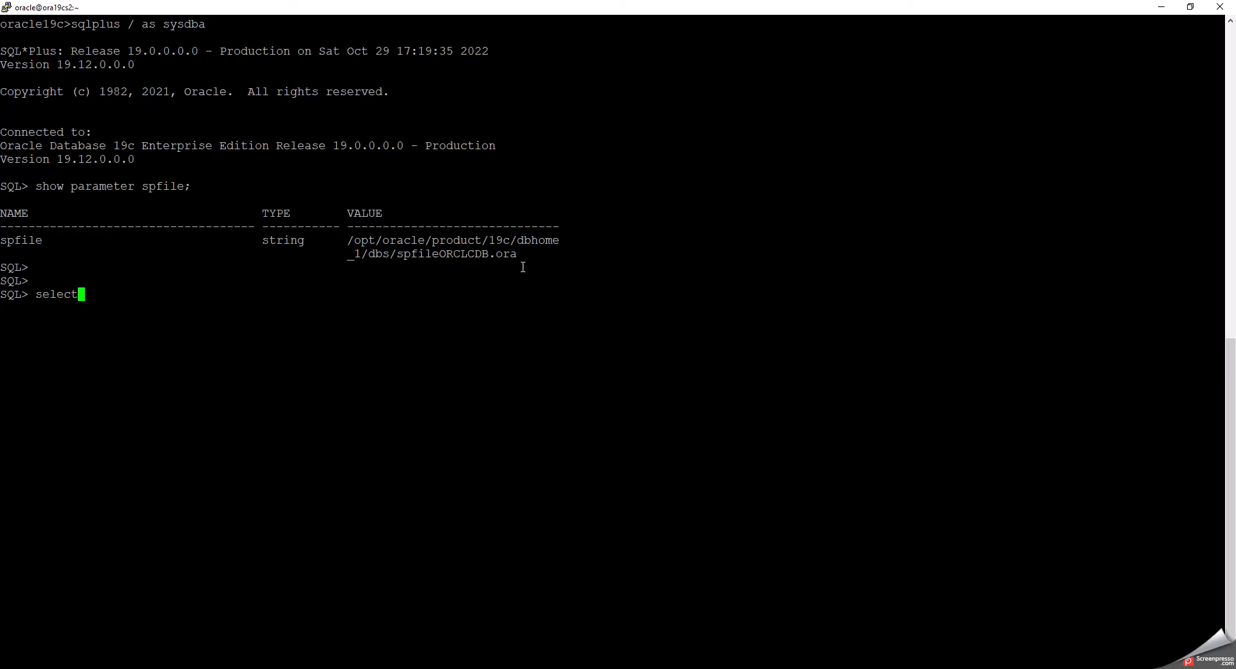
type("name")
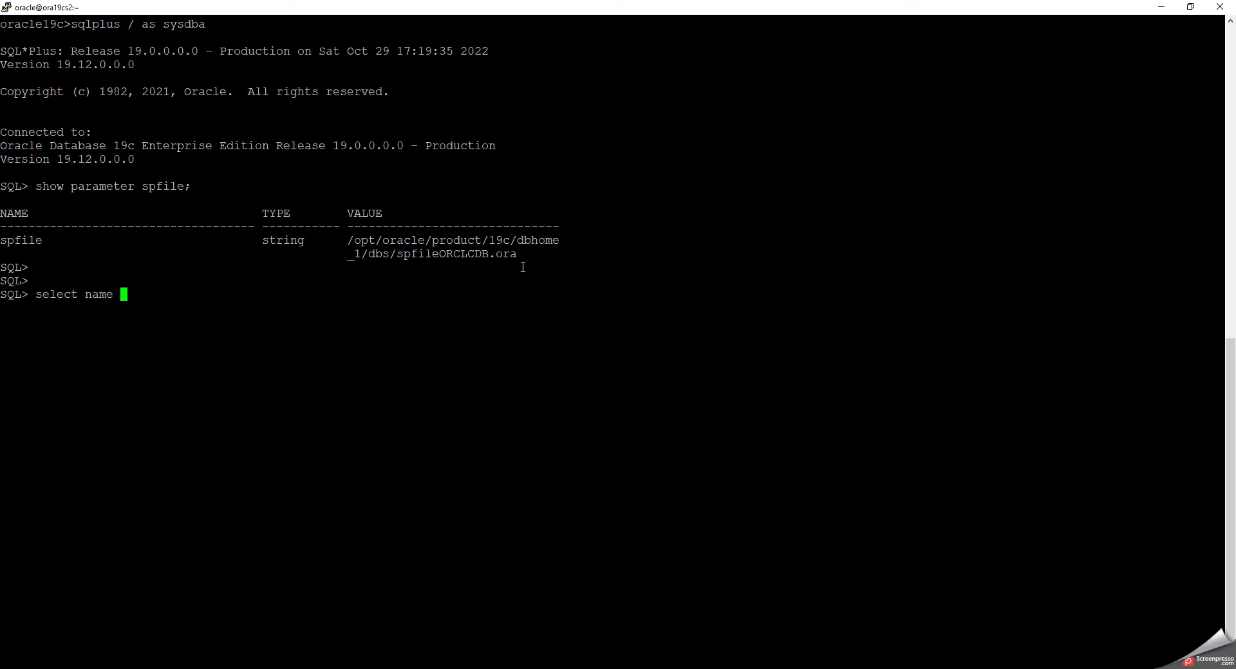
type("from")
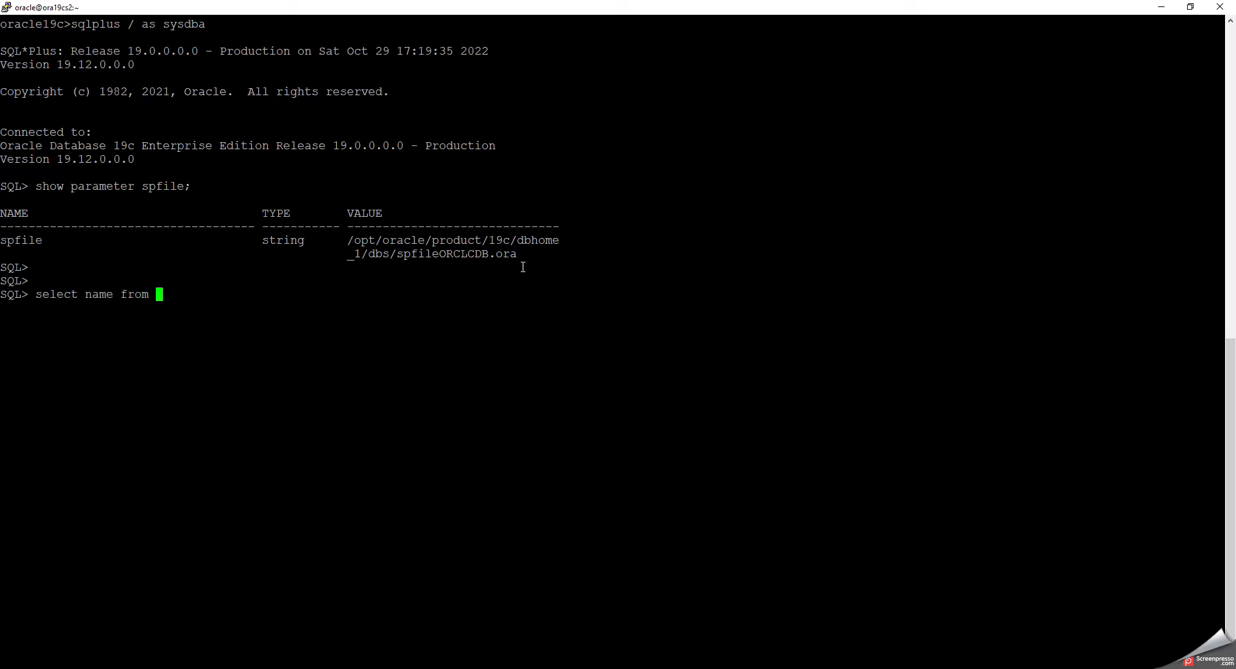
type("v$param")
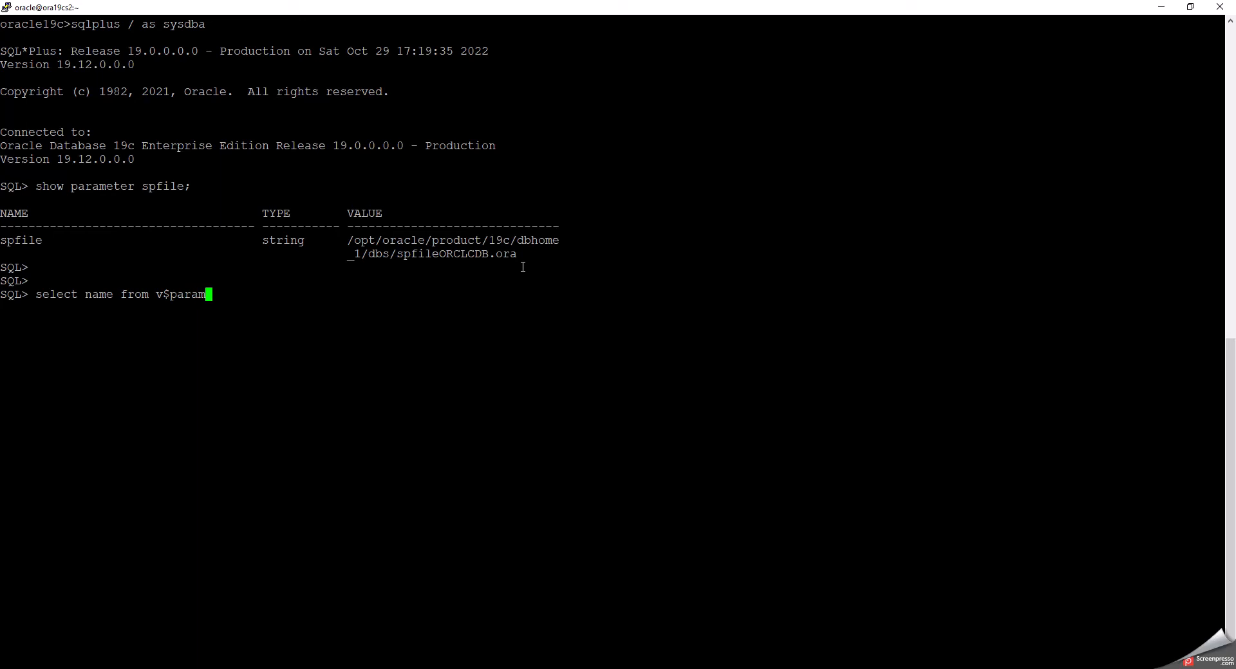
type("ete")
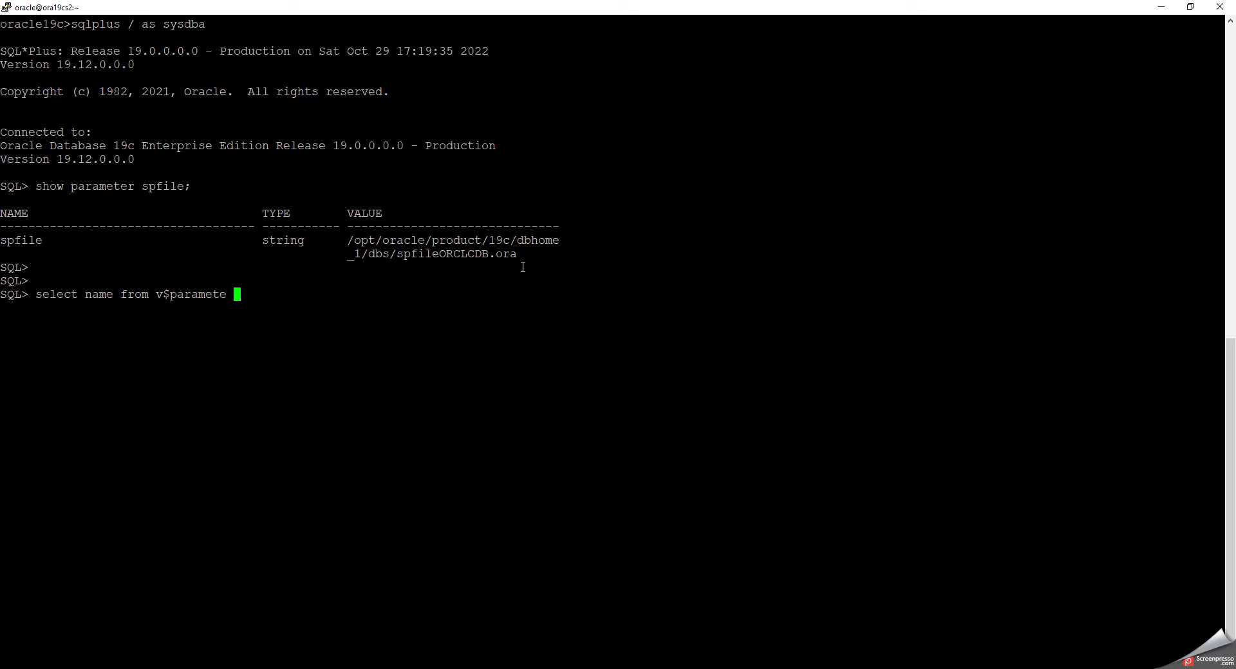
type("r where ispd")
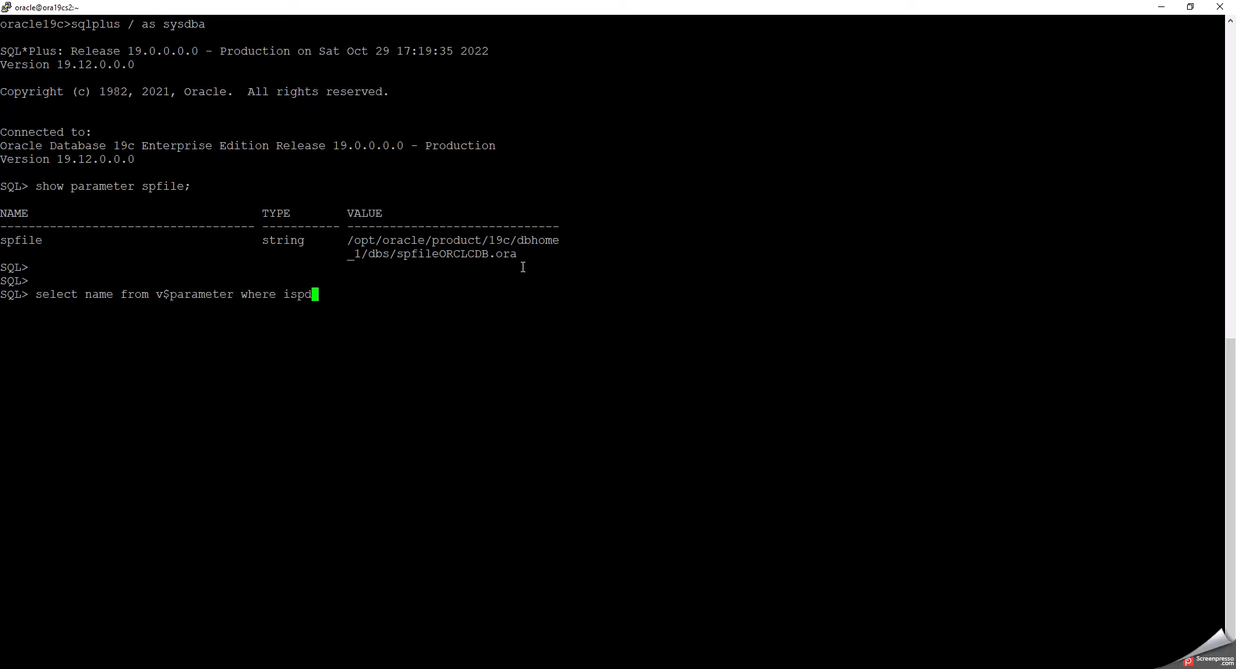
type("b_m")
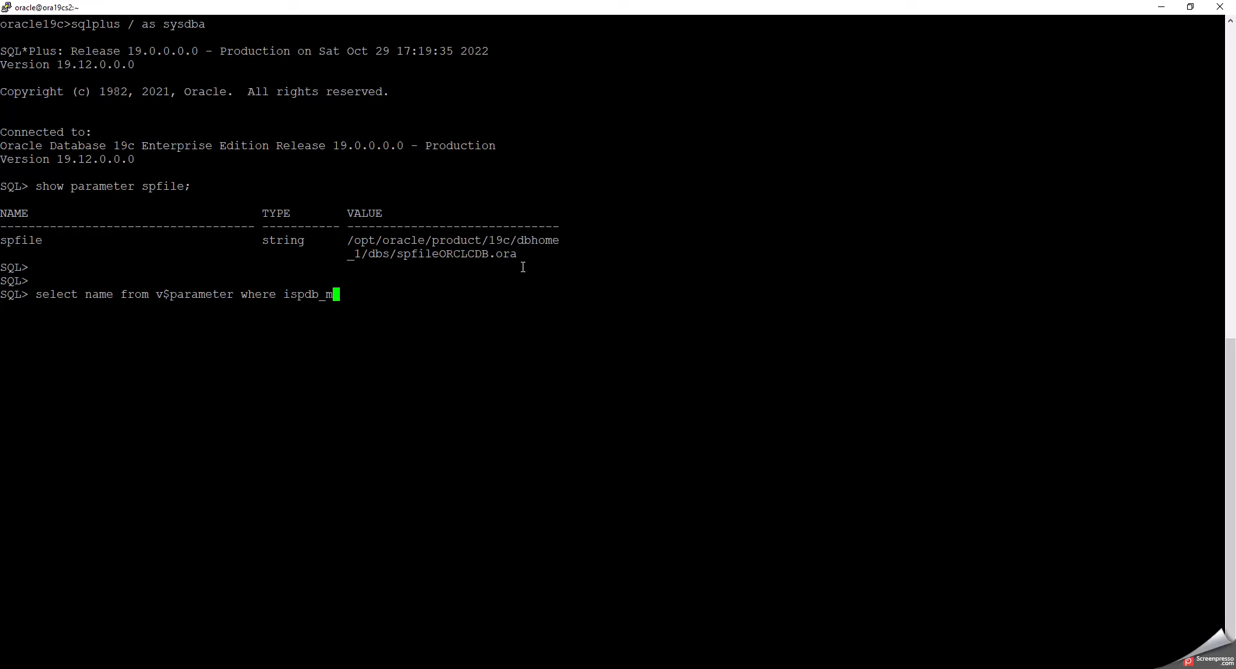
type("odif")
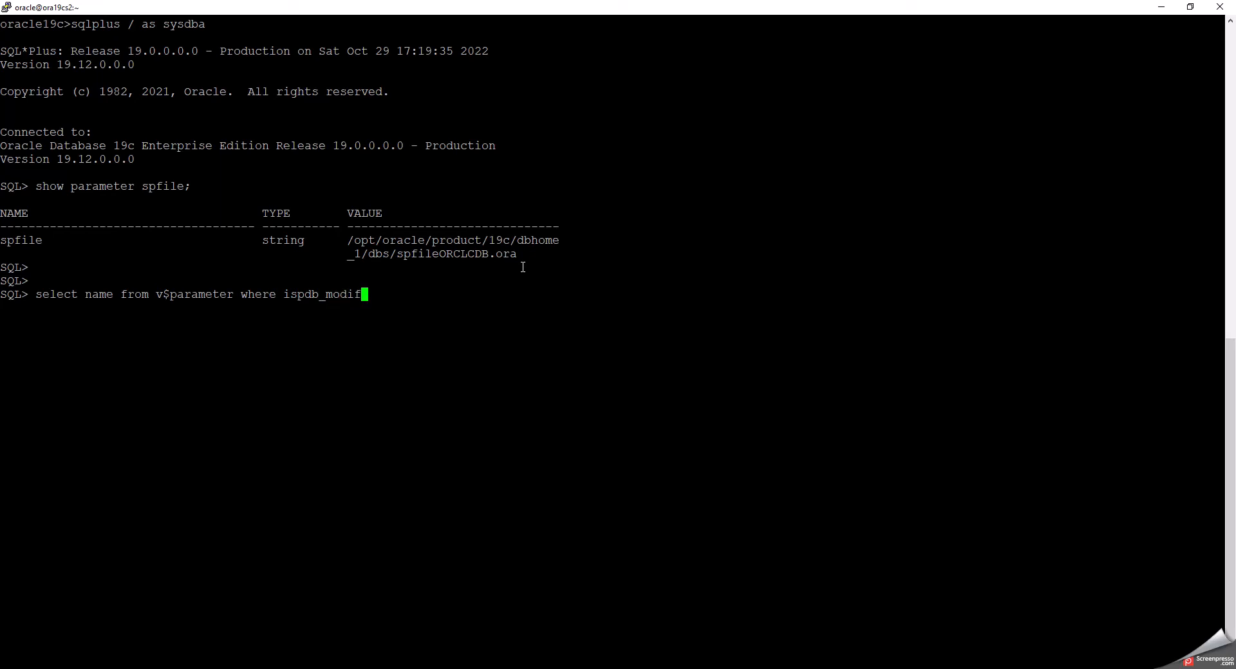
type("iable='TRU")
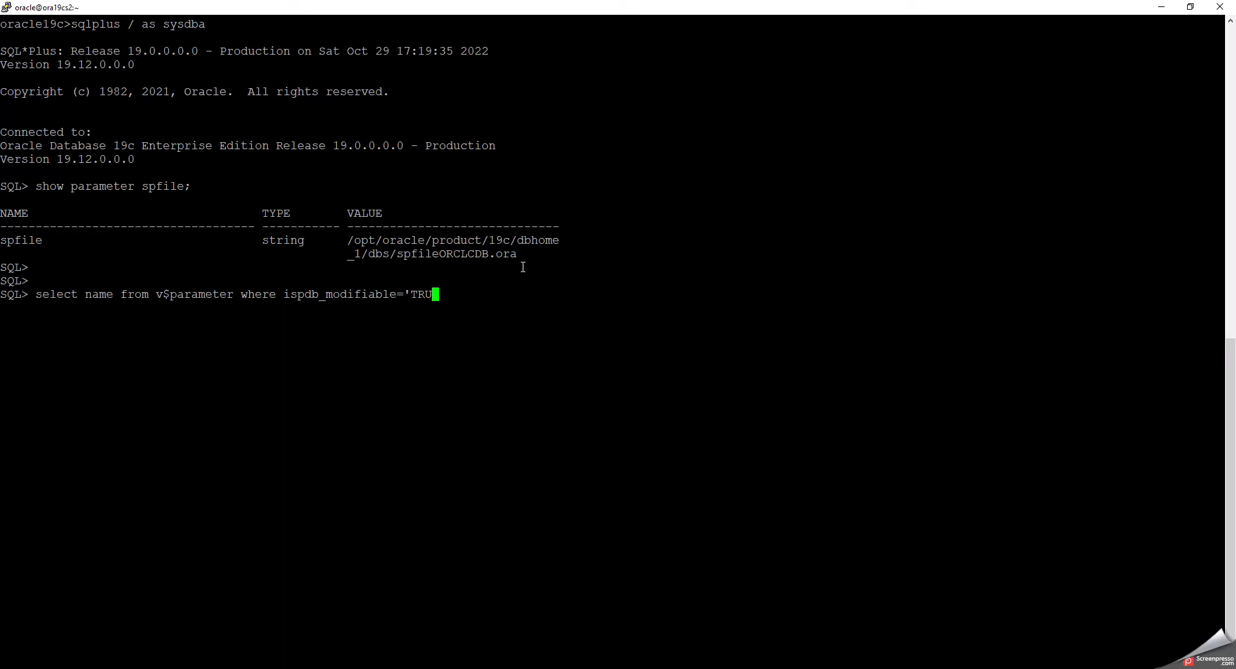
type("E' order by 1")
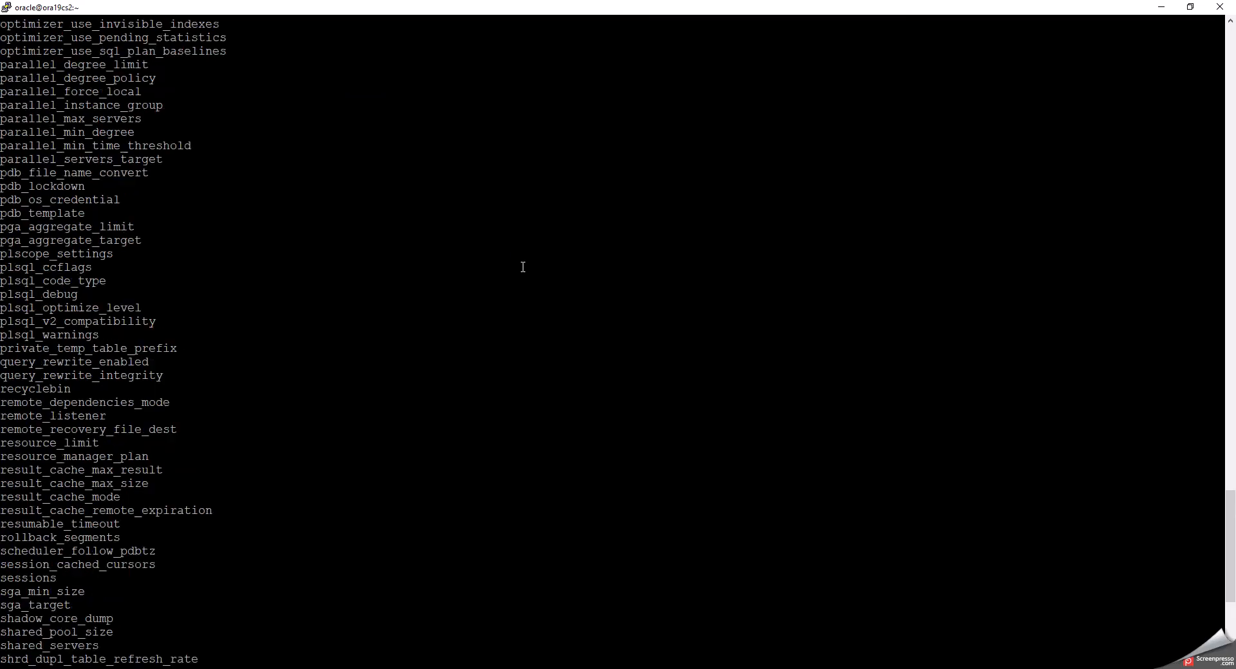
scroll("down", 3)
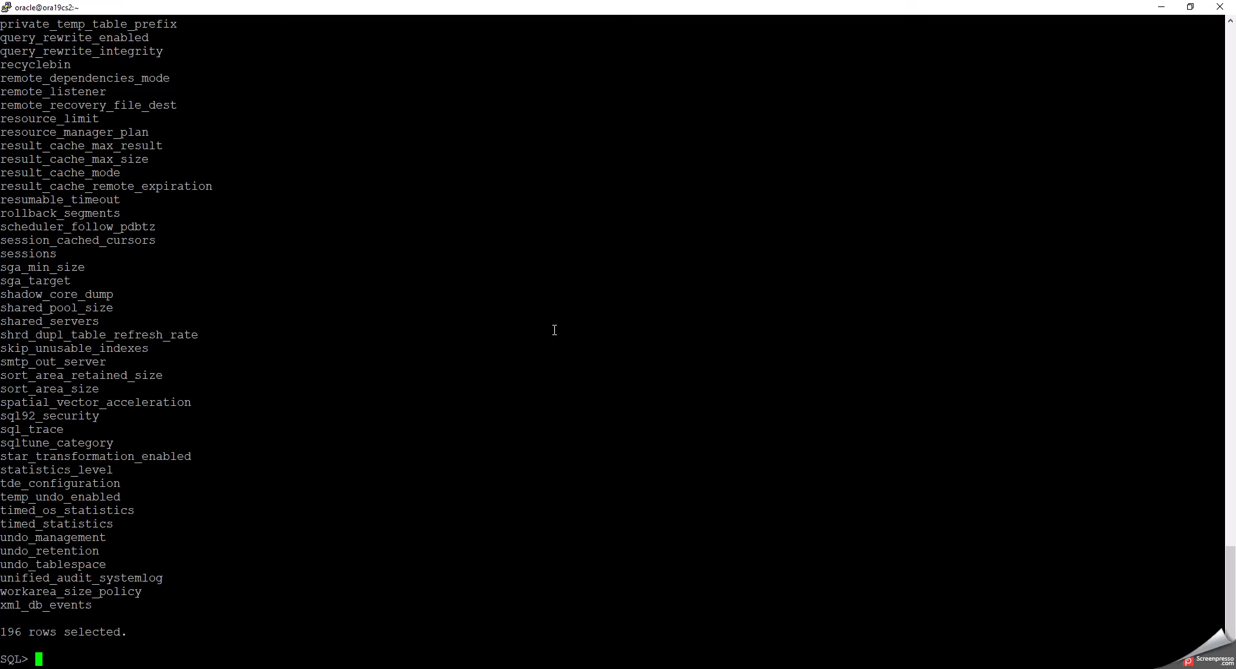
Step: Select * from pdb_spfile$ and highlight its single nls_date_format entry, then begin show pdbs
type("select")
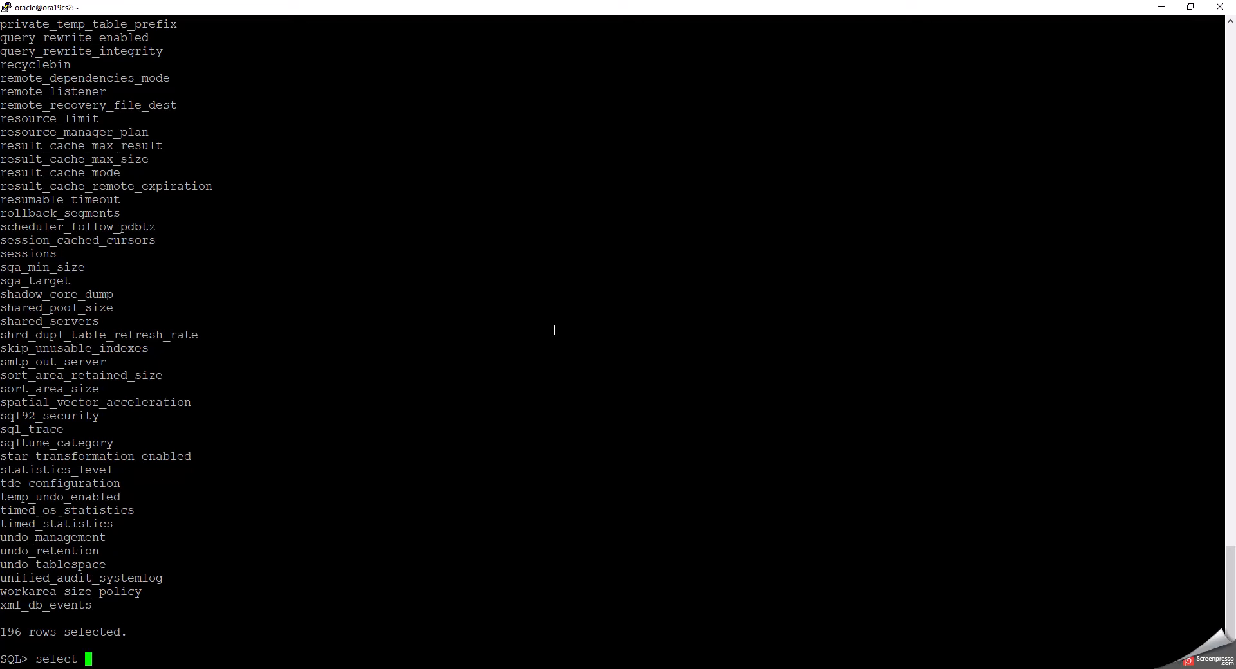
type("*")
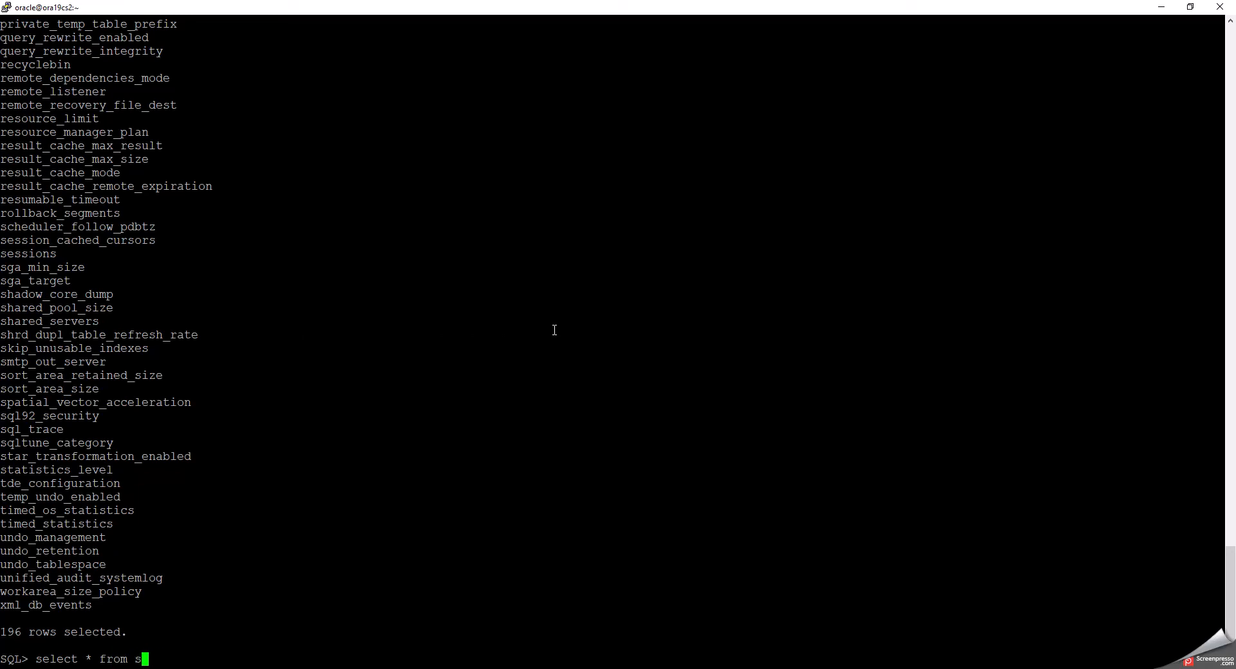
type("pdb_spfile$;")
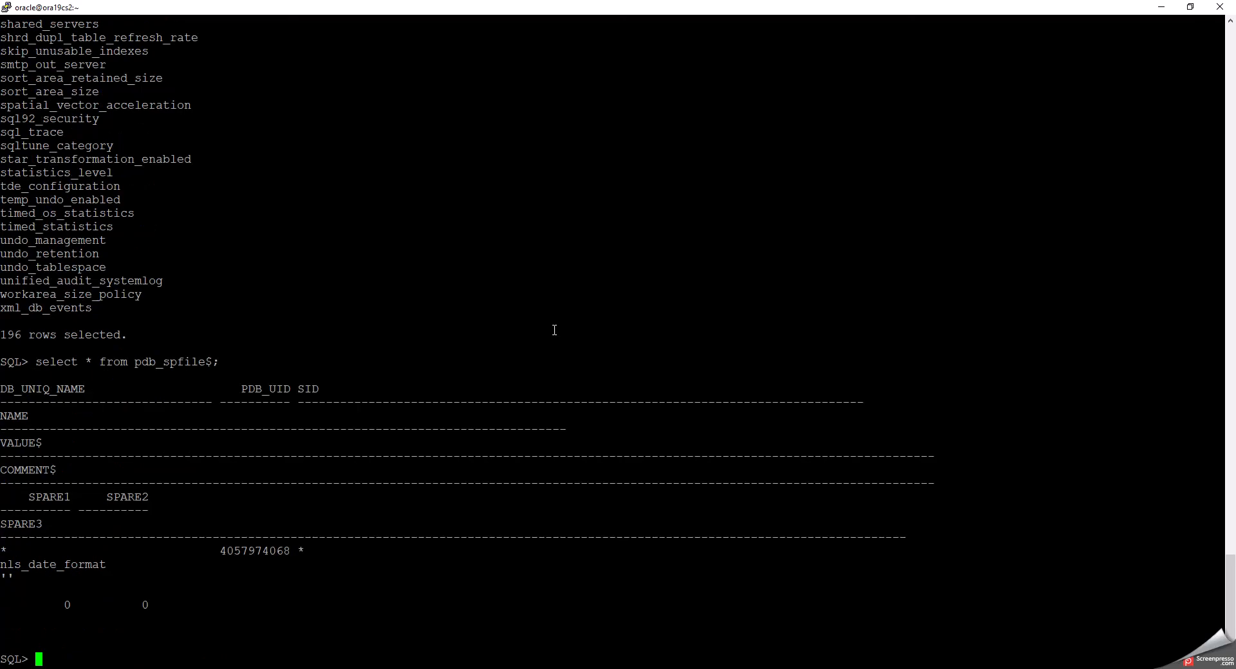
mouse_move(50, 573)
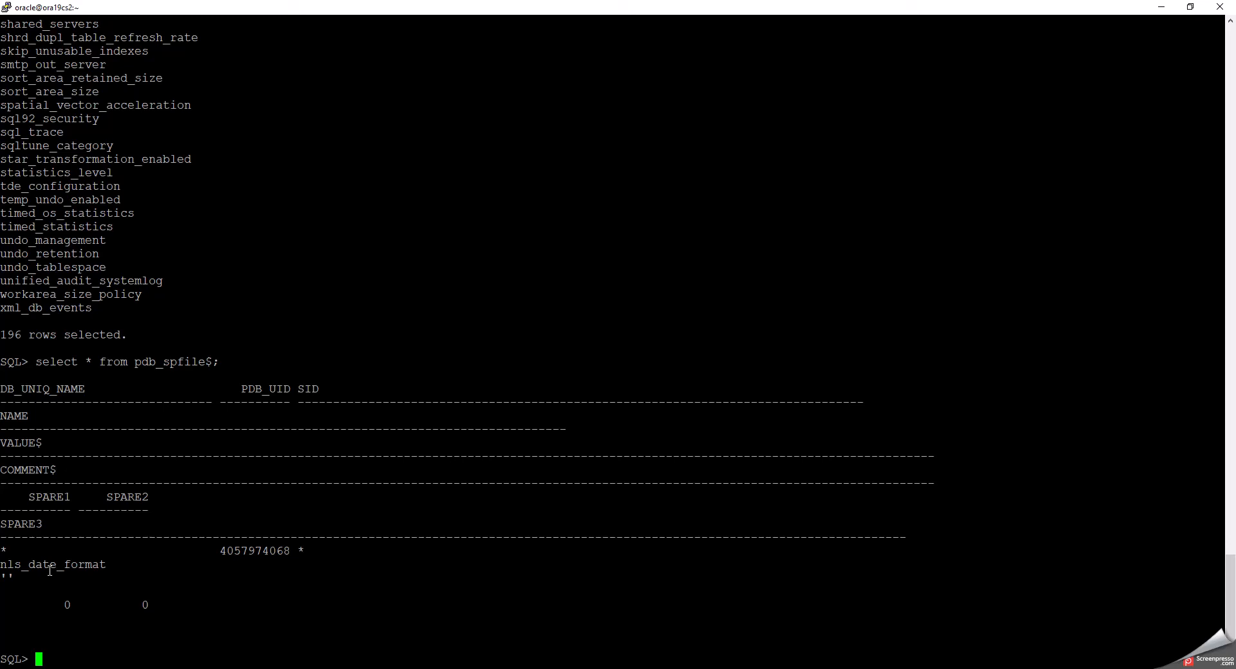
double_click(52, 565)
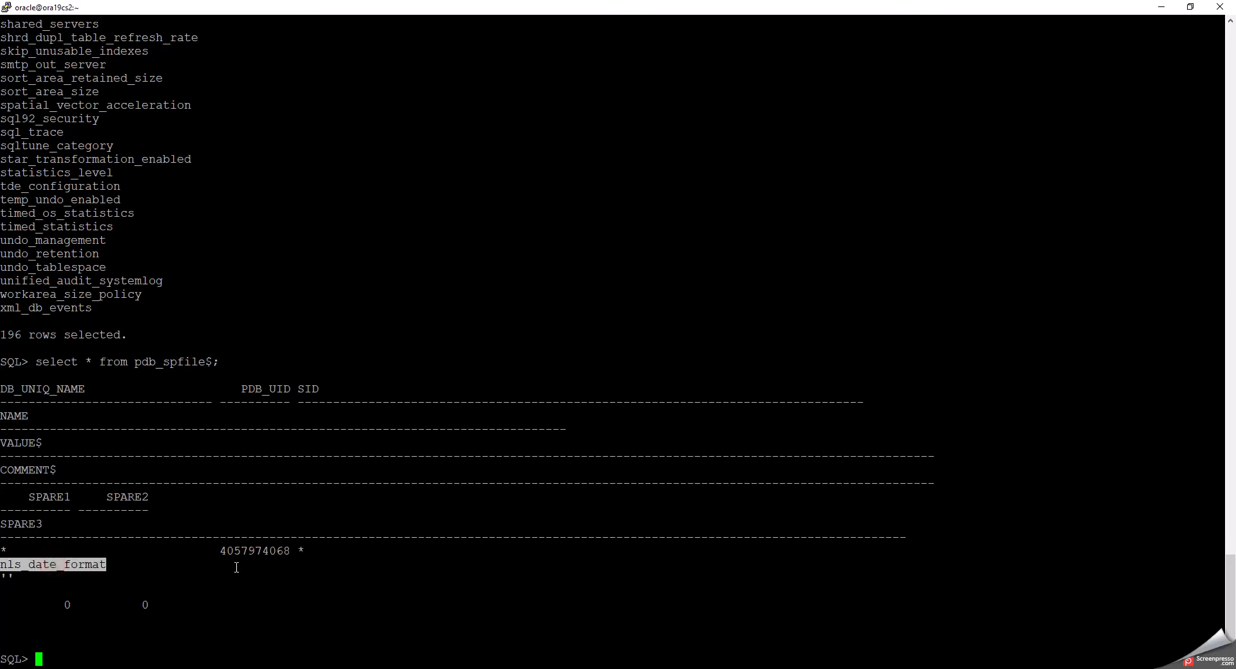
type("show pdbs")
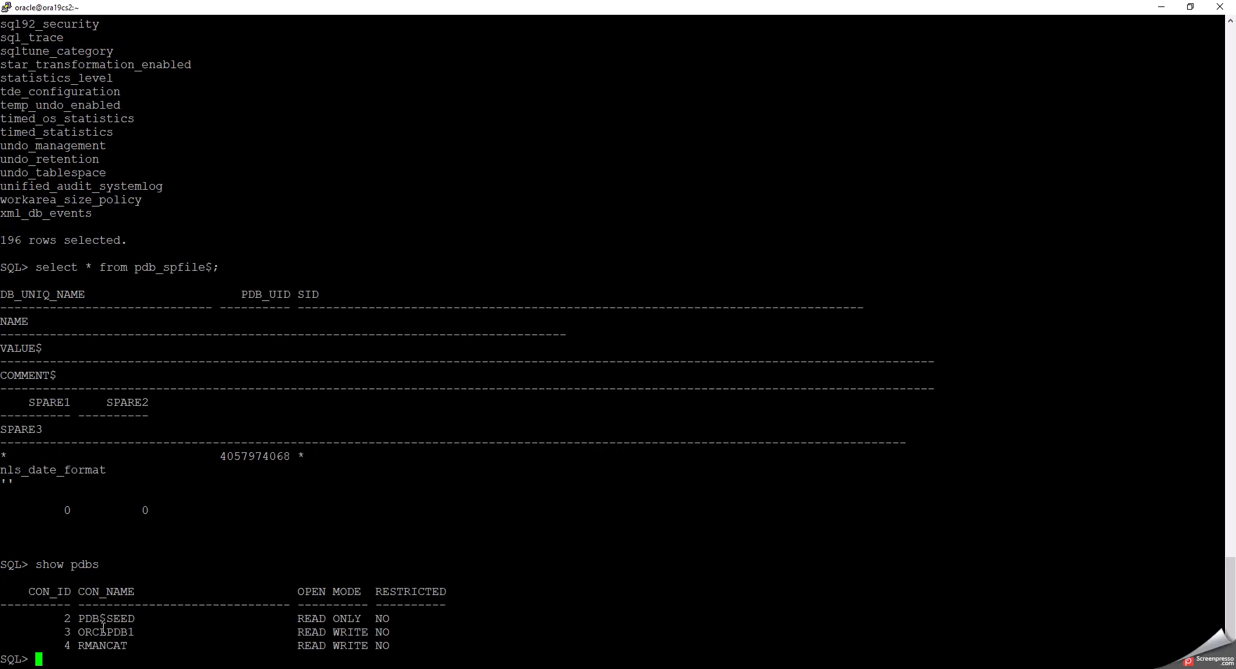
Step: Pick ORCLPDB1 from the show pdbs list and alter session set container=ORCLPDB1
double_click(108, 632)
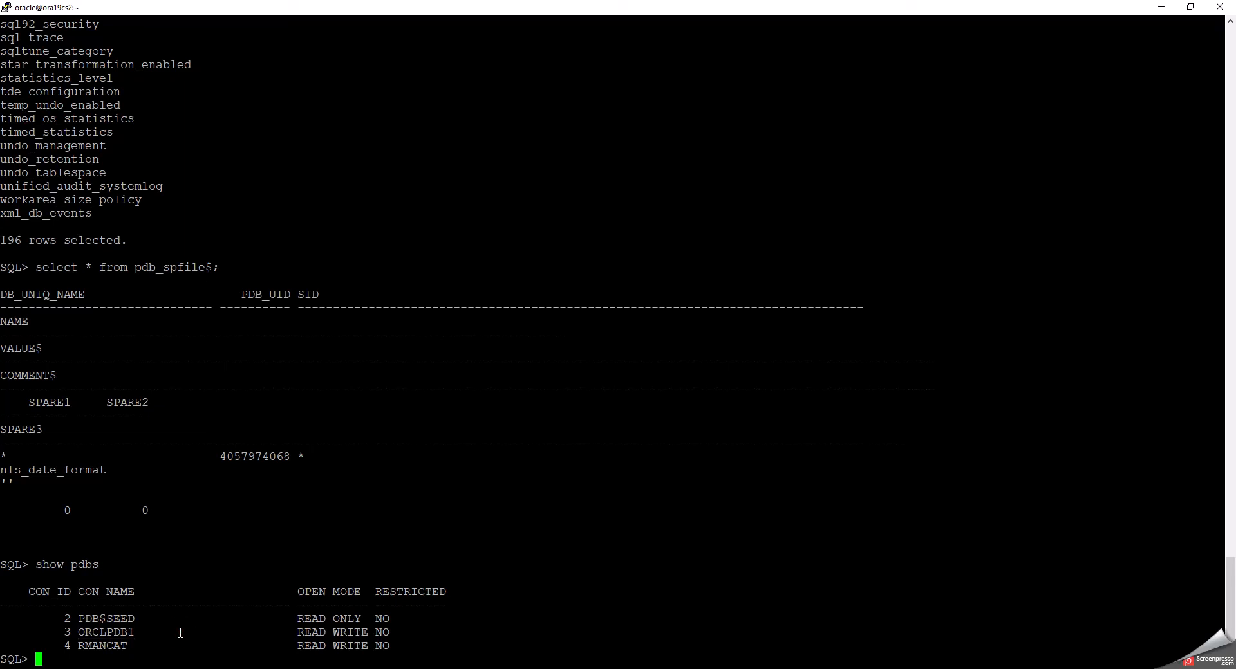
type("alter session set co")
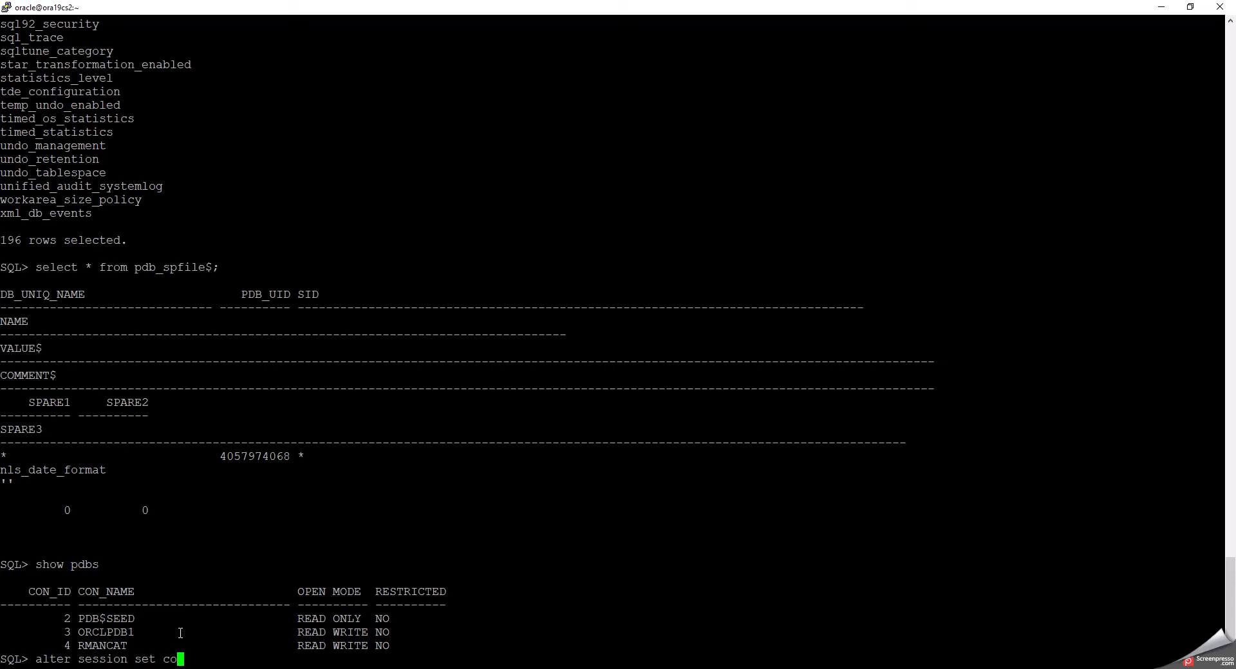
type("ntainer=")
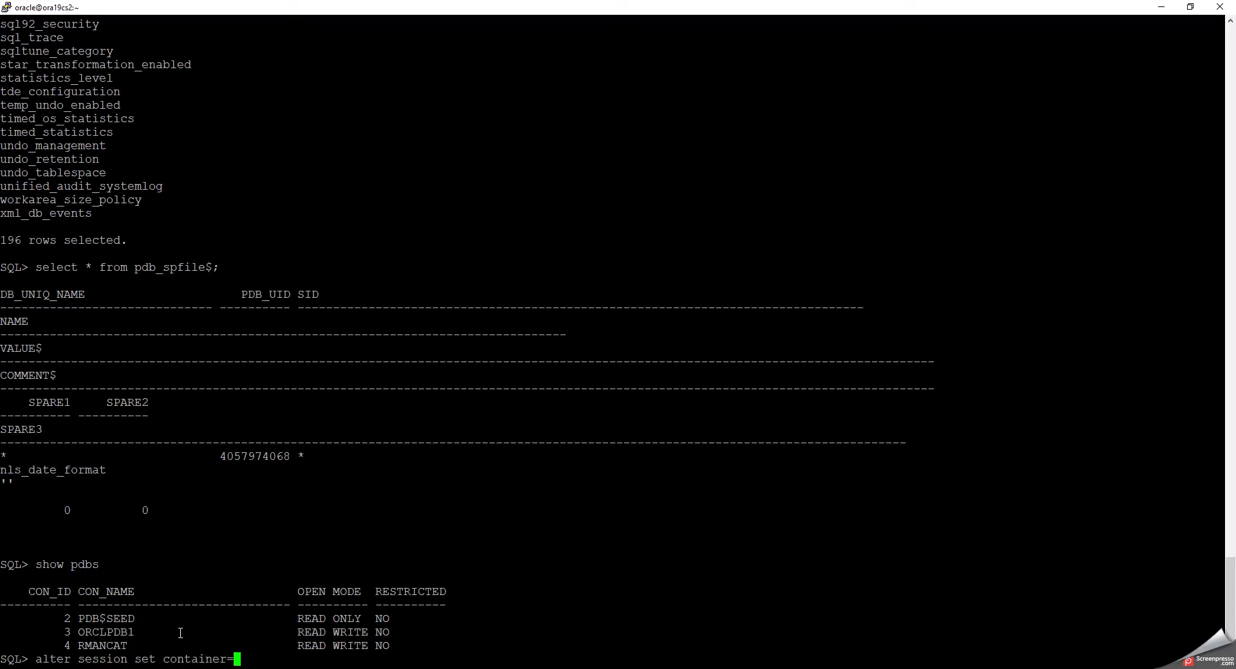
type("ORCLDP")
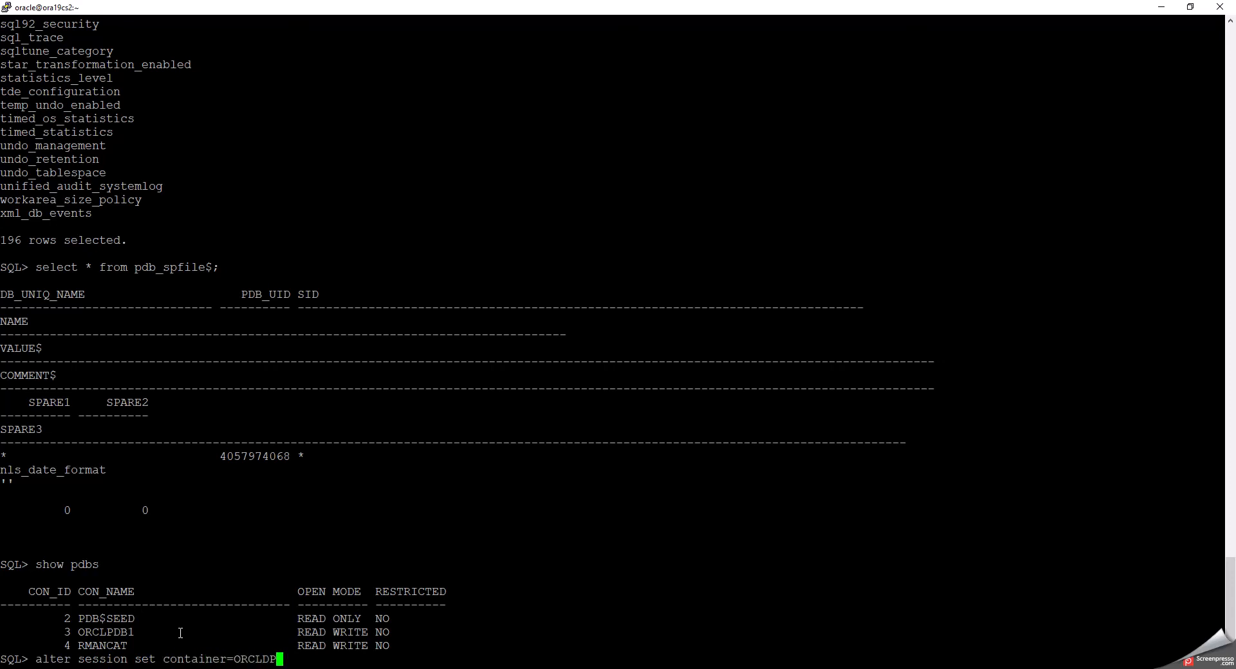
type("B1;")
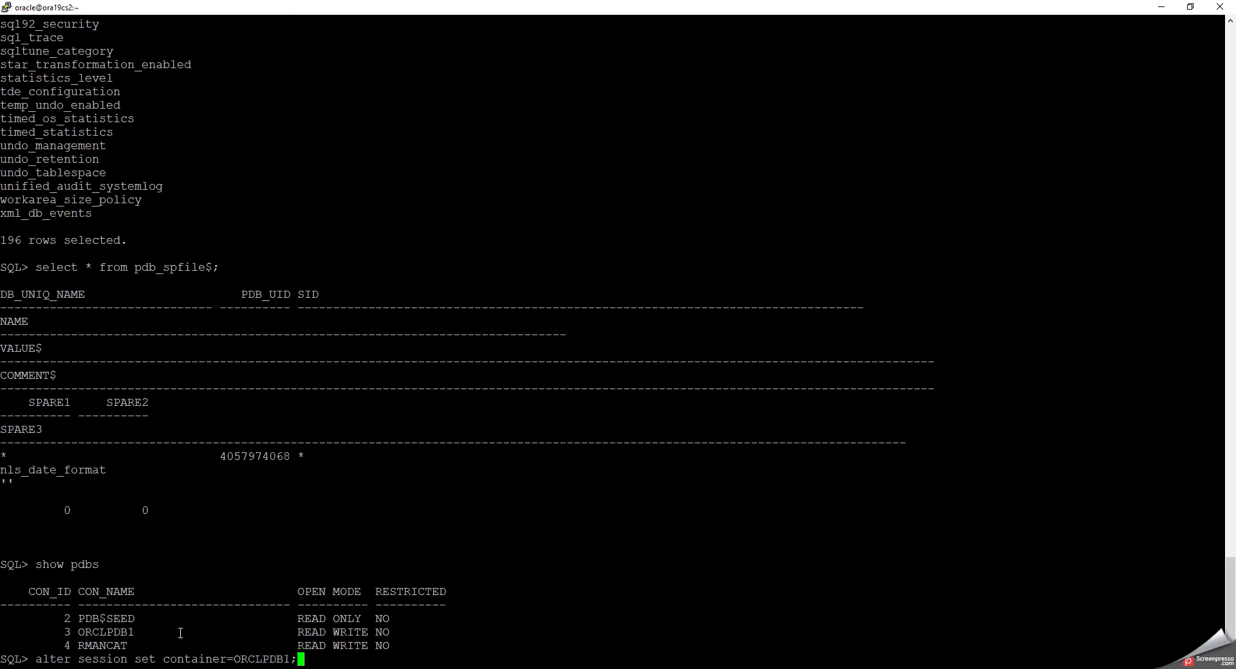
key("Return")
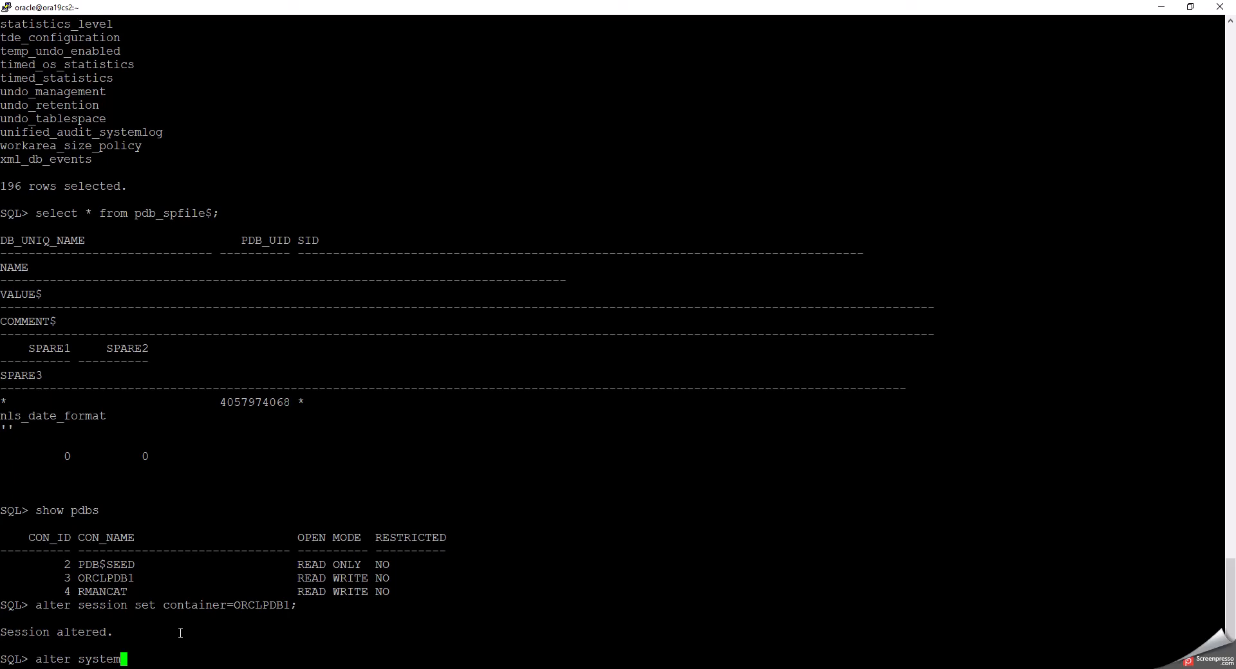
Step: Alter system set nls_date_format='DD-MON-RRRR HH24:MI:SS' scope=spfile inside ORCLPDB1
type("st")
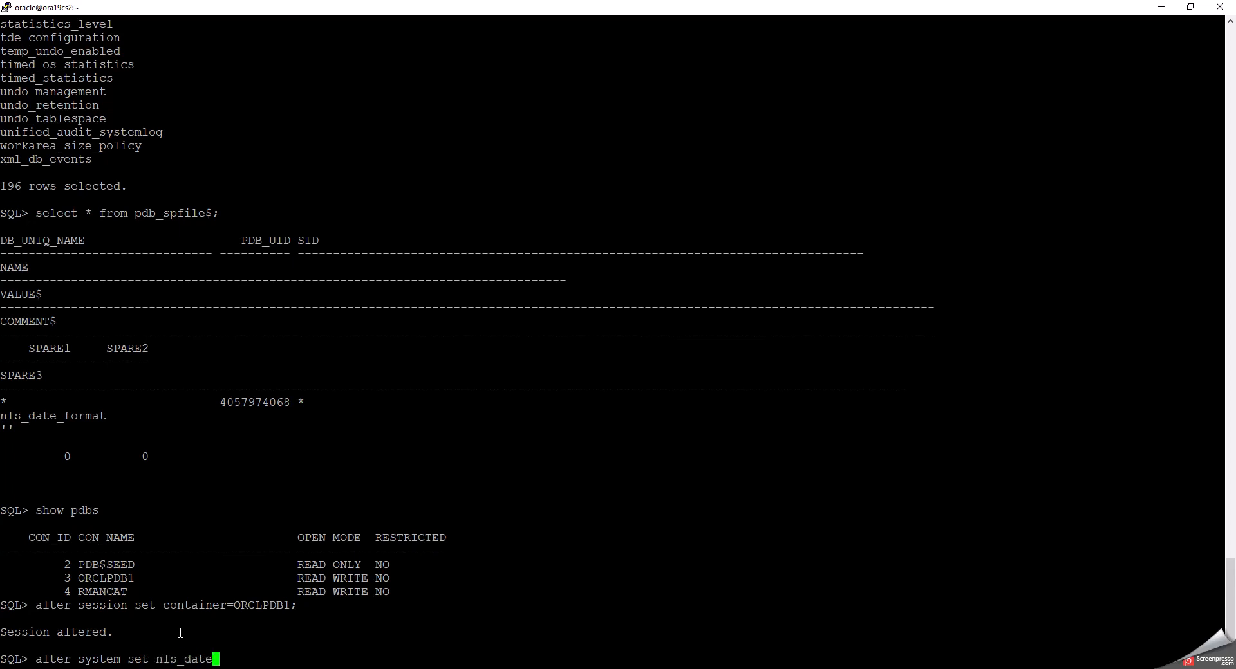
type("_format='DD")
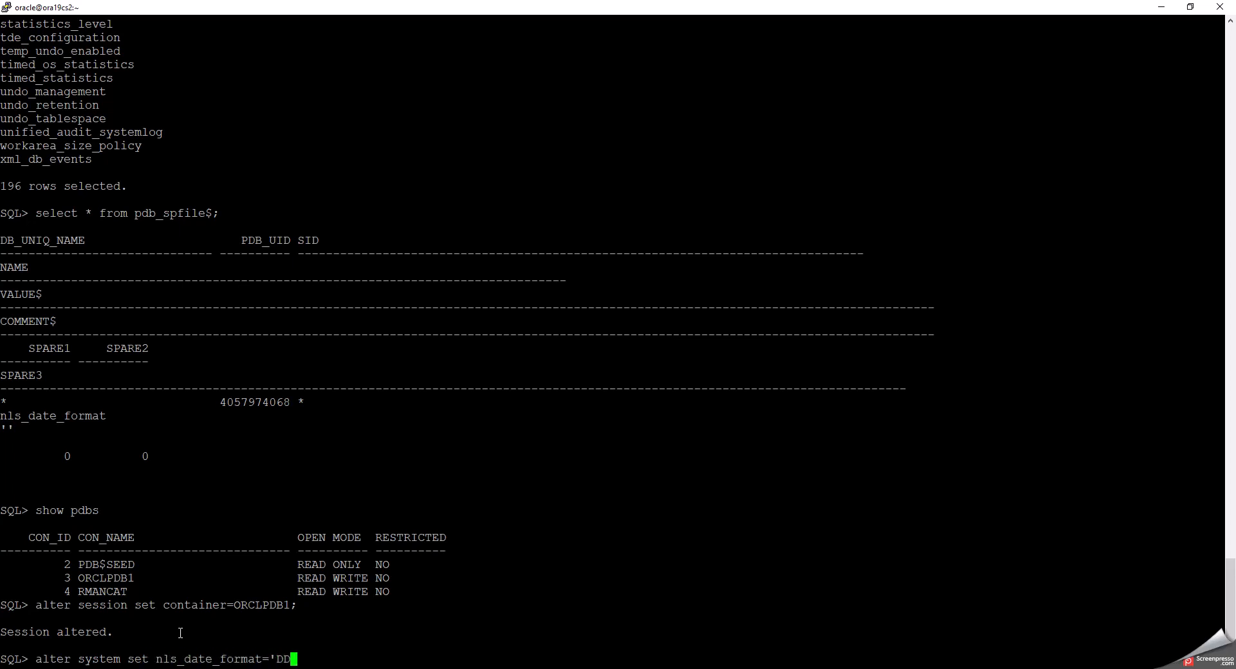
type("-MON-")
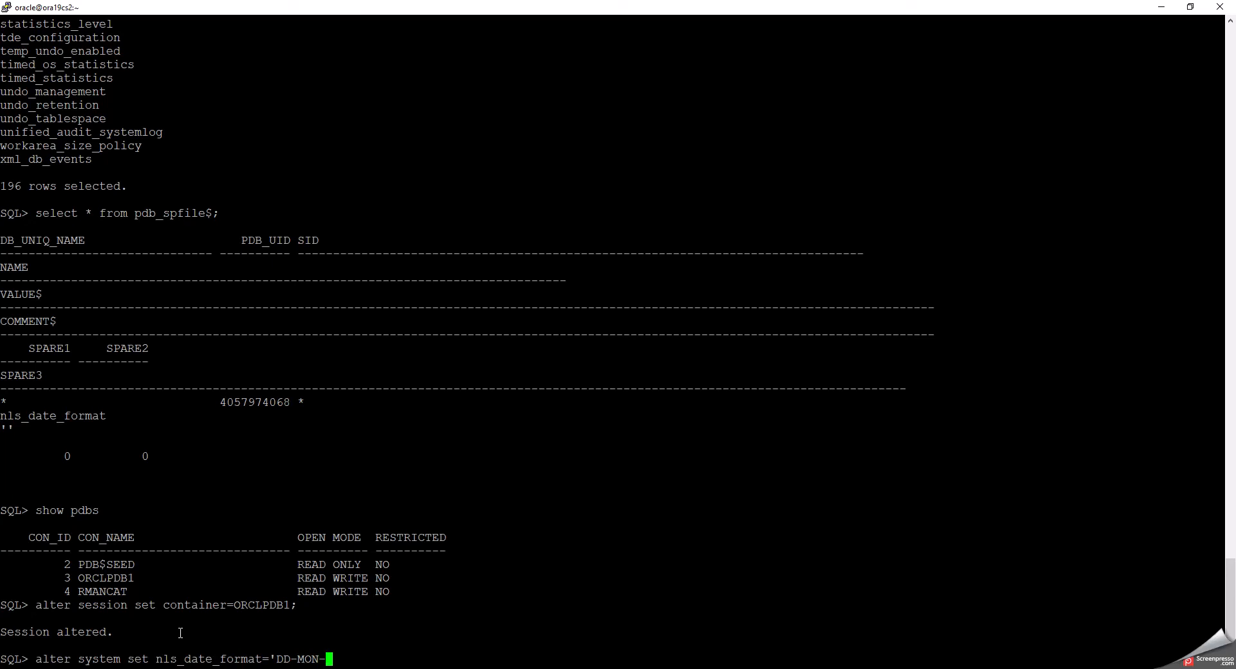
type("RRRR")
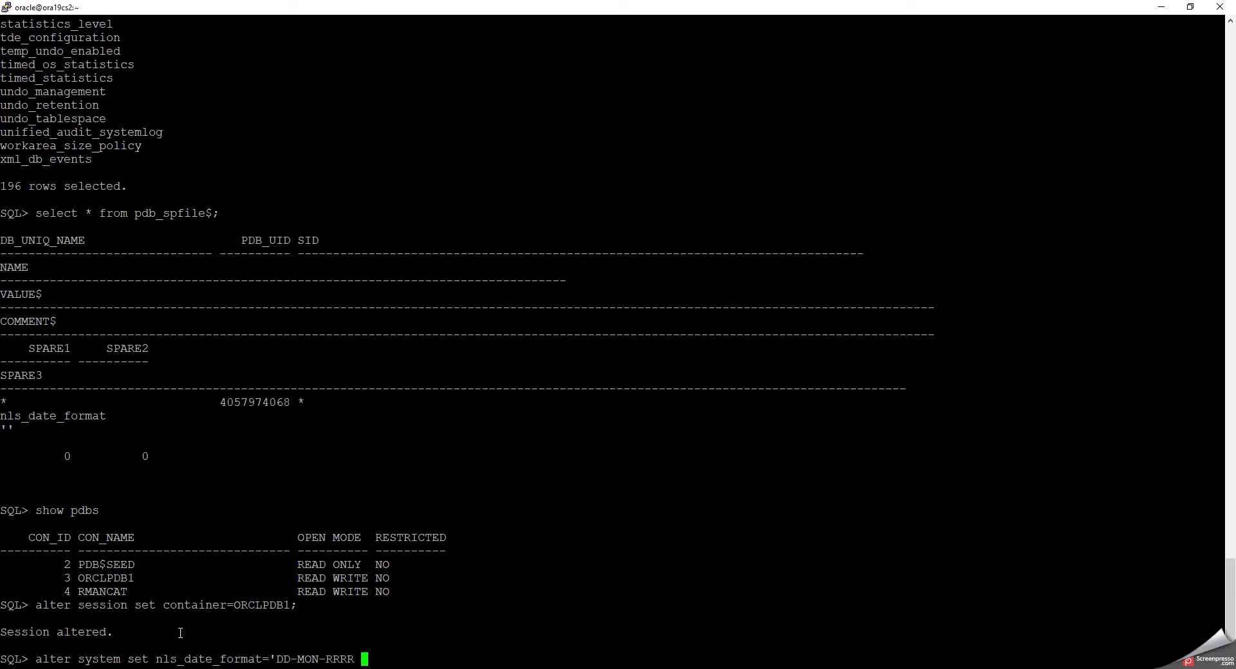
type("HH24:MI")
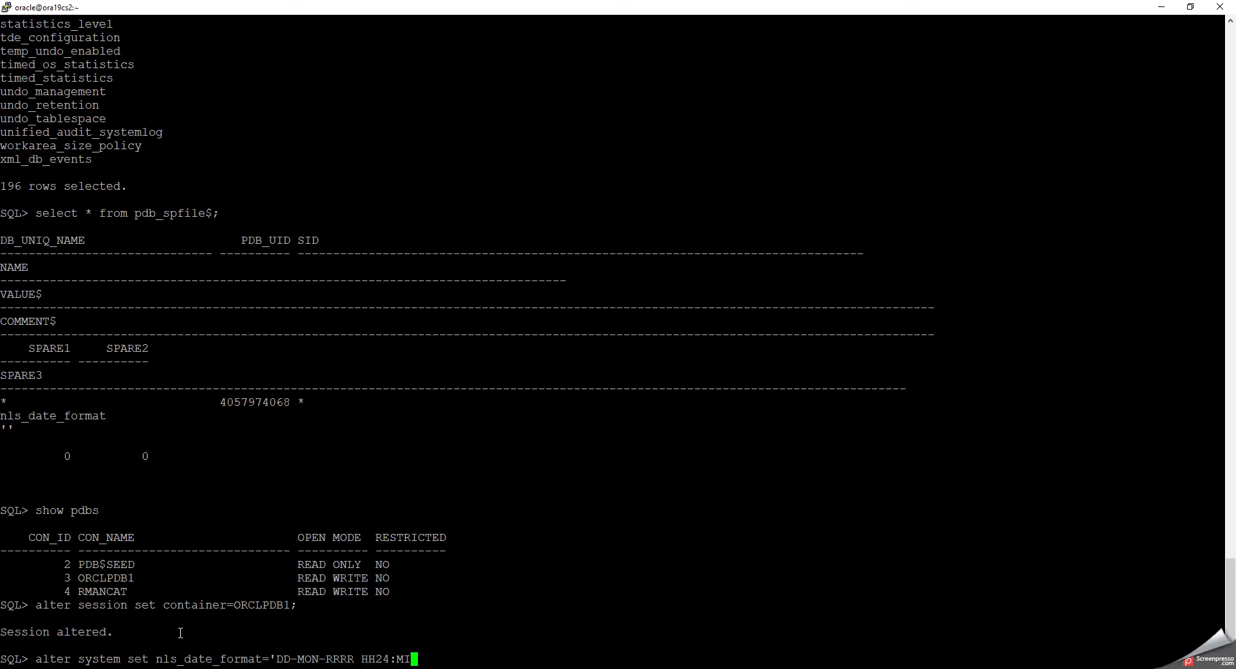
type(":SS' scope")
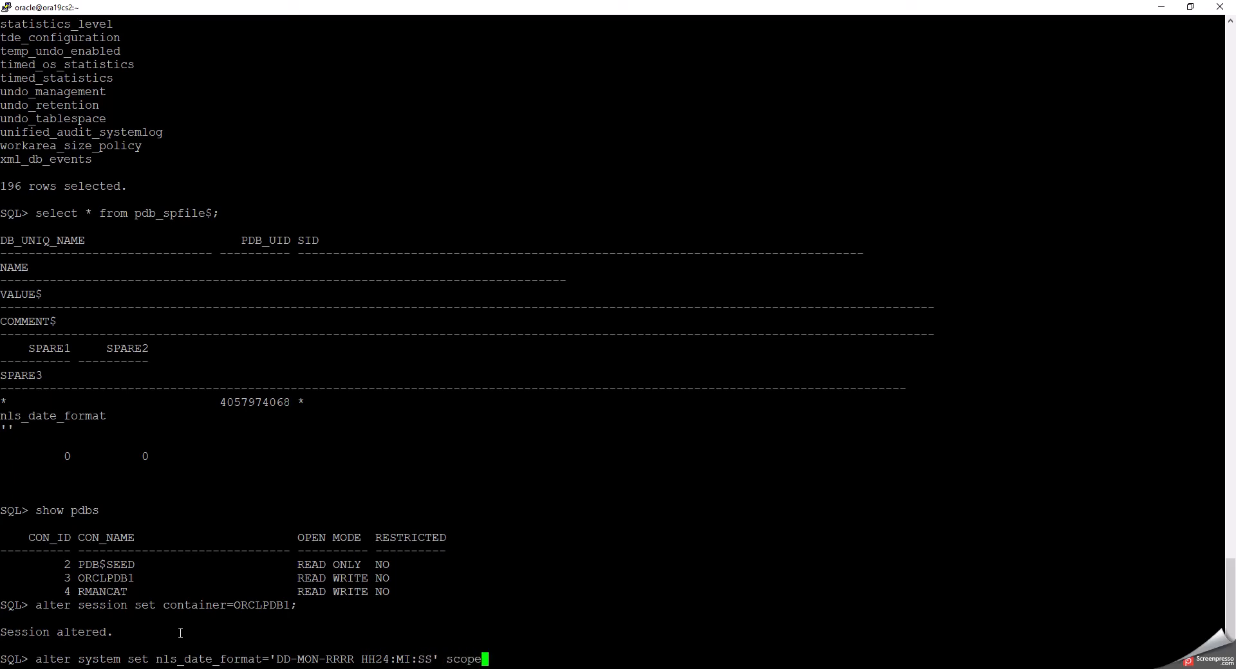
type("=S")
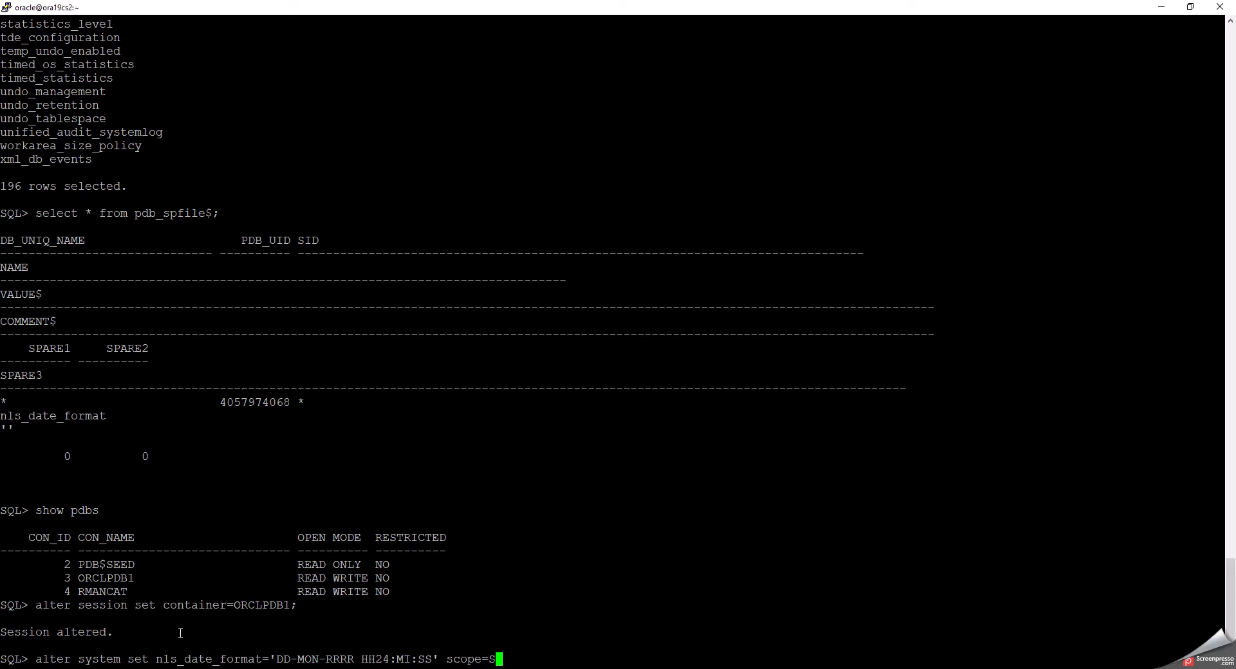
type("PFILE;")
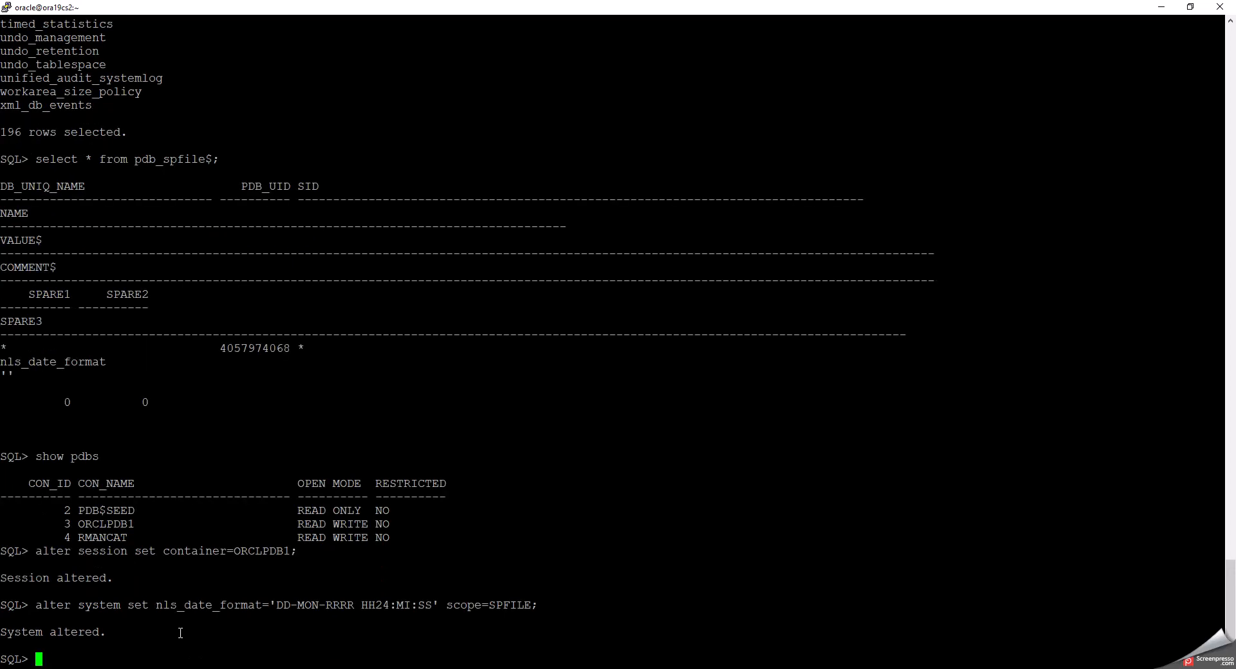
Step: Reconnect / as sysdba to the root and close pluggable database orclpdb1
type("connect / as s")
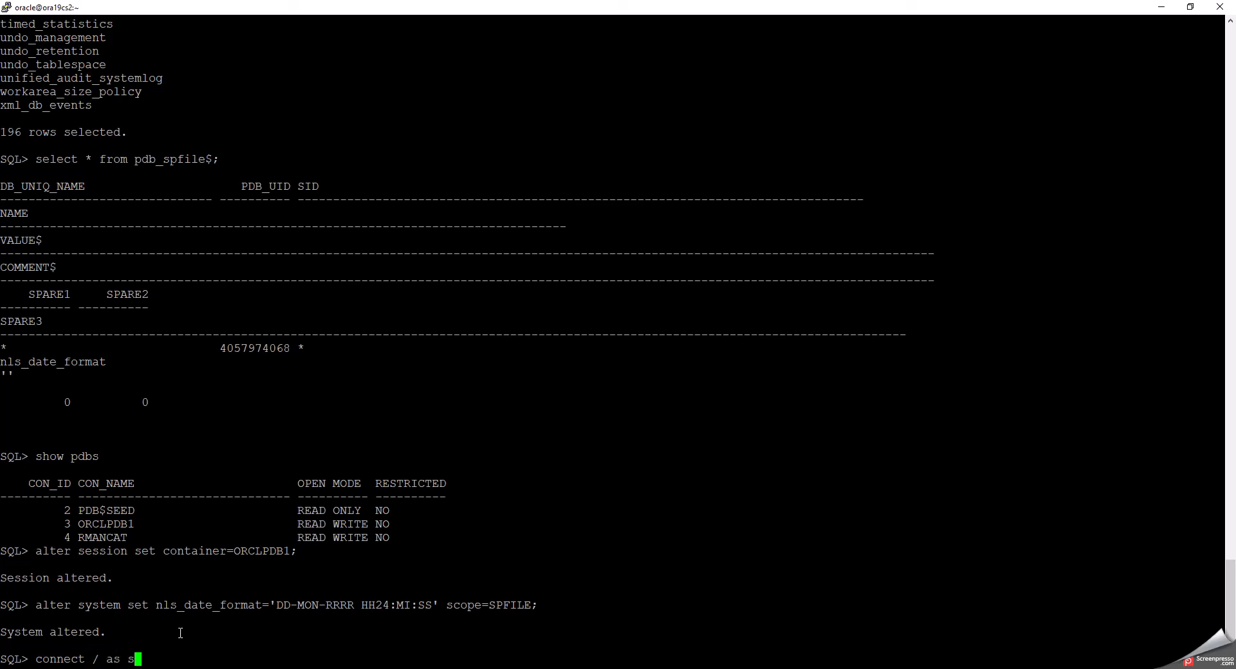
type("ysdba")
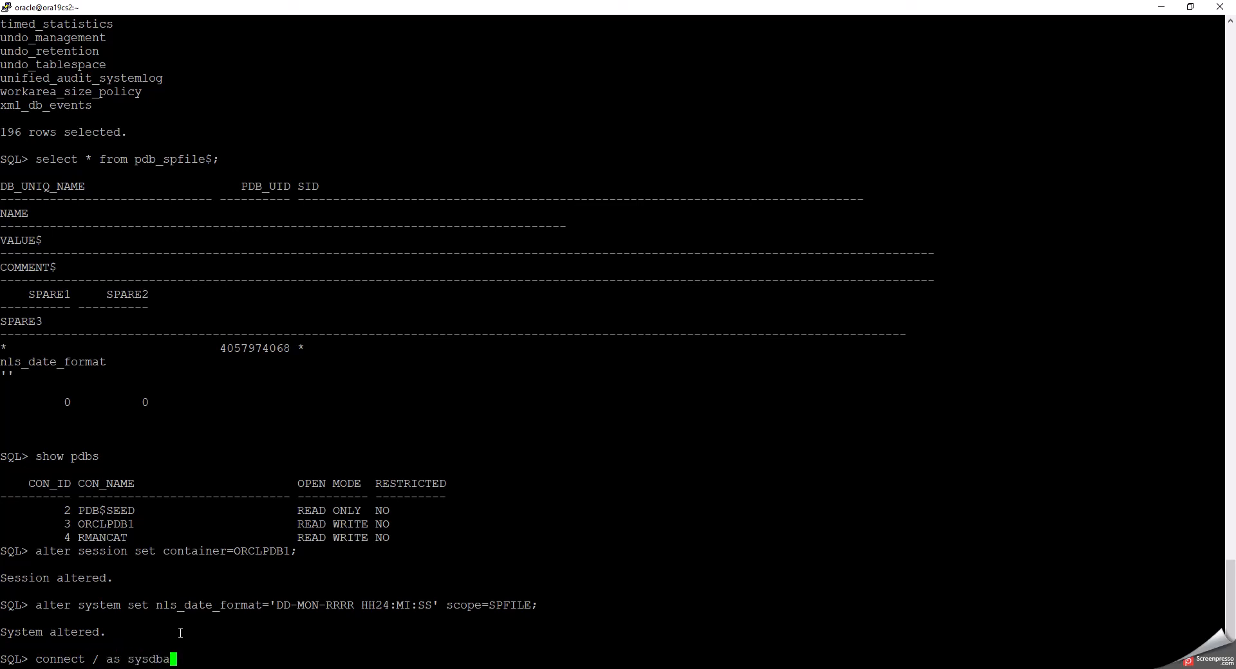
key("Return")
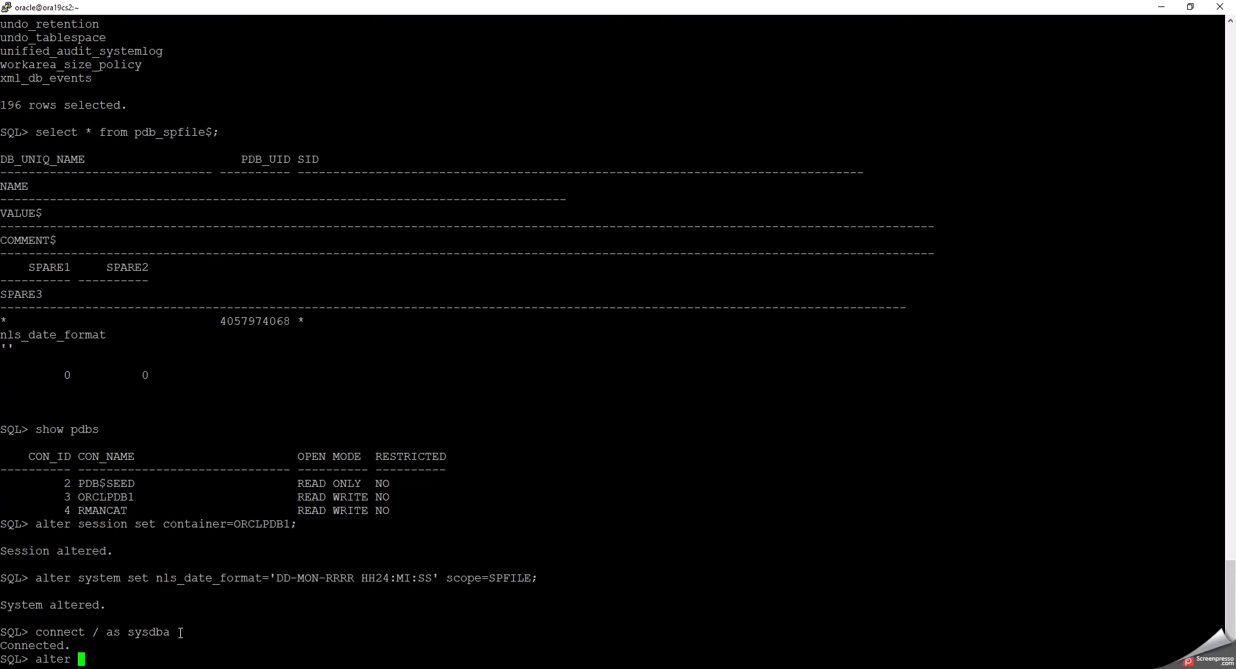
type("pluggable database")
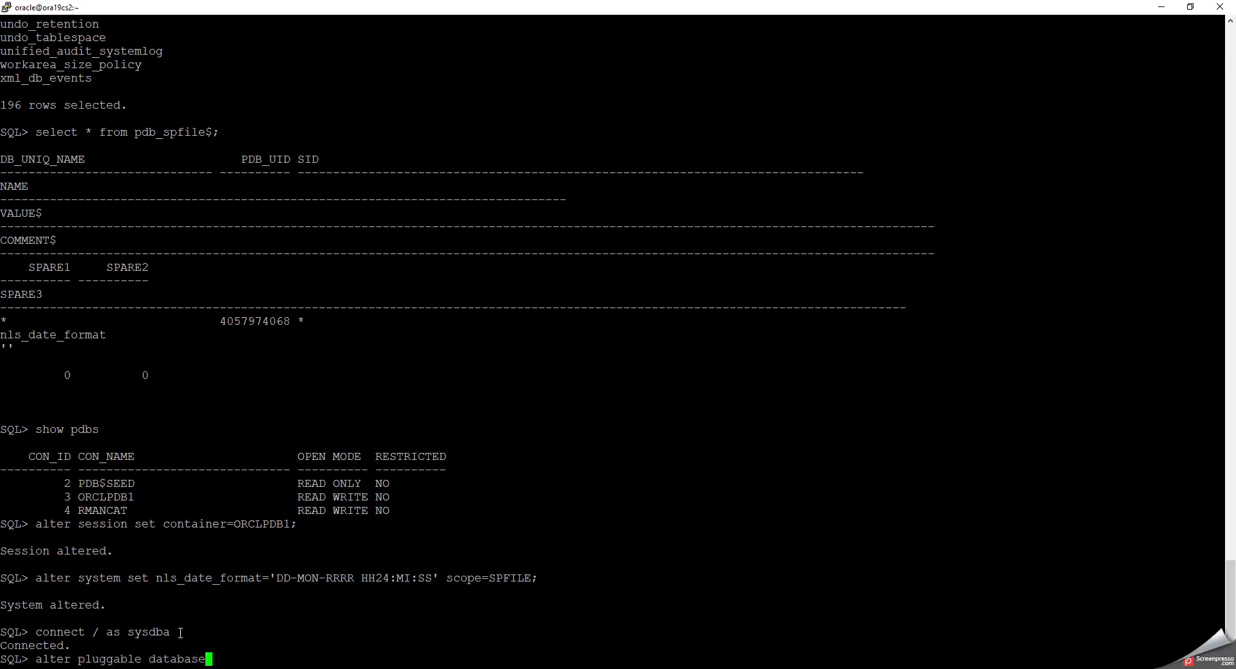
type("orcldpb1 close;")
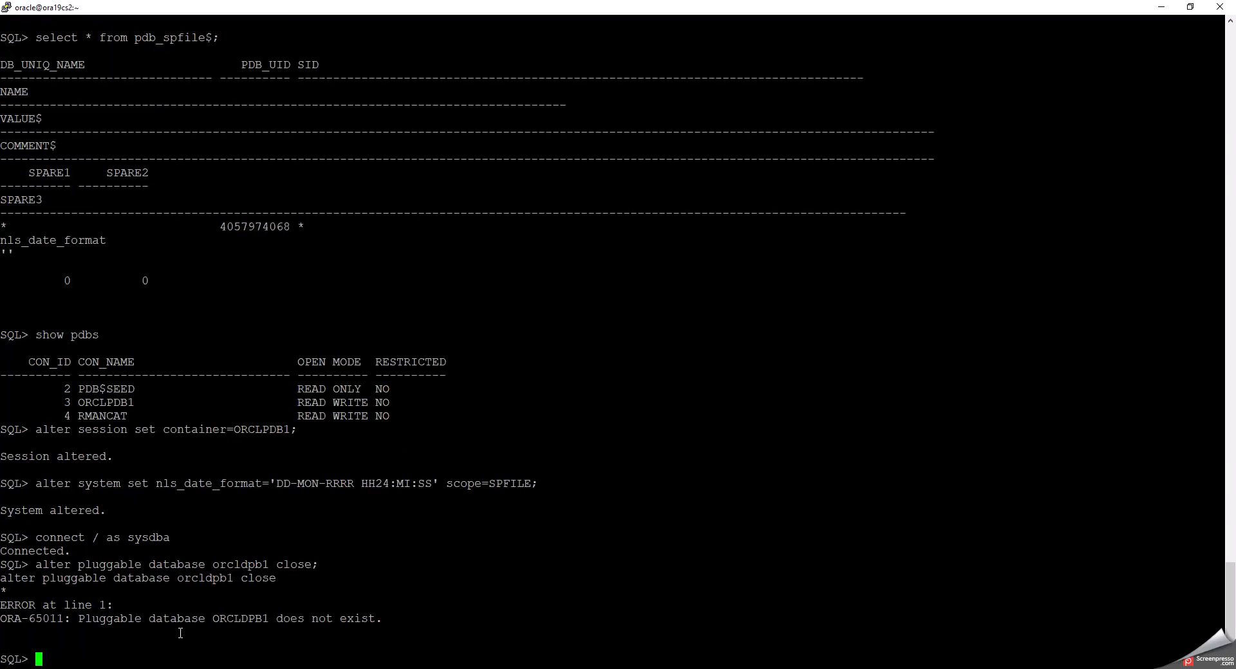
type("alter pluggable database orclpdb1 cl")
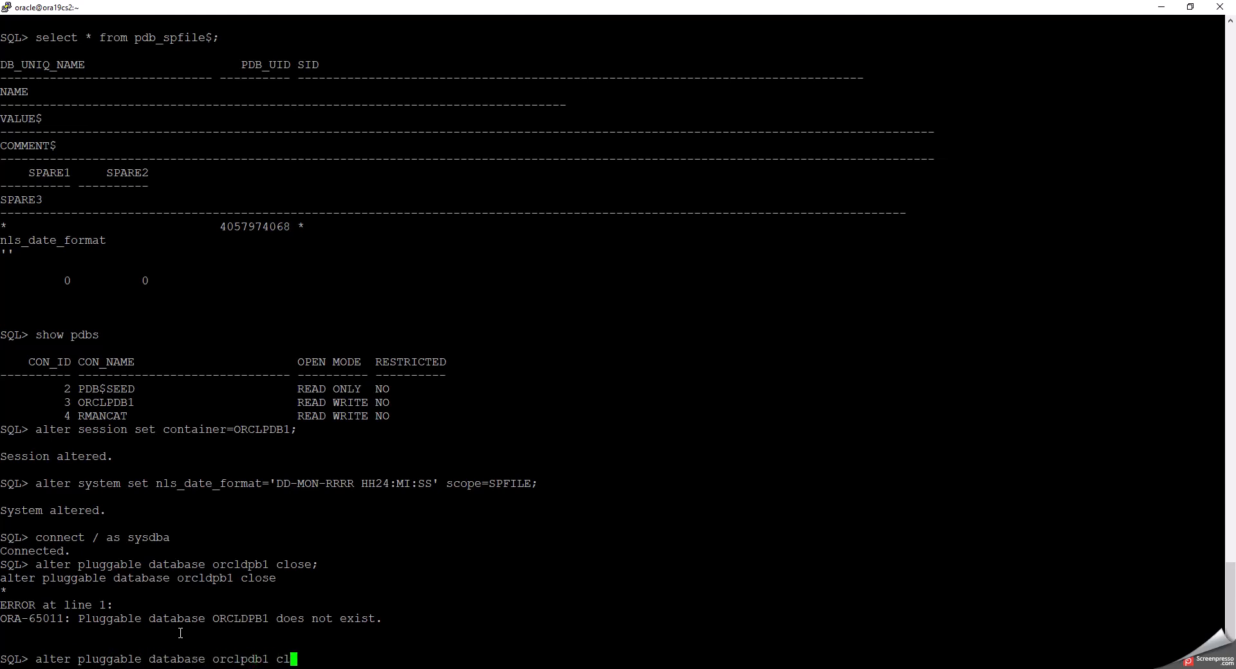
key("Return")
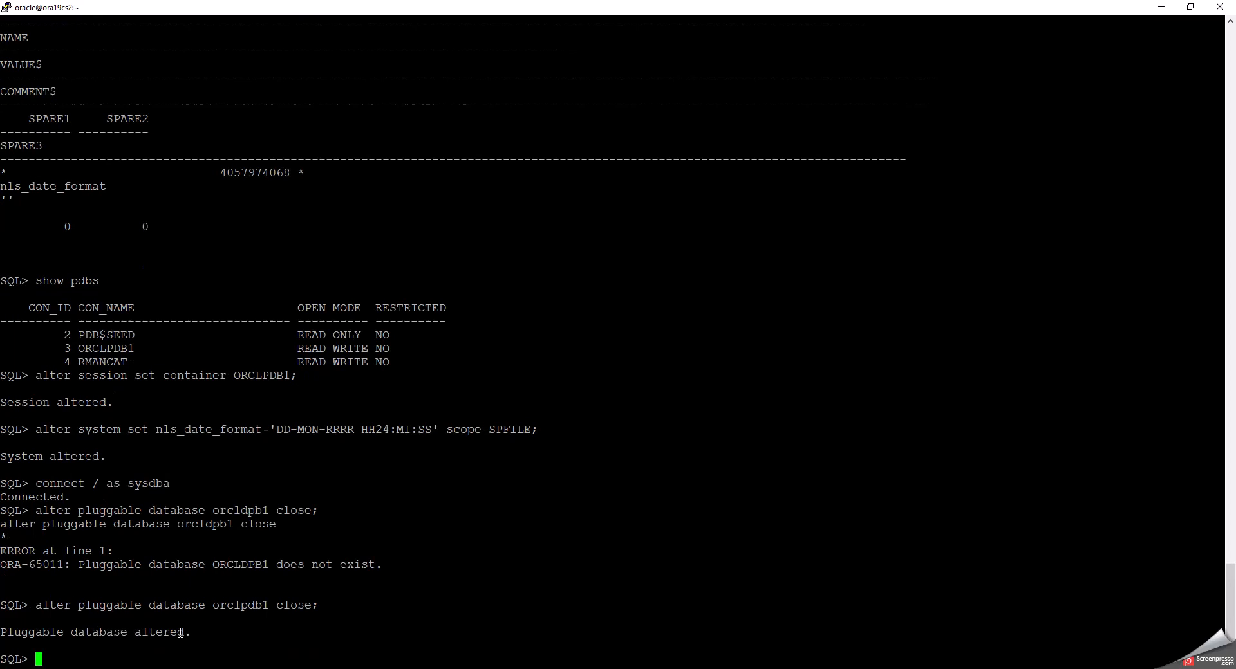
Step: Open pluggable database orclpdb1 again, confirmed as altered
type("alter sess")
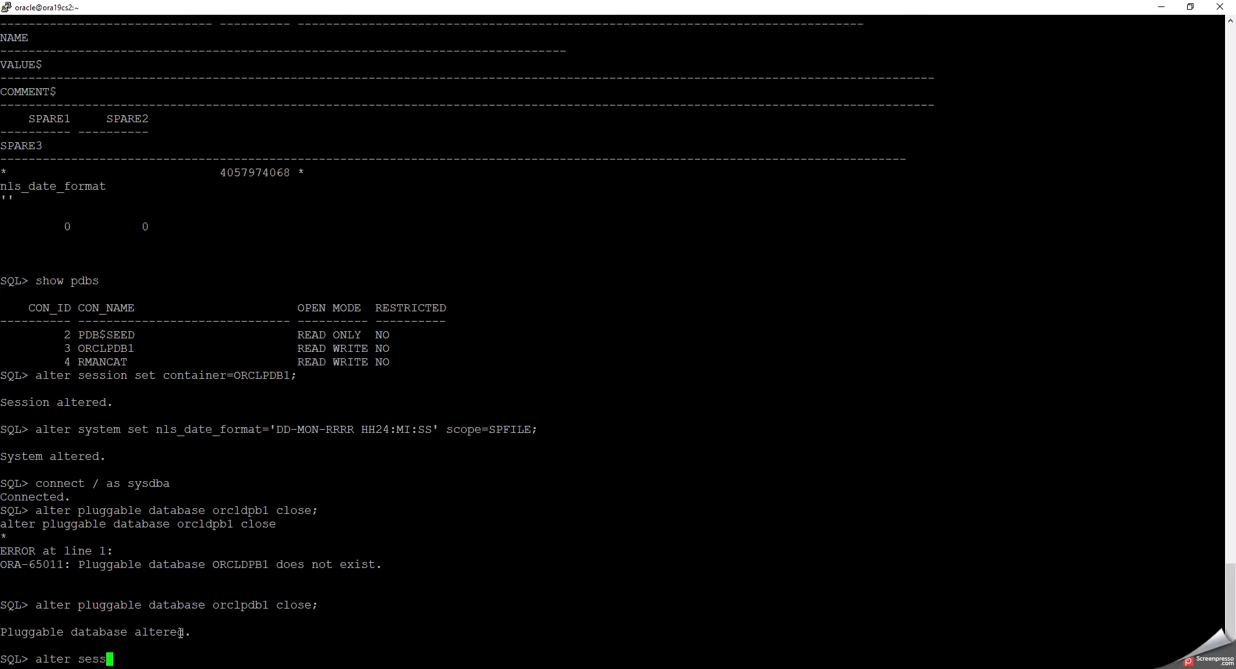
type("ion set")
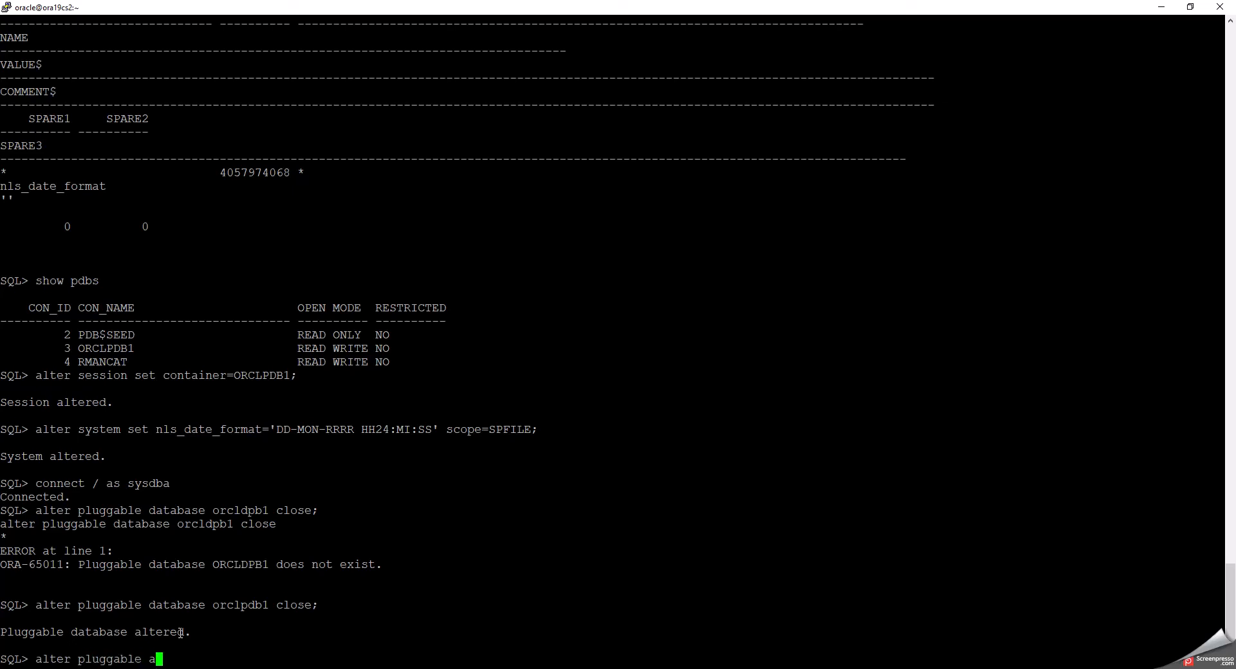
type("database or")
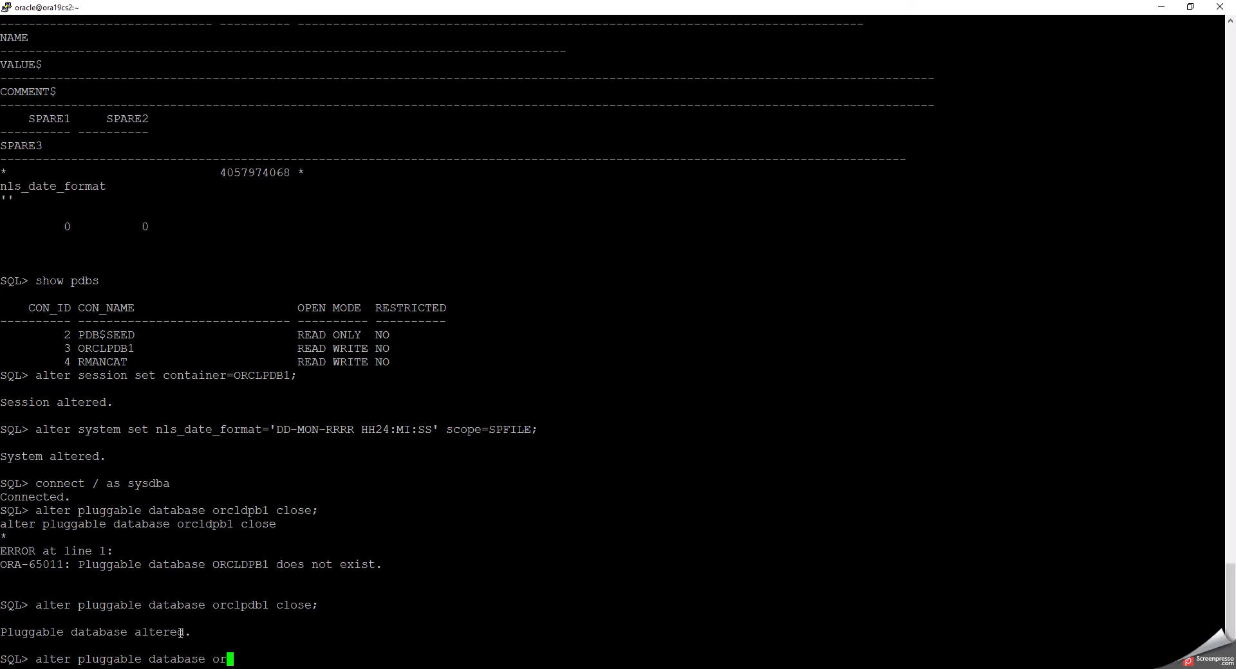
type("clpdb1 open;")
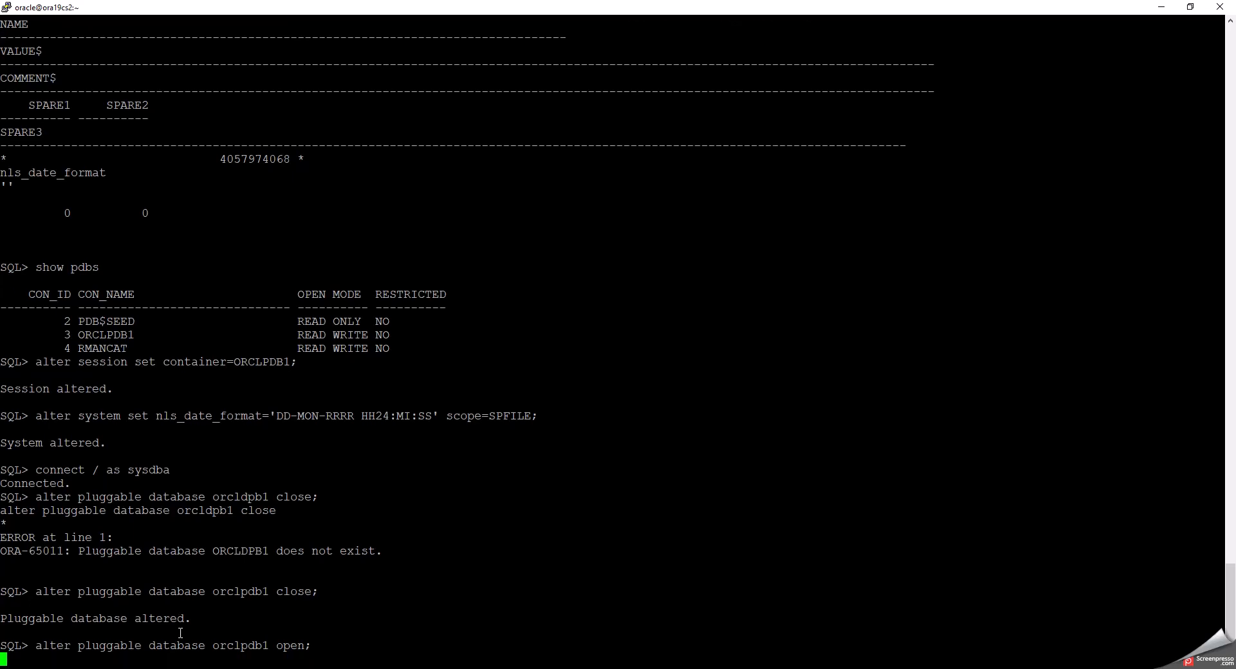
key("Return")
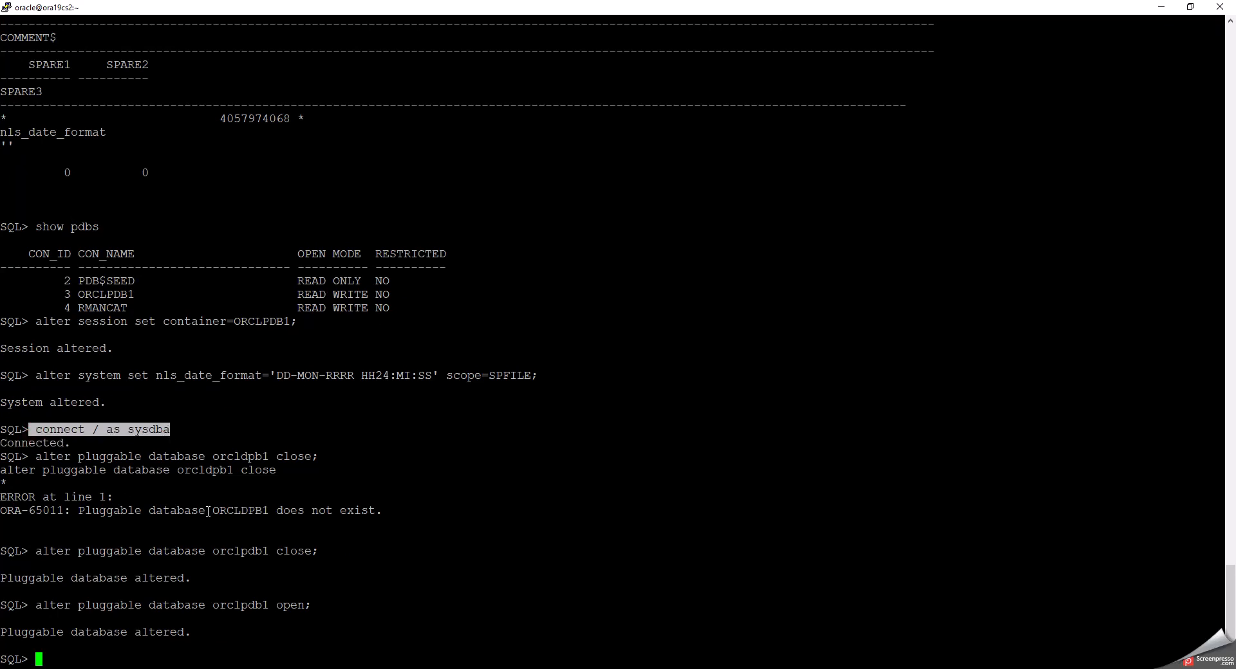
Step: Select * from pdb_spfile$, now showing nls_date_format 'DD-MON-RRRR HH24:MI:SS'
type("select")
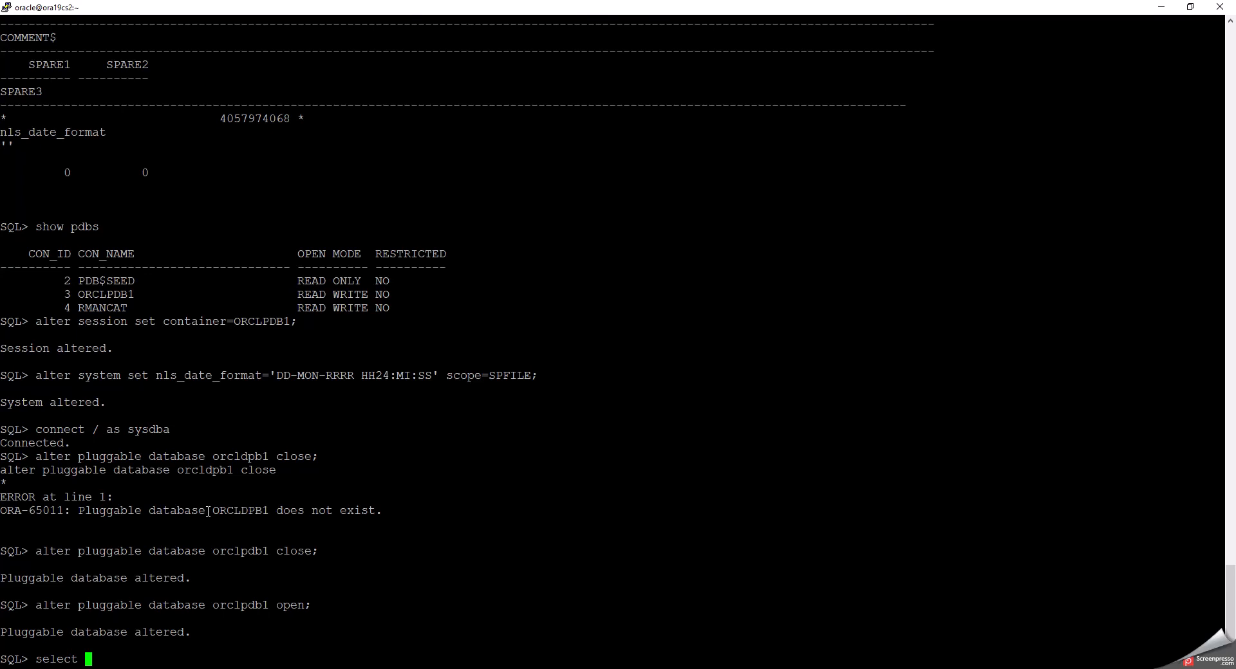
type("* from")
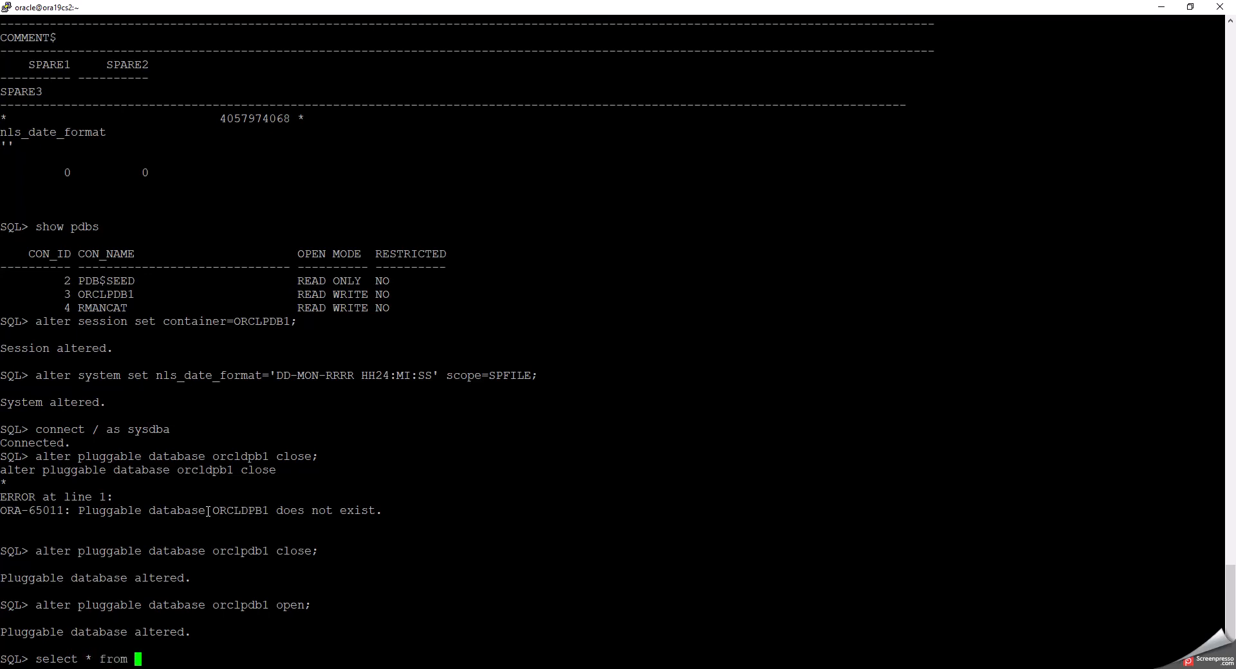
type("pdb_spf")
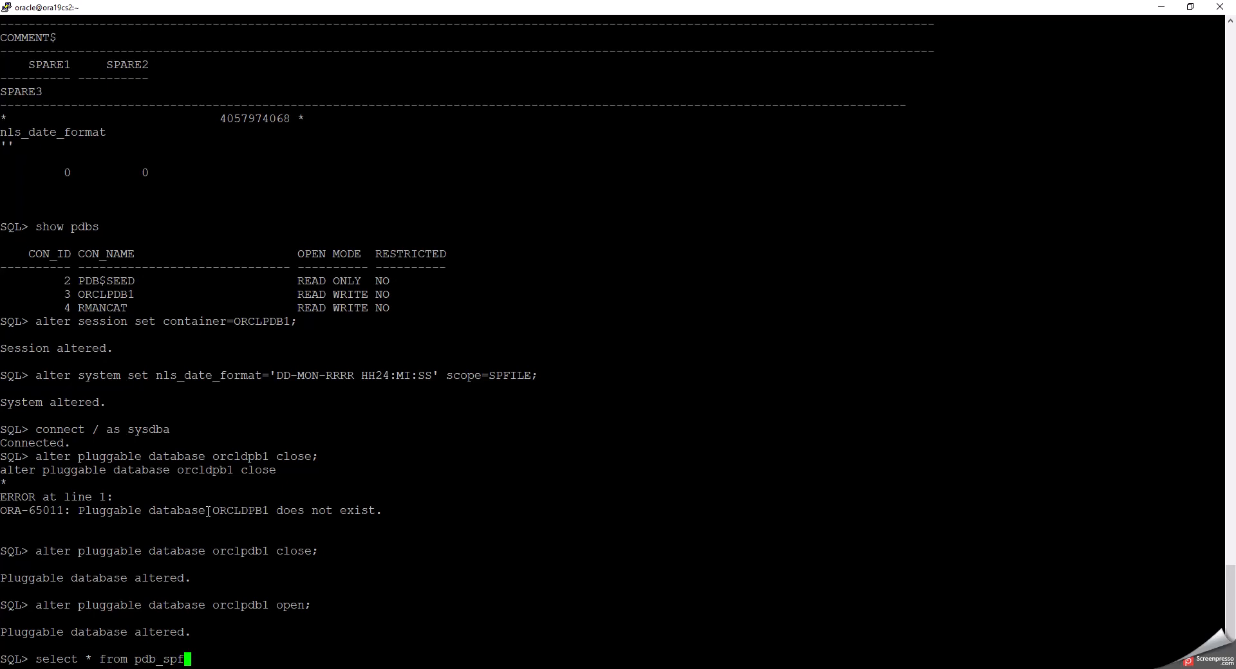
type("ile$;")
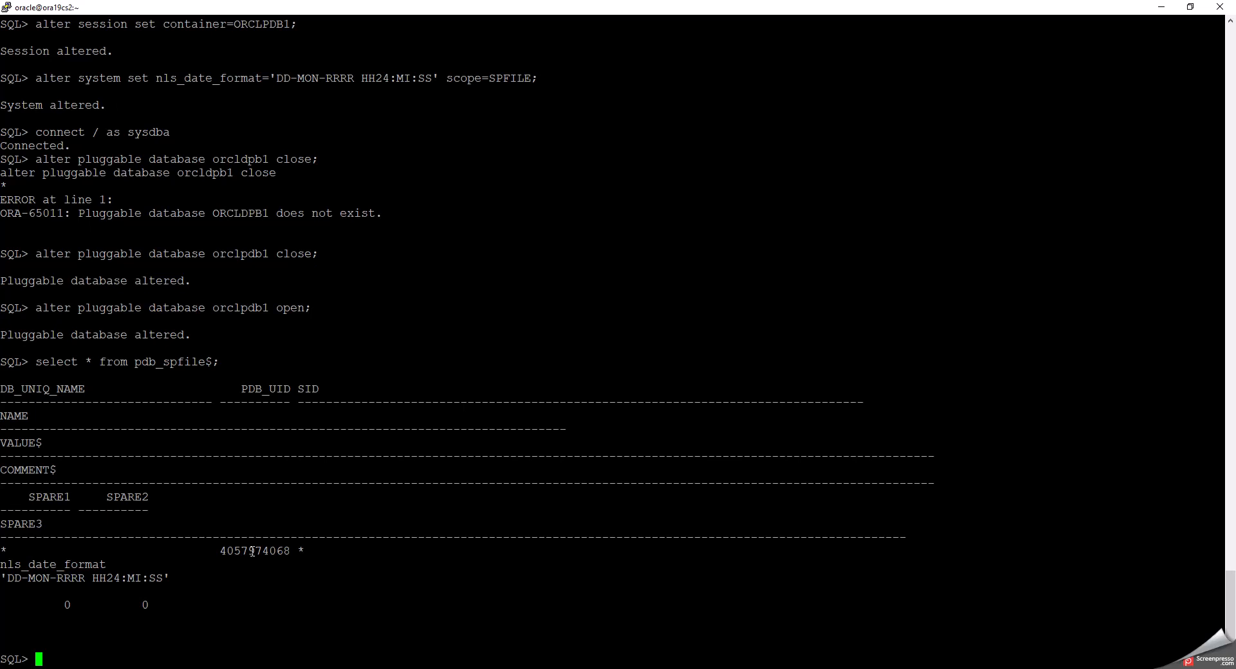
double_click(254, 550)
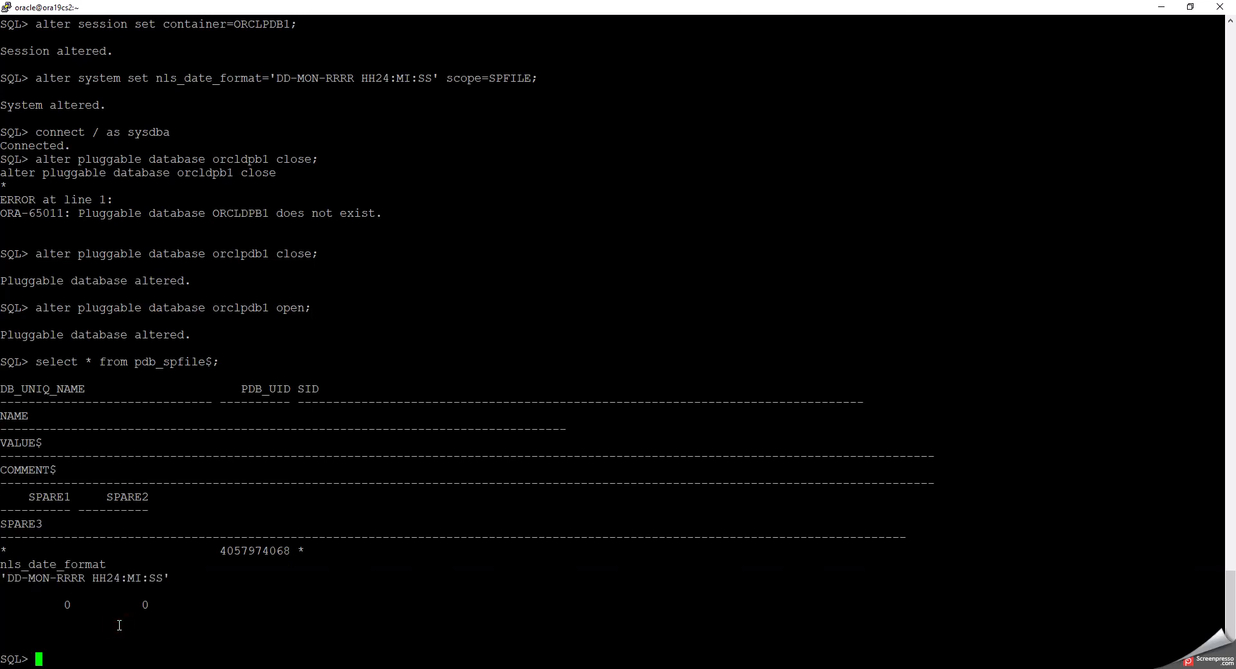
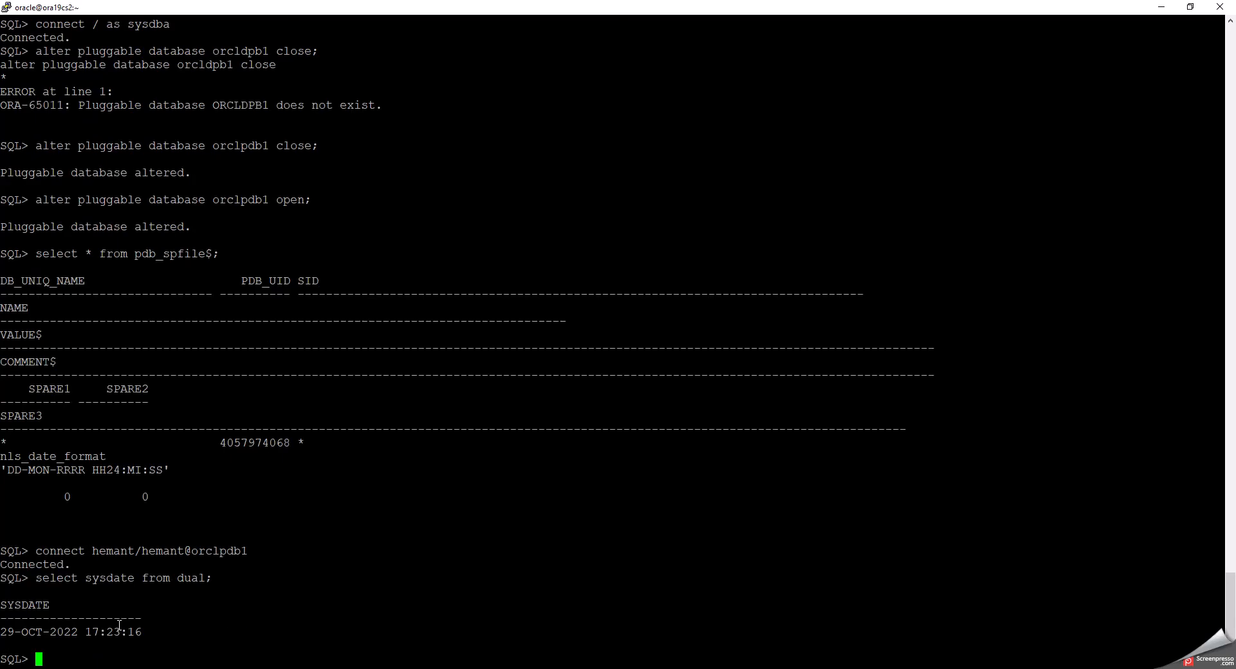
Step: Connect hemant@orclpdb1 and select sysdate from dual, showing 29-OCT-2022 17:23:22
mouse_move(144, 636)
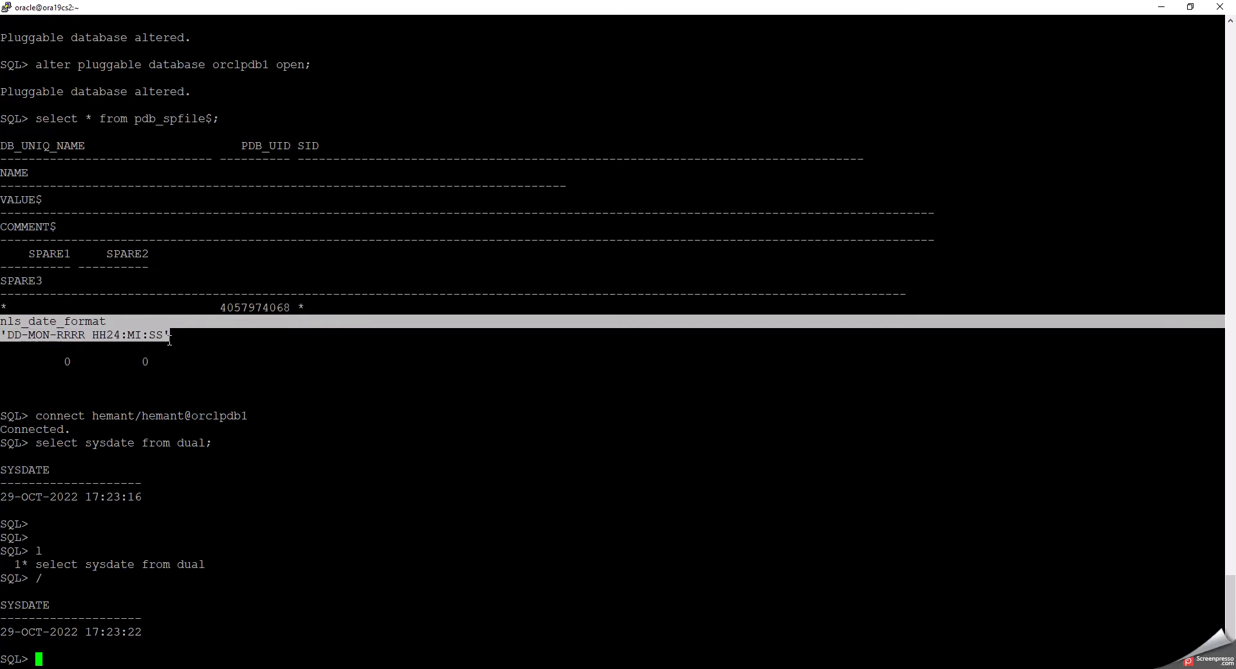
Step: Reconnect / as sysdba to the root and re-run sysdate, showing only 29-OCT-22
type("connect / as sys")
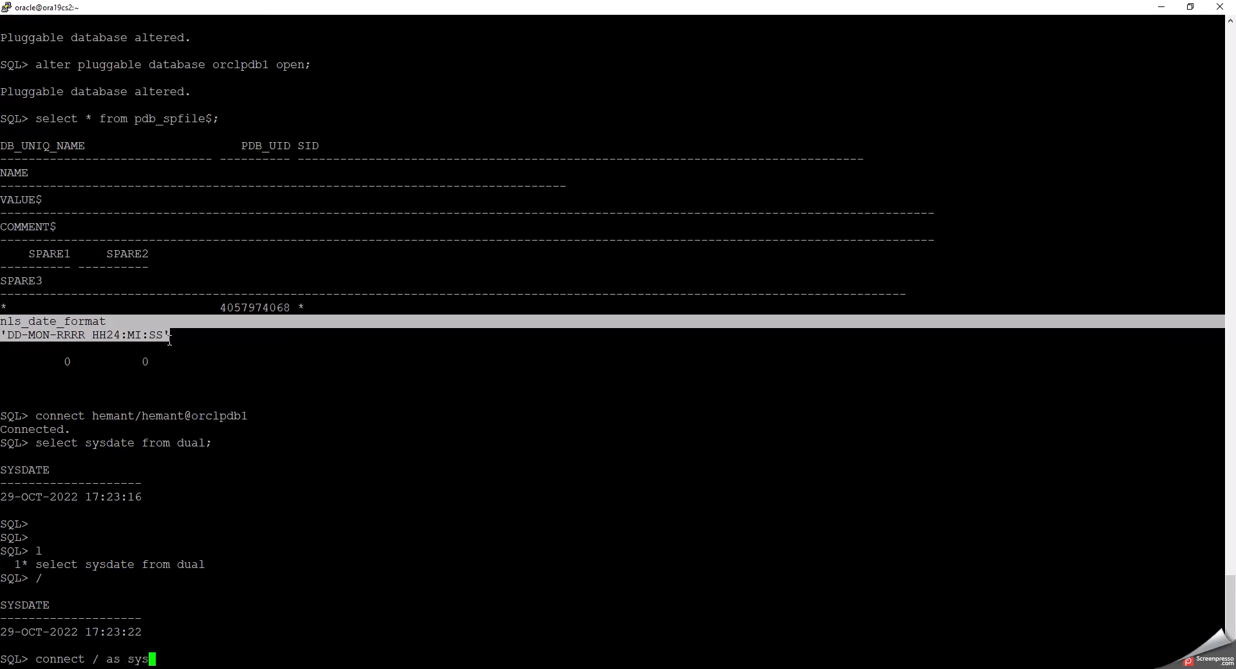
key("Return")
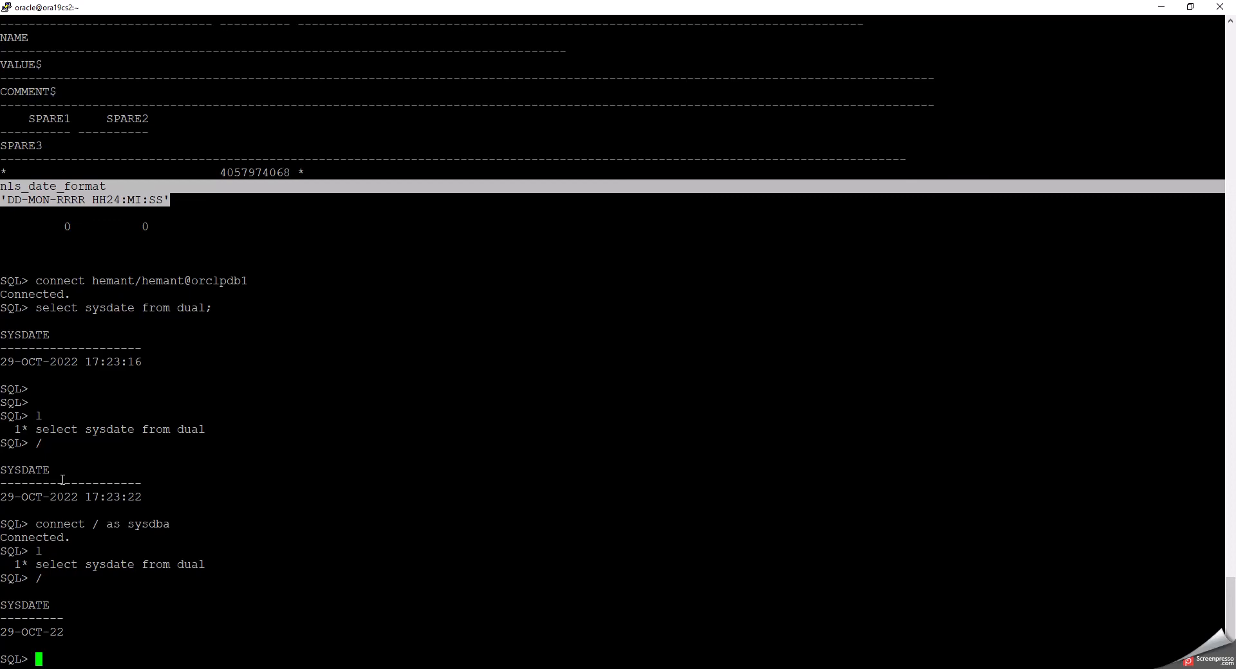
Step: Alter session set container=ORCLPDB1 as sysdba
type("alter")
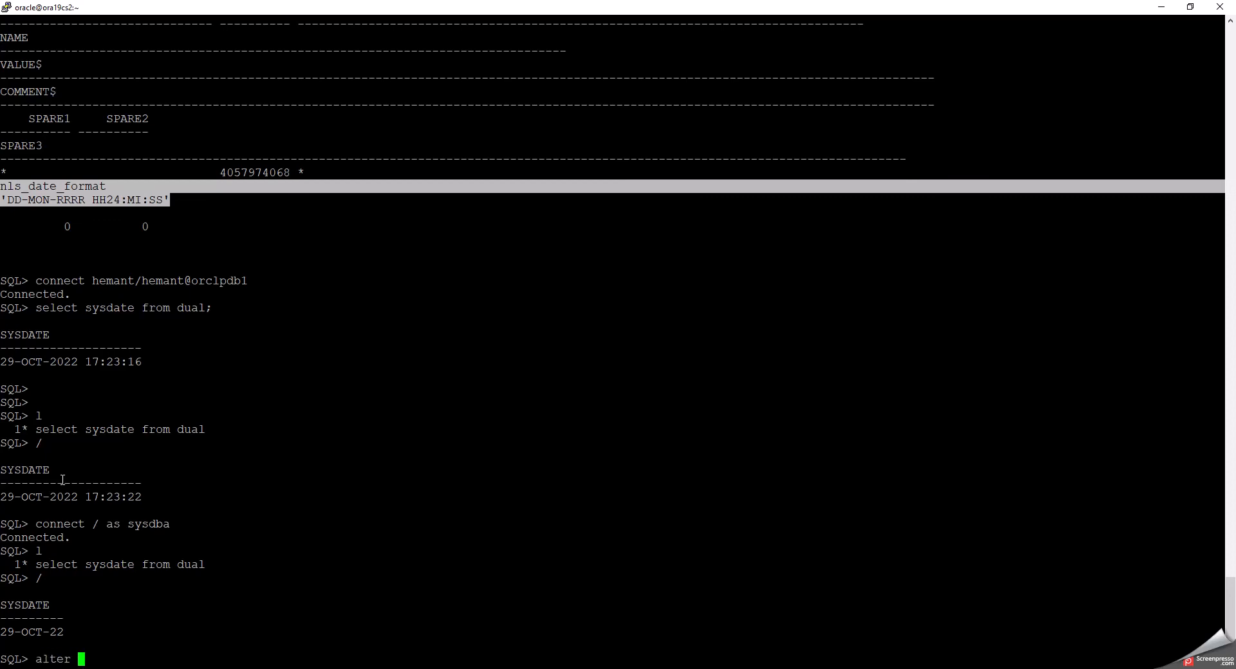
type("sessi")
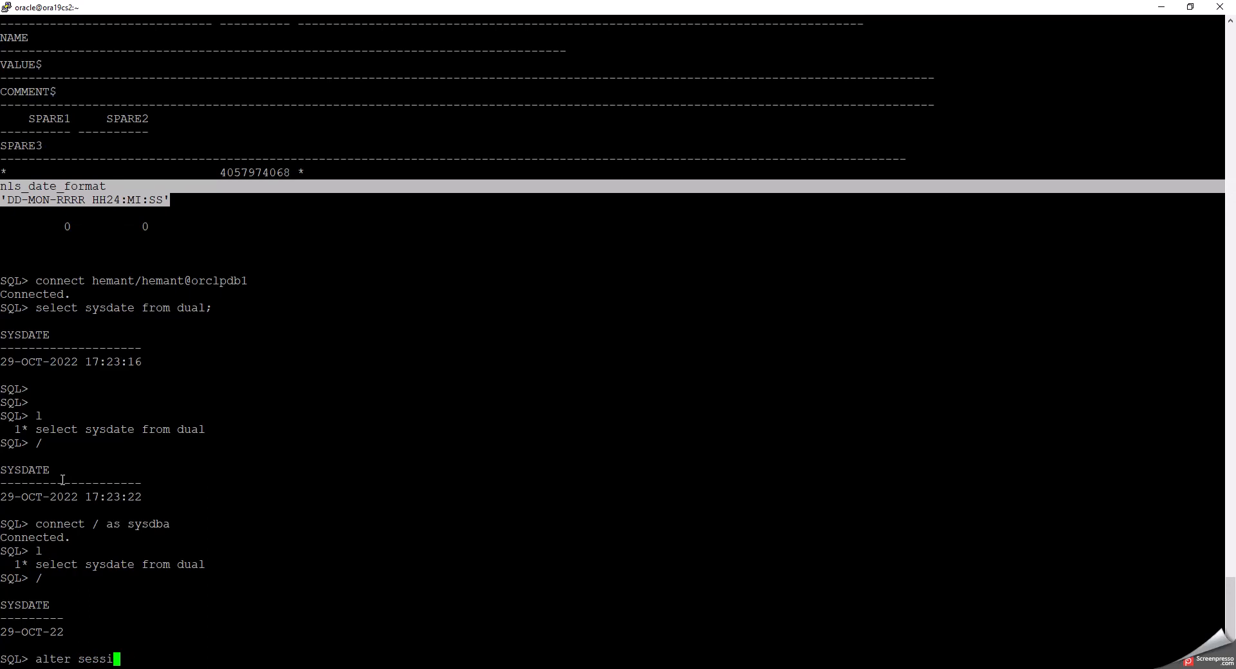
type("on set container=")
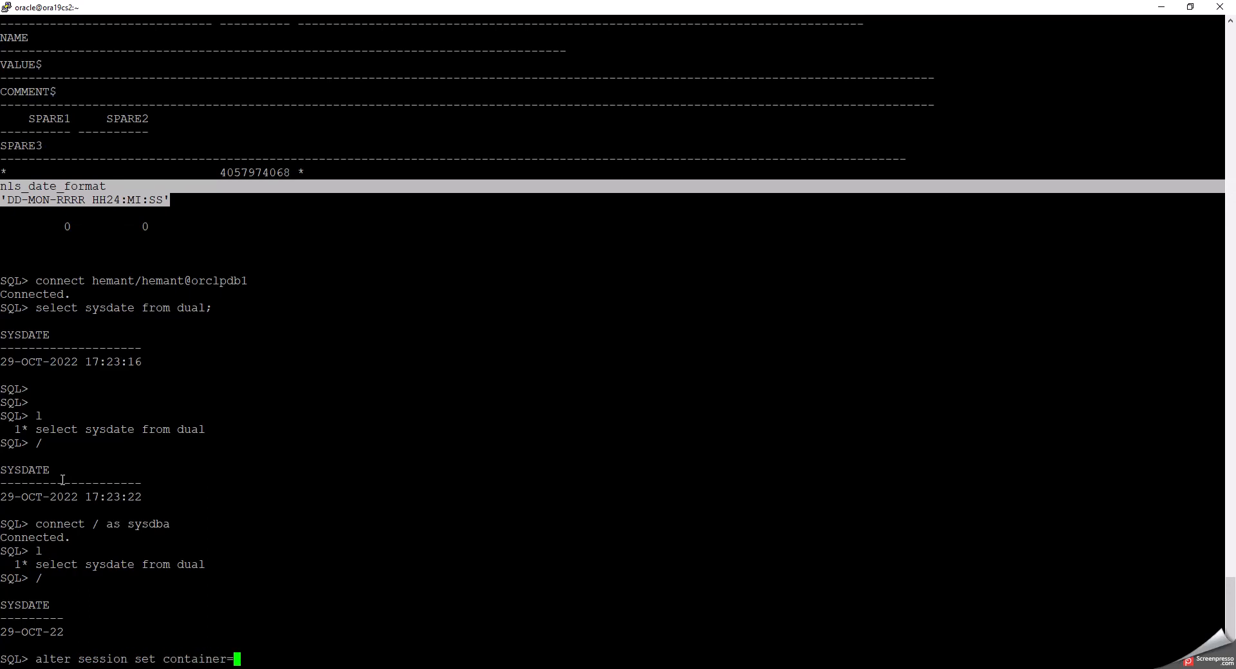
type("ORCLPD")
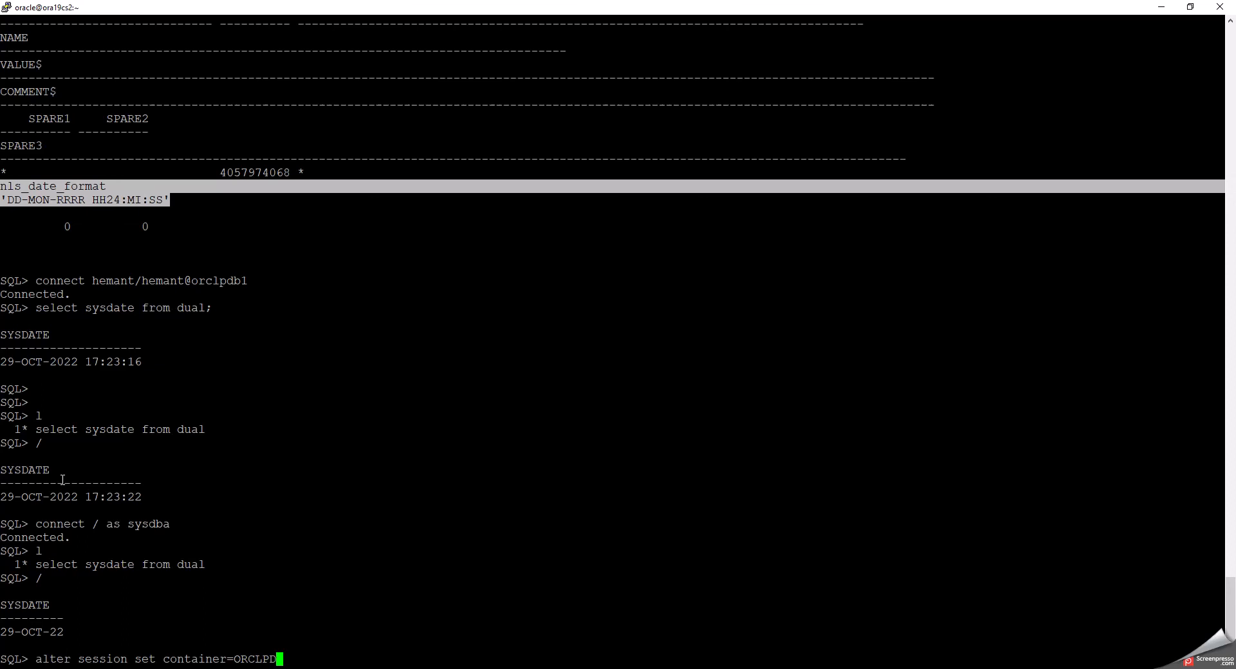
type("B1;")
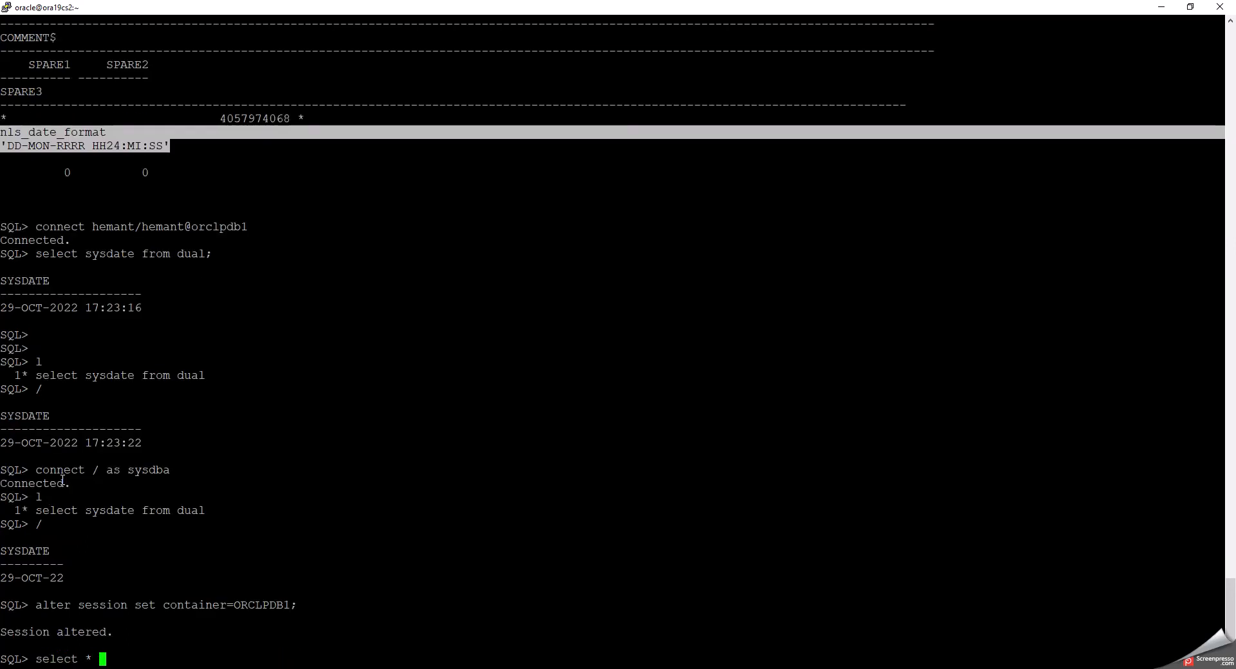
Step: Select * from pdb_spfile$ inside ORCLPDB1, returning no rows selected
type("from pb")
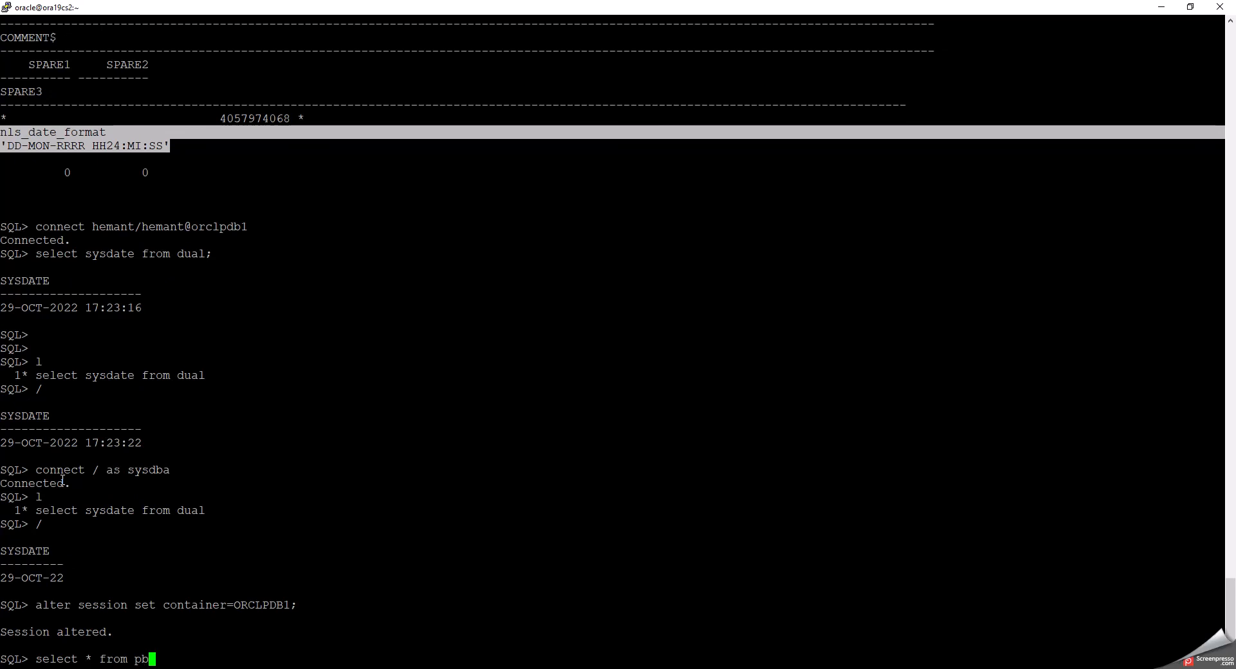
type("db_psfi")
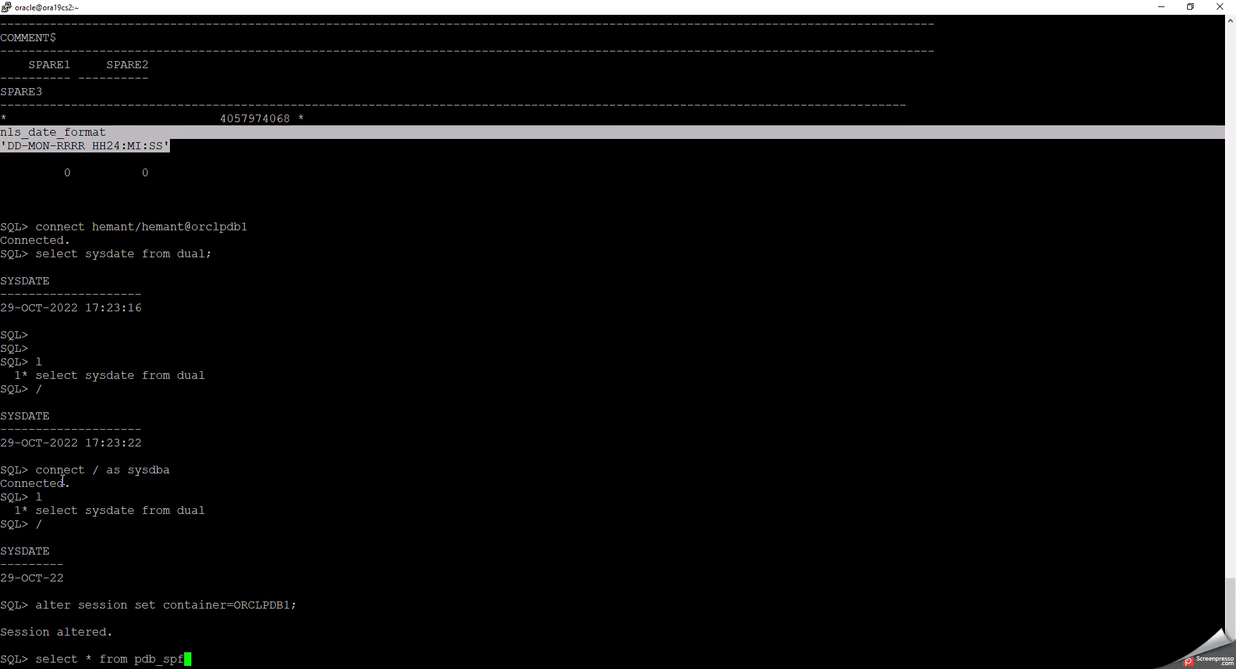
type("ile$")
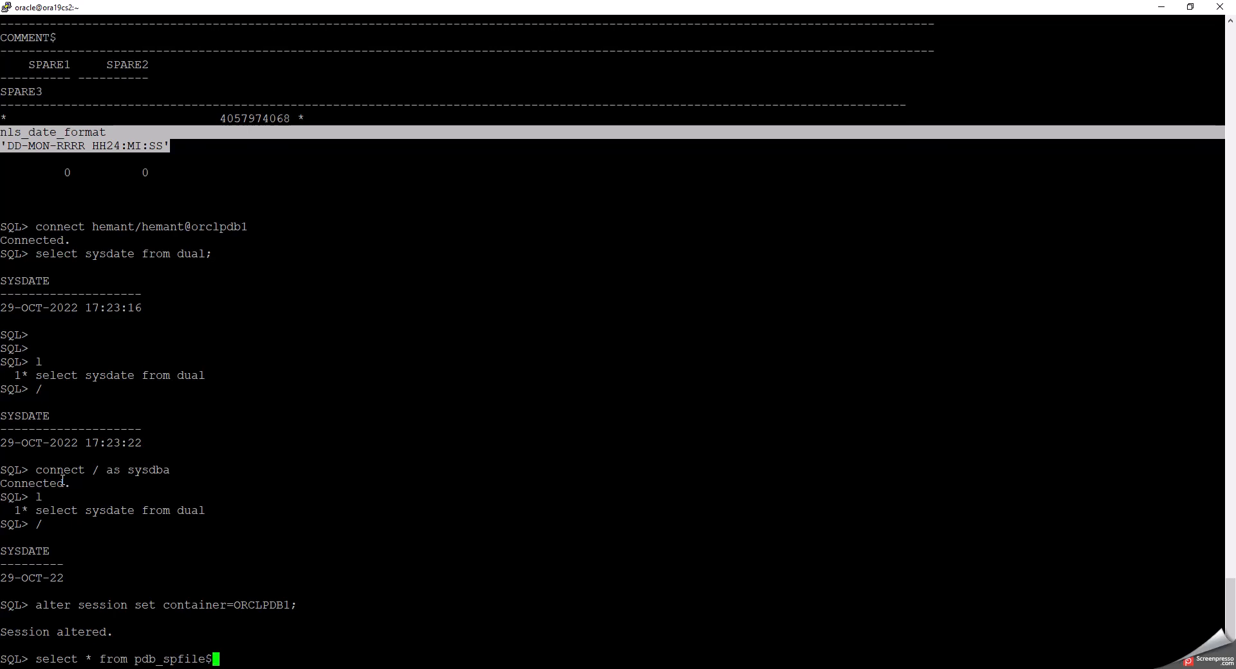
key("Return")
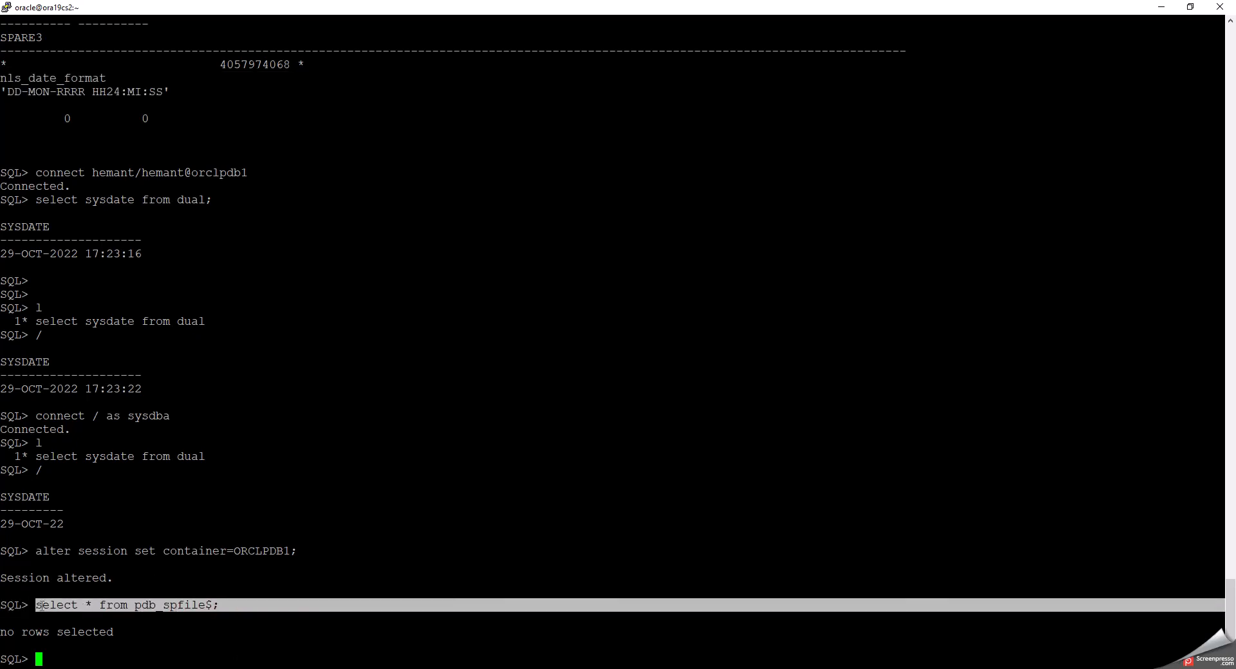
mouse_move(40, 620)
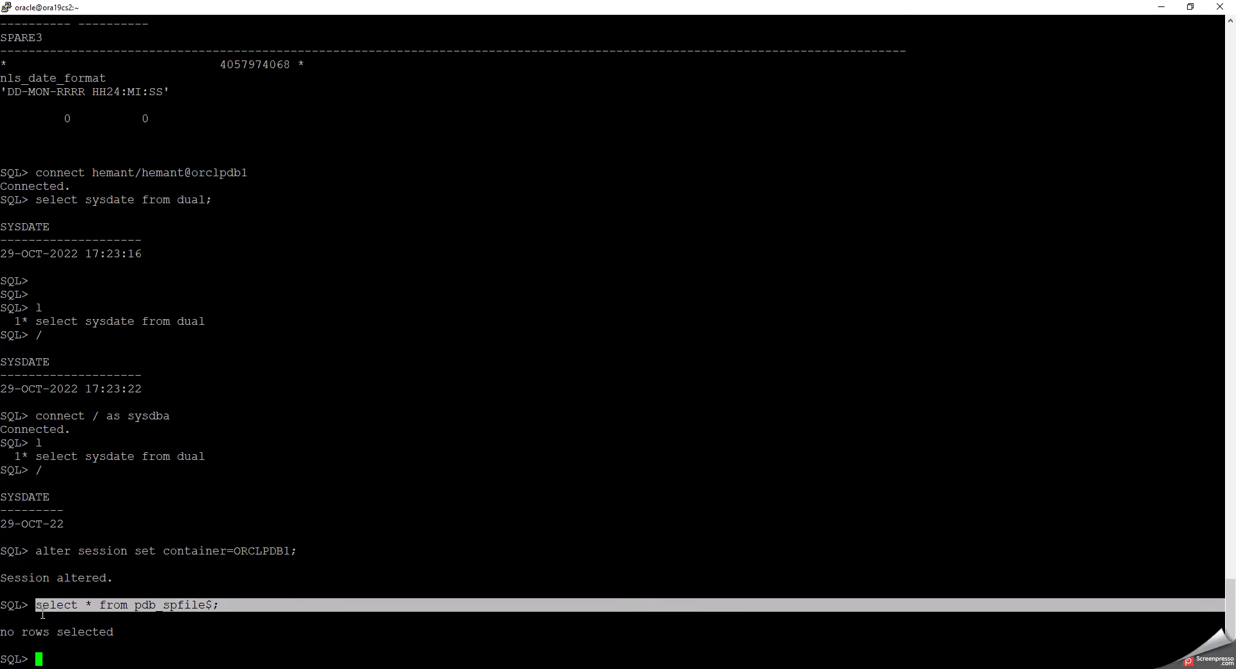
type("connect / as s")
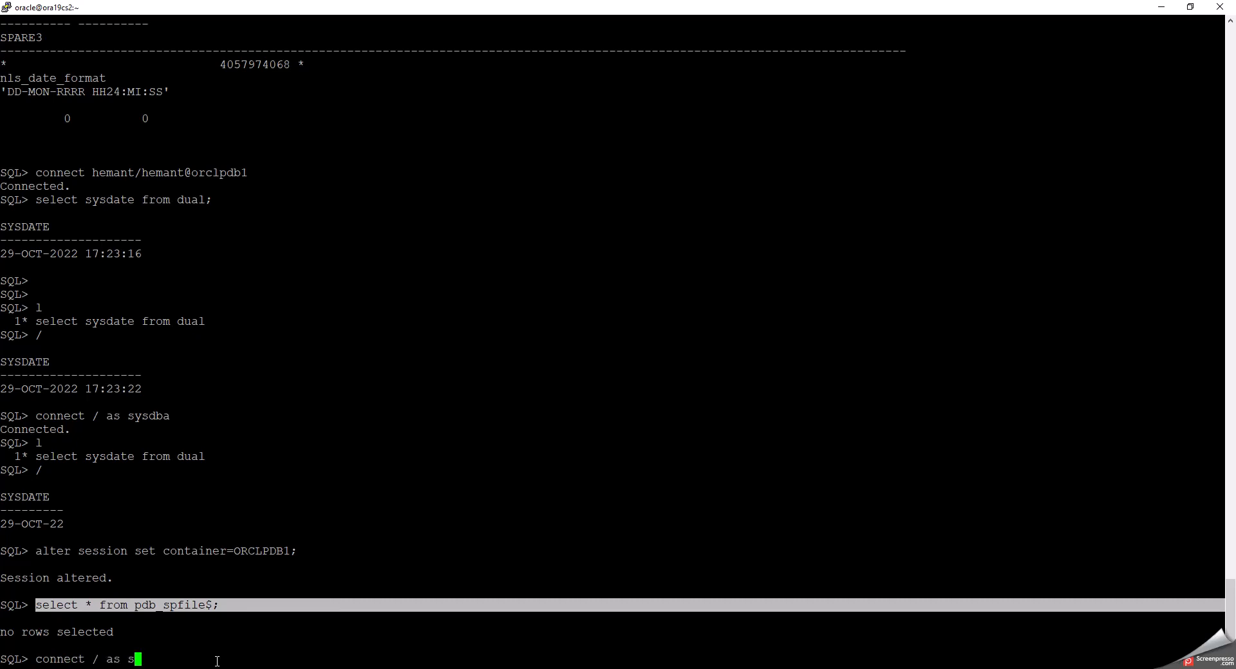
type("ysdba")
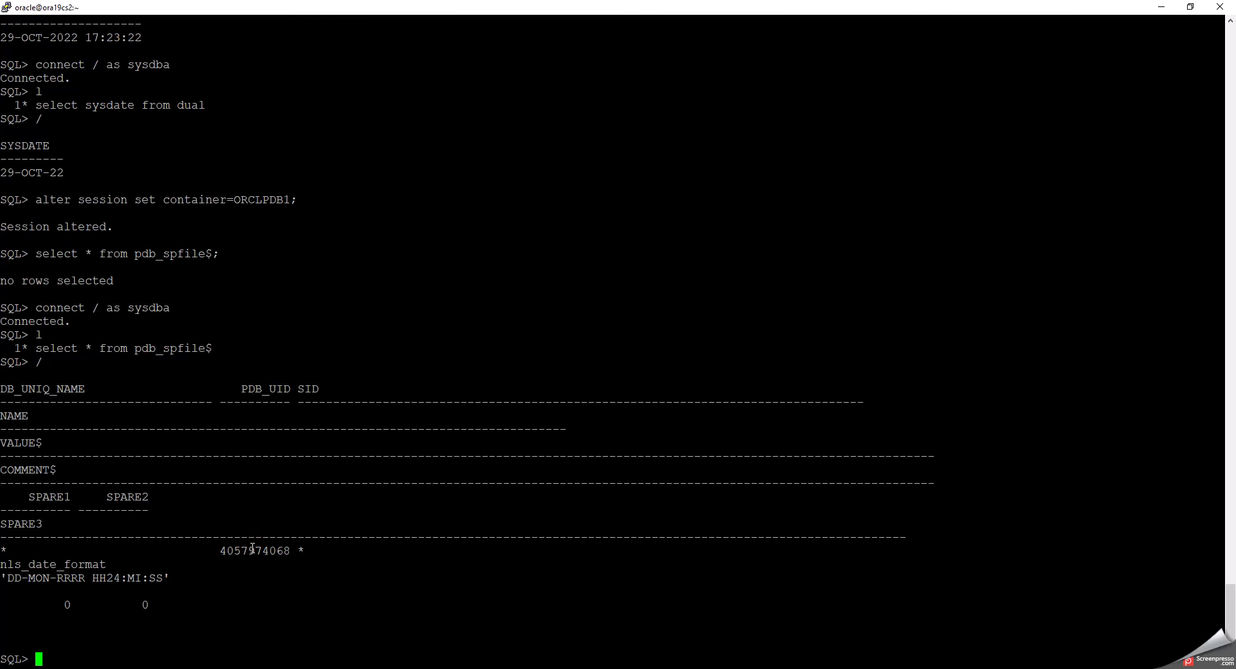
type("select * from")
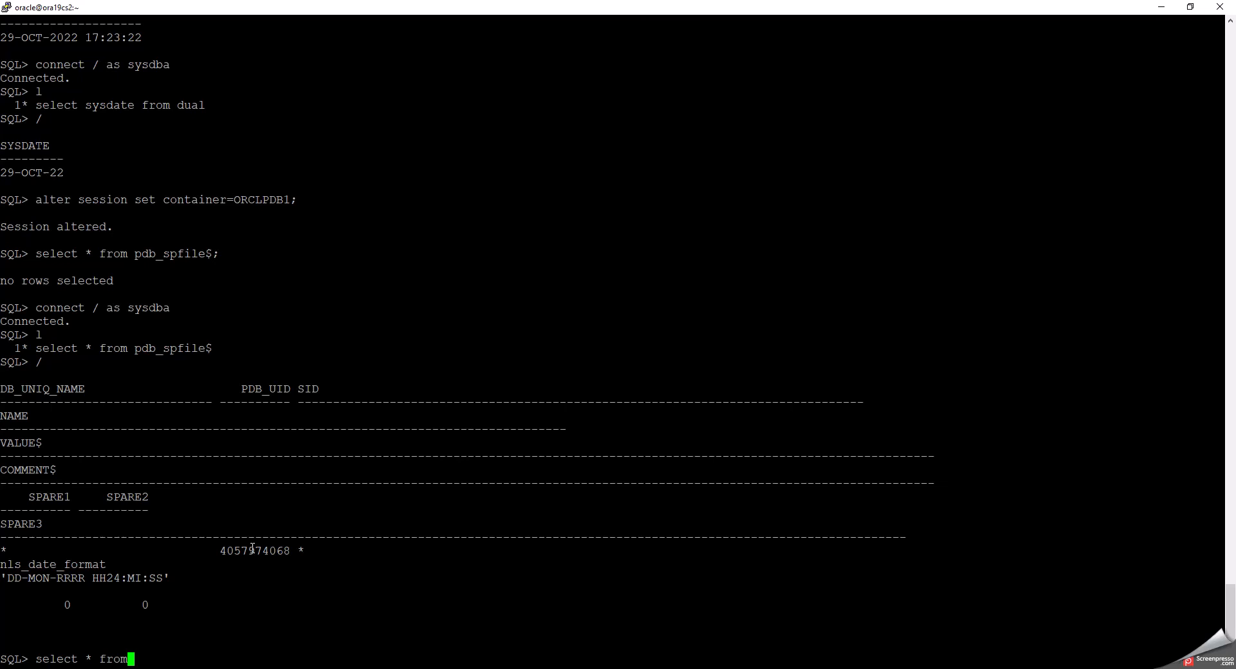
type("v$pdbs;")
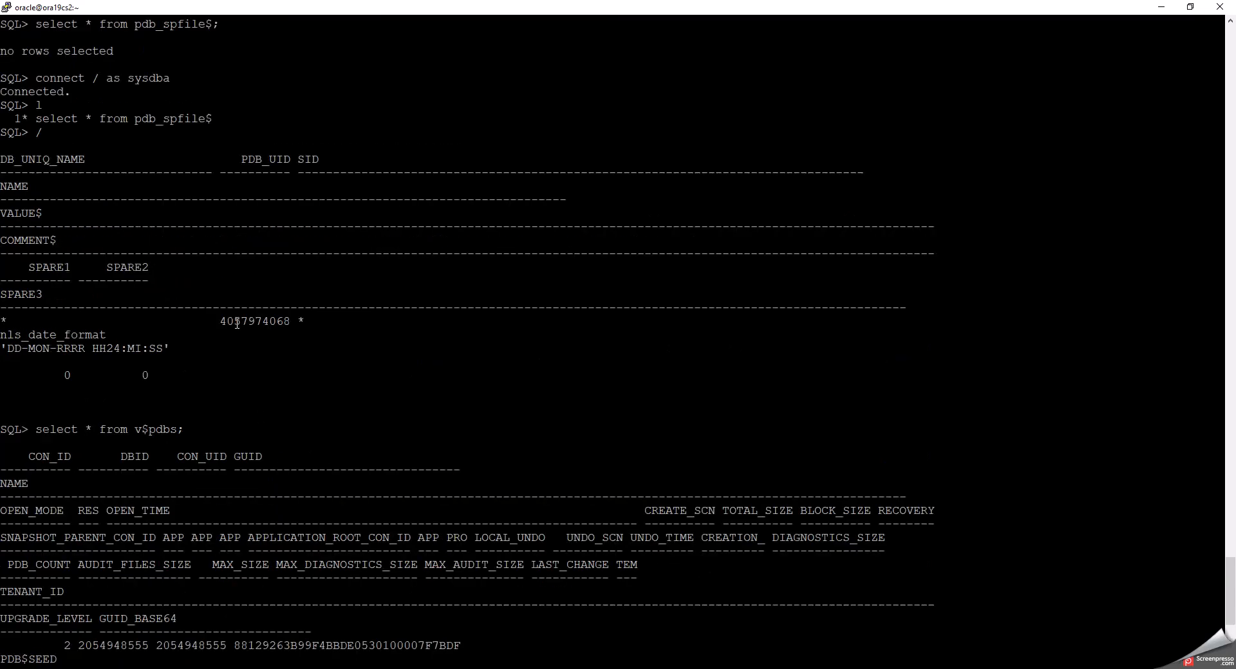
scroll("down", 3)
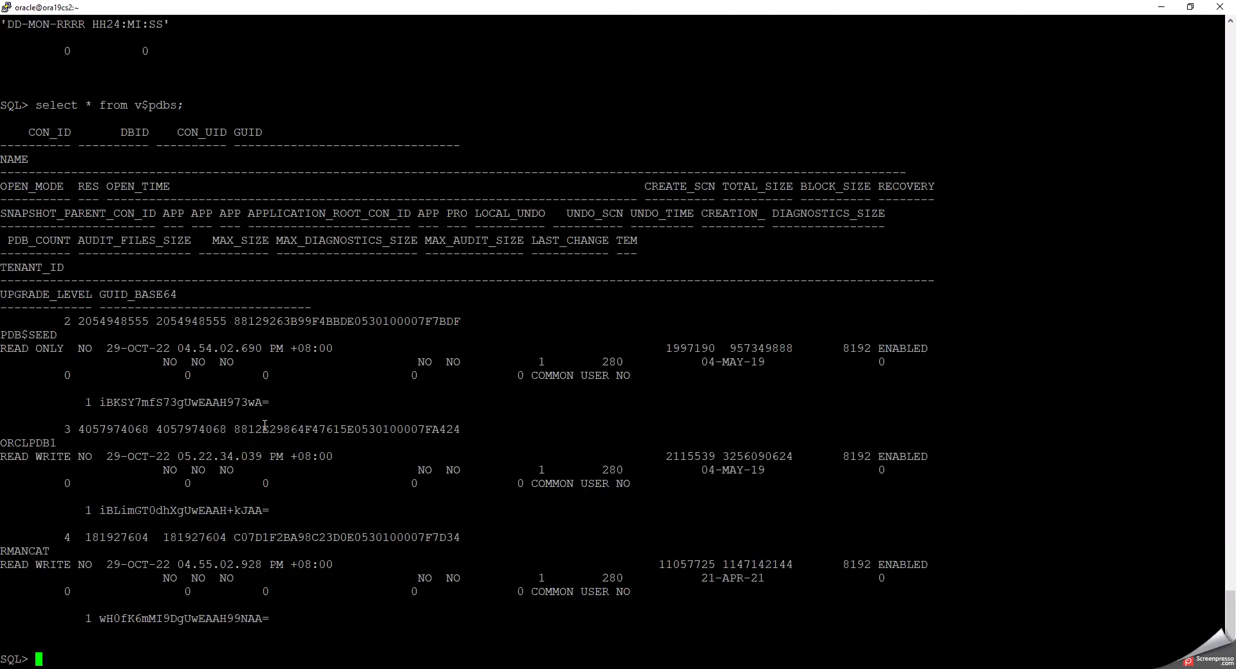
mouse_move(589, 470)
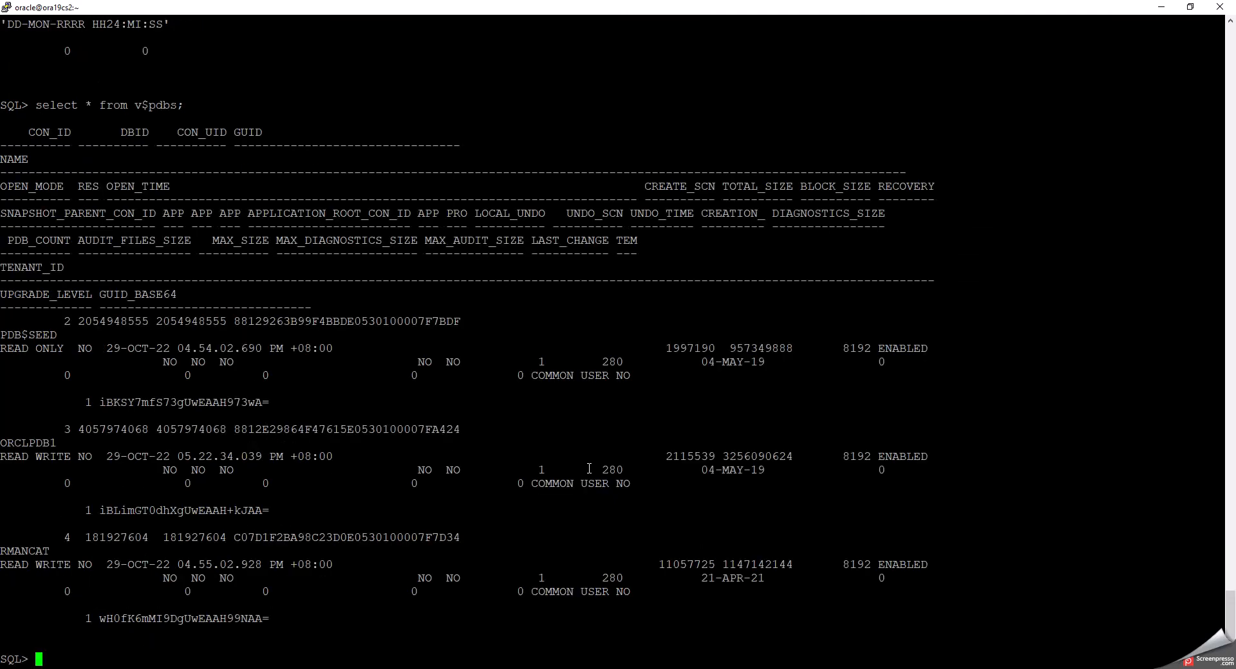
mouse_move(149, 382)
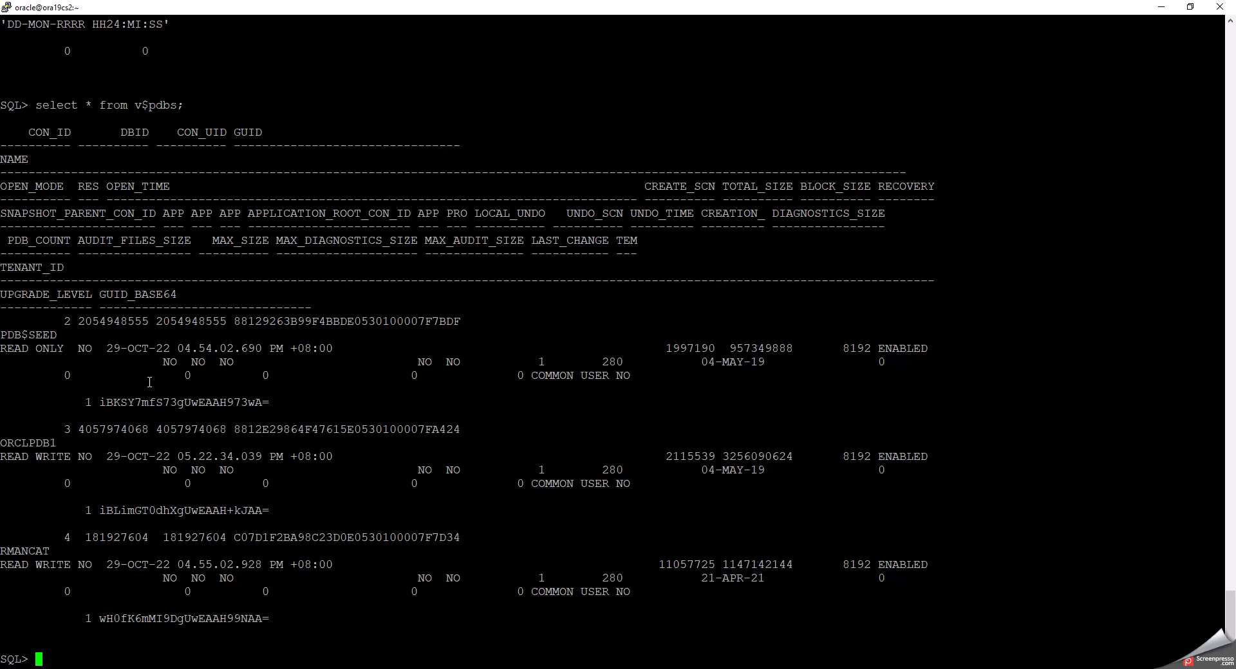
double_click(110, 430)
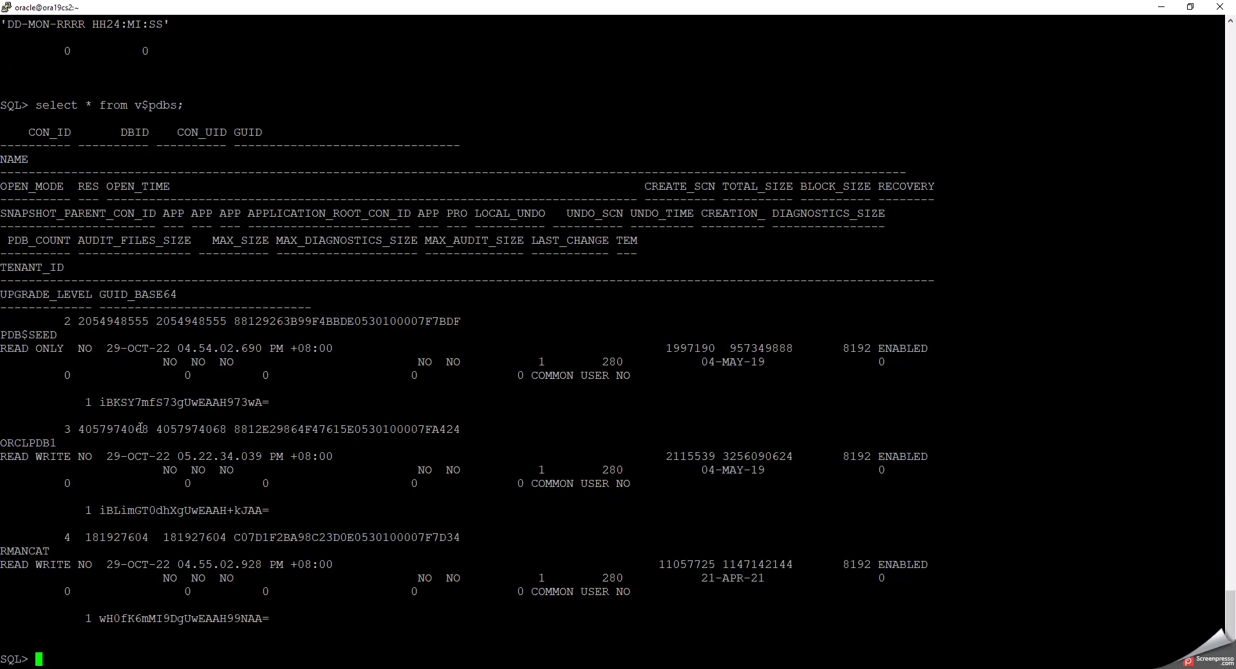
double_click(28, 444)
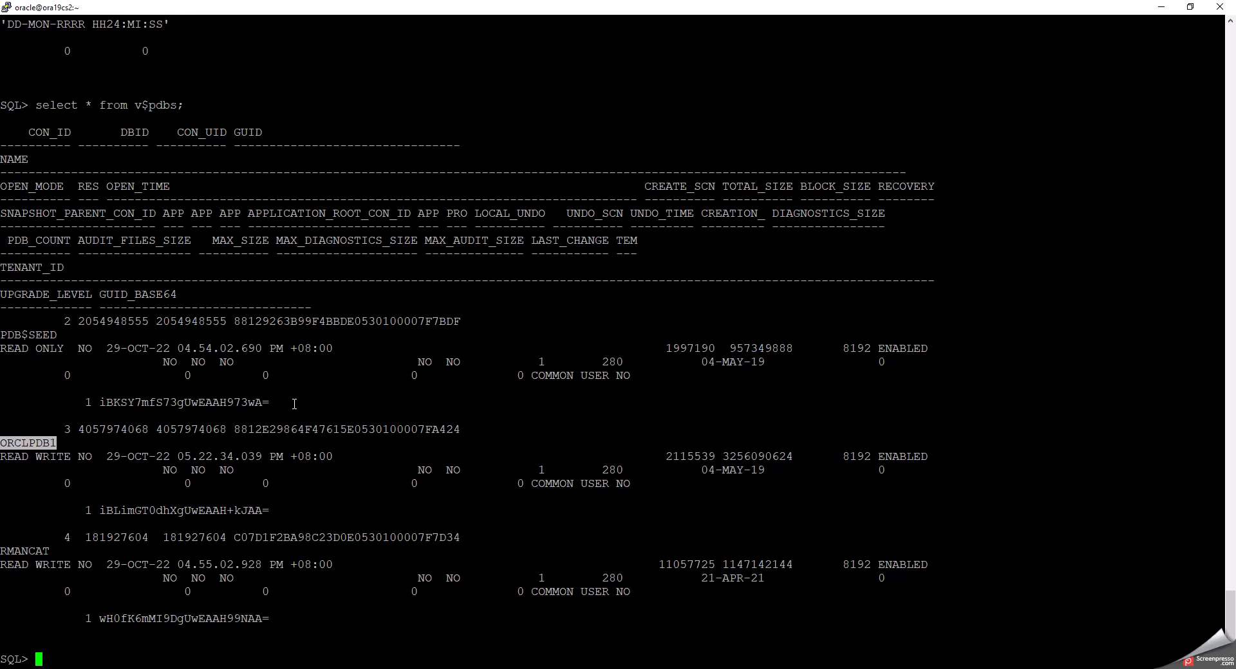
type("alter session set d")
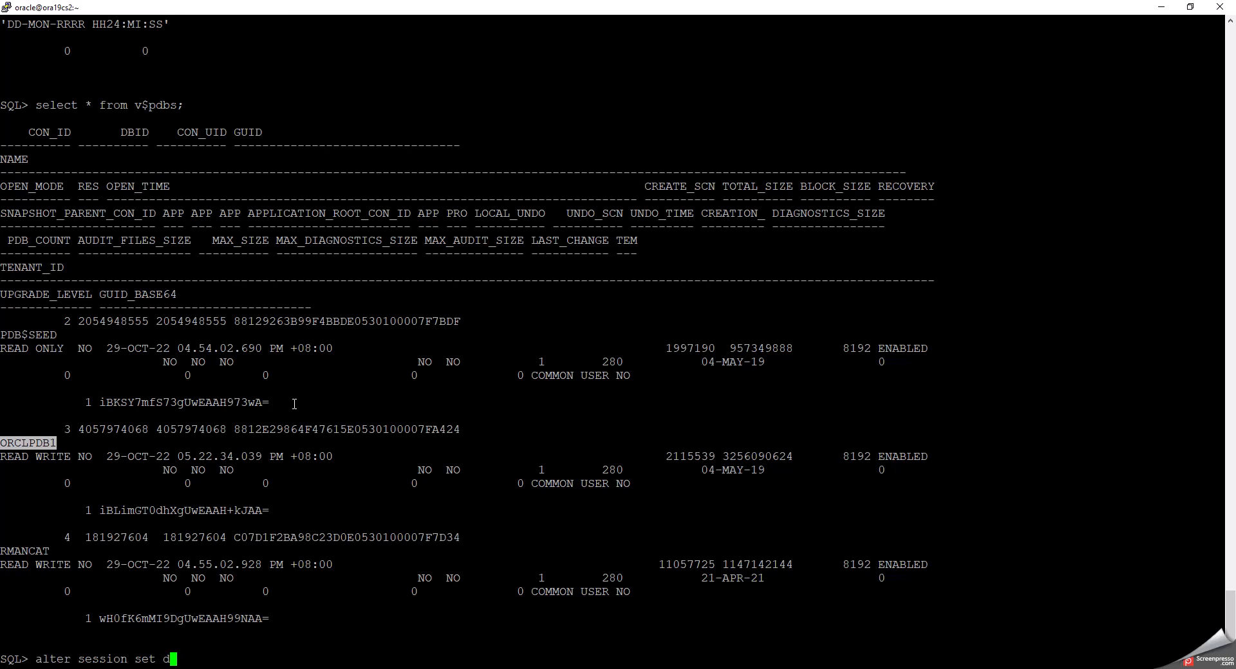
Step: Switch the session container to ORCLPDB1 and show deferred_segment_creation is TRUE there
type("ontainer=")
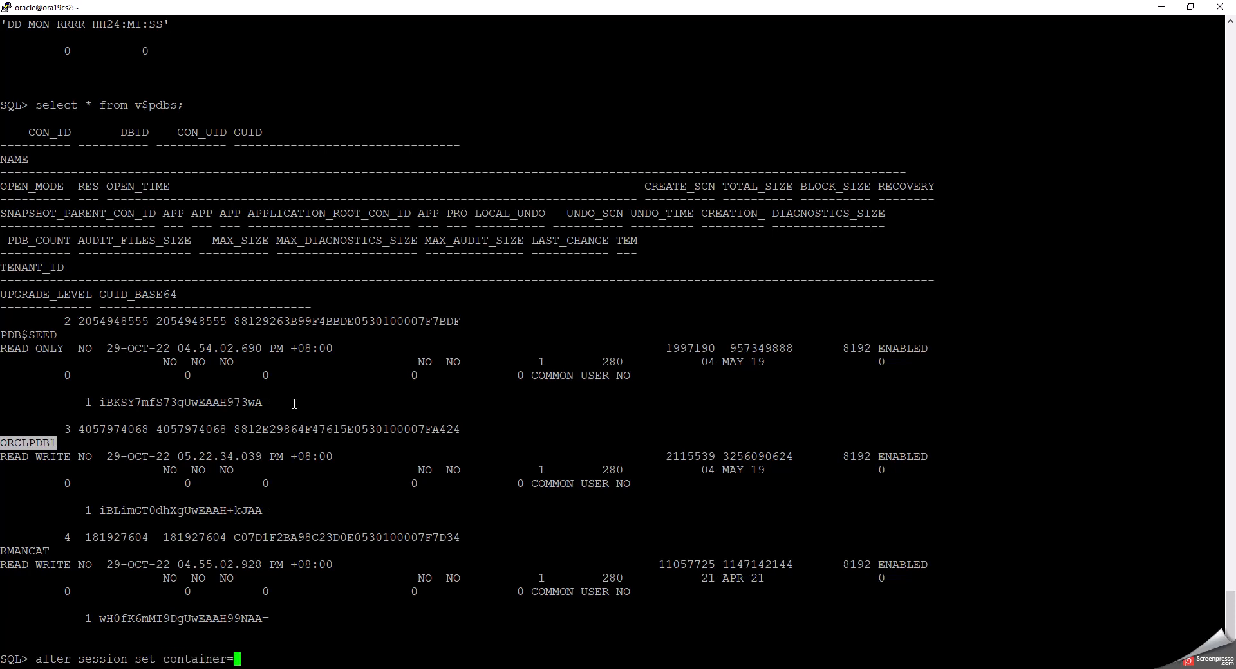
type("ORCL")
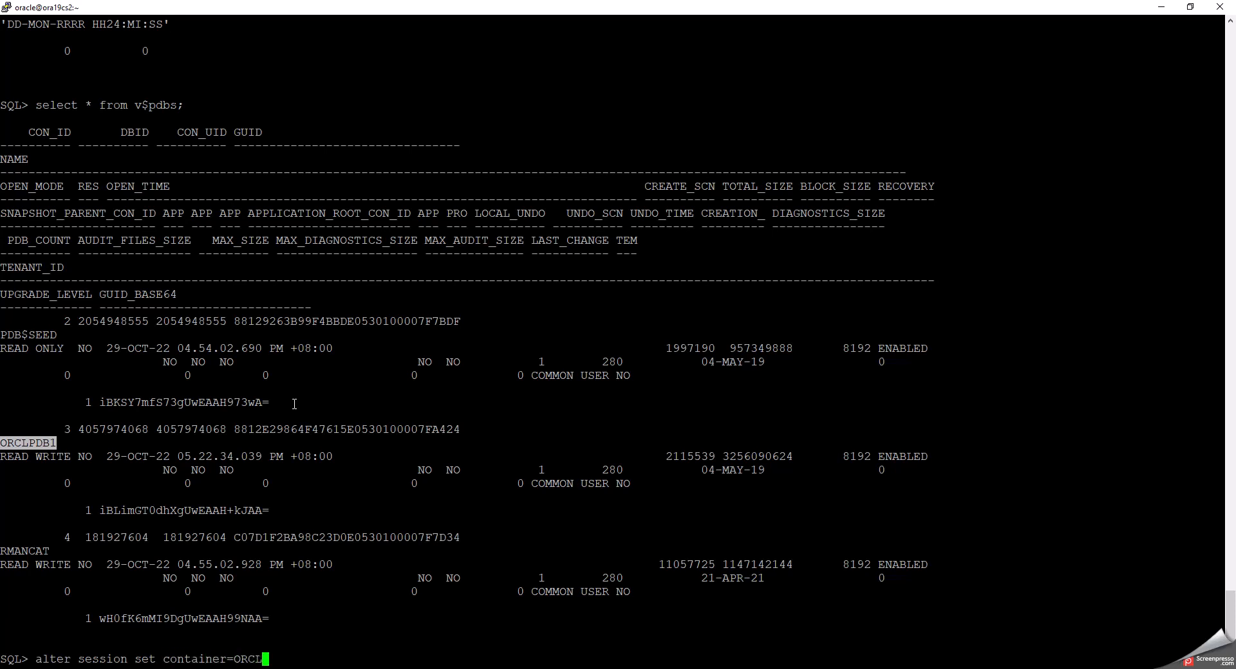
type("PDB1;")
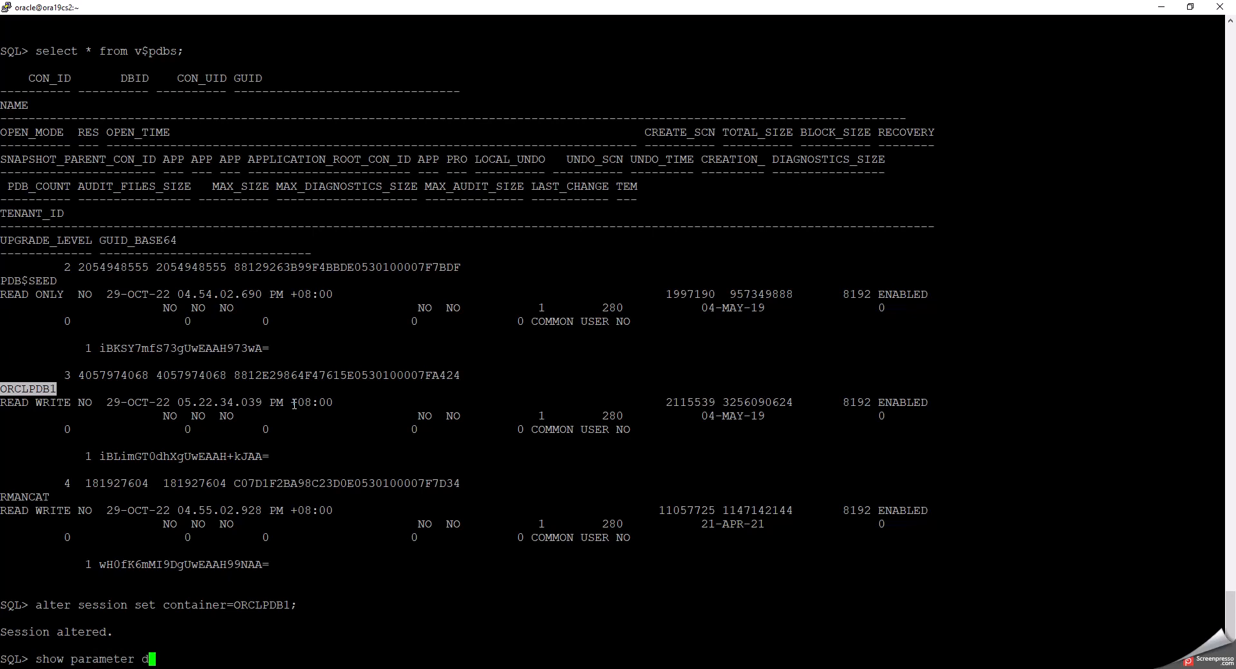
type("eferred_segment")
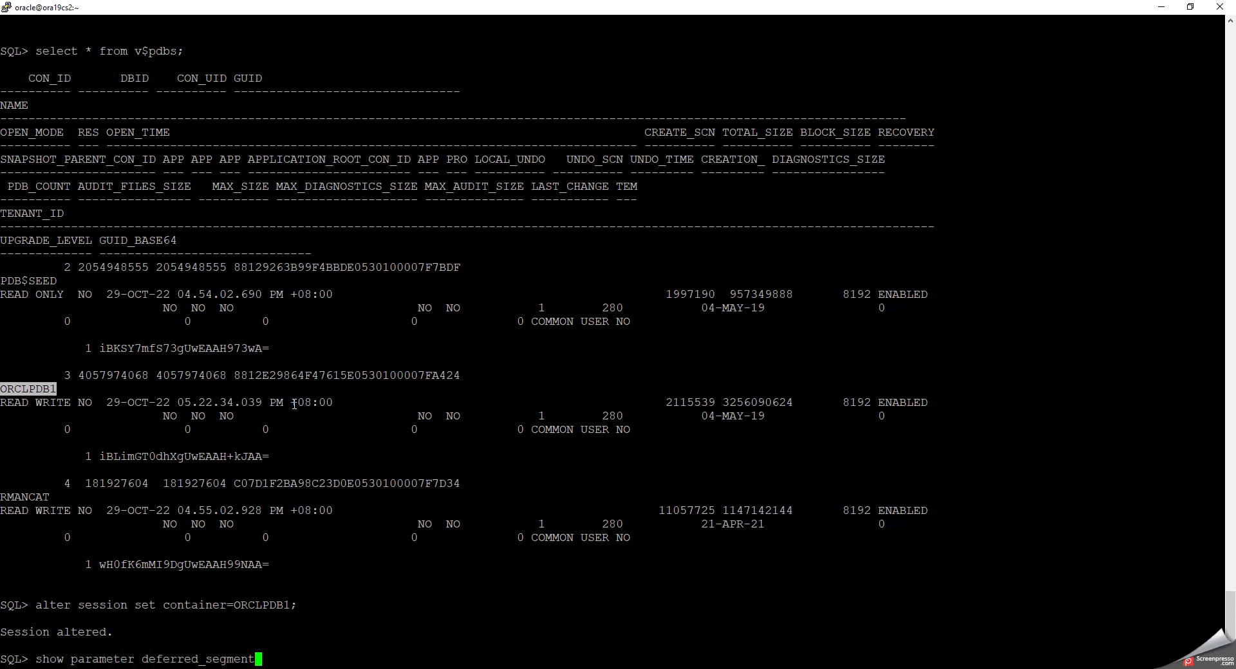
type("_cr")
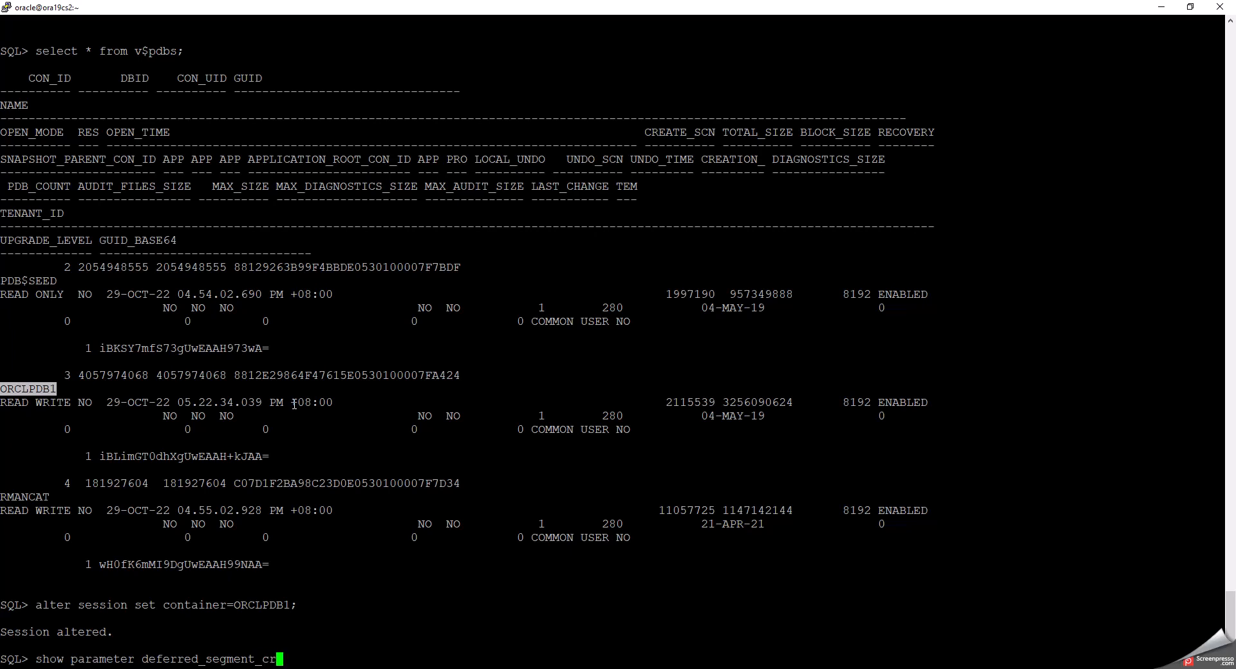
type("eation;")
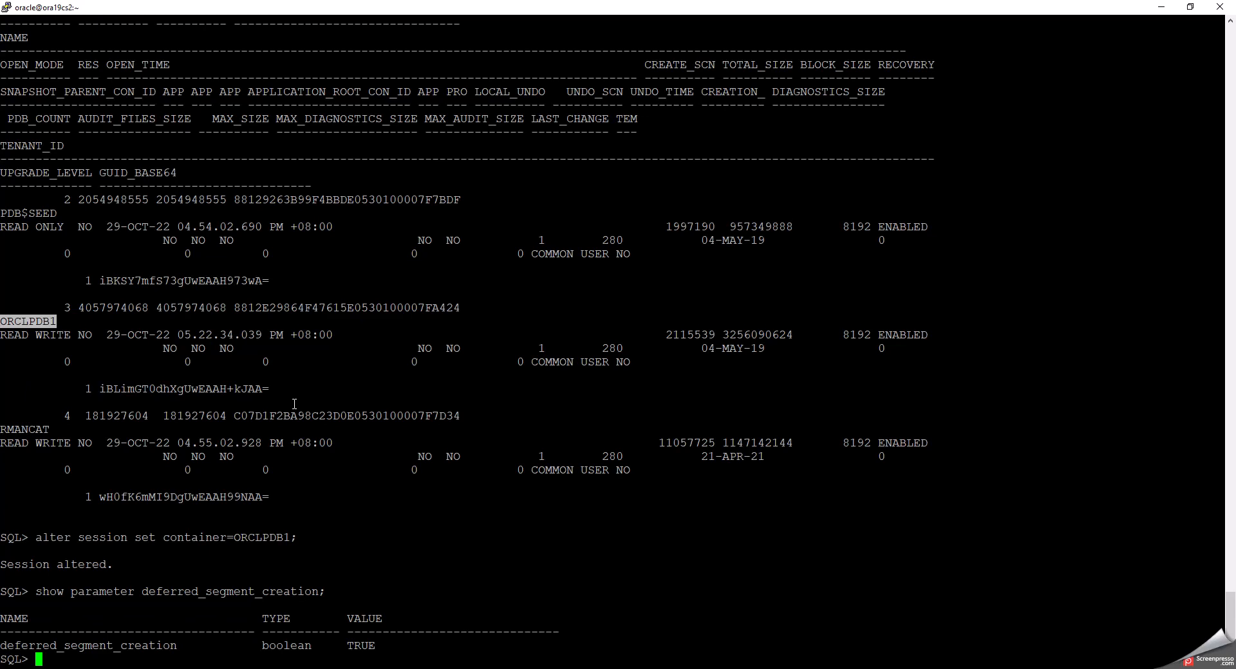
Step: Set deferred_segment_creation to FALSE inside ORCLPDB1 with ALTER SYSTEM
type("alter s")
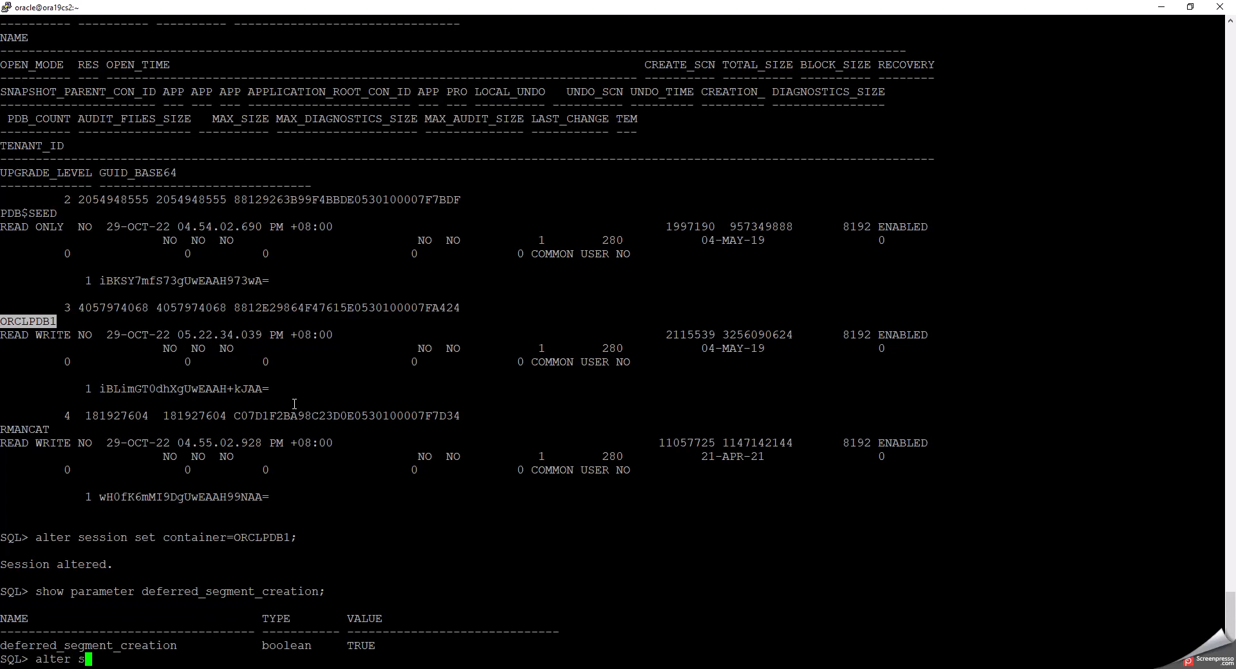
type("ystem set deferre")
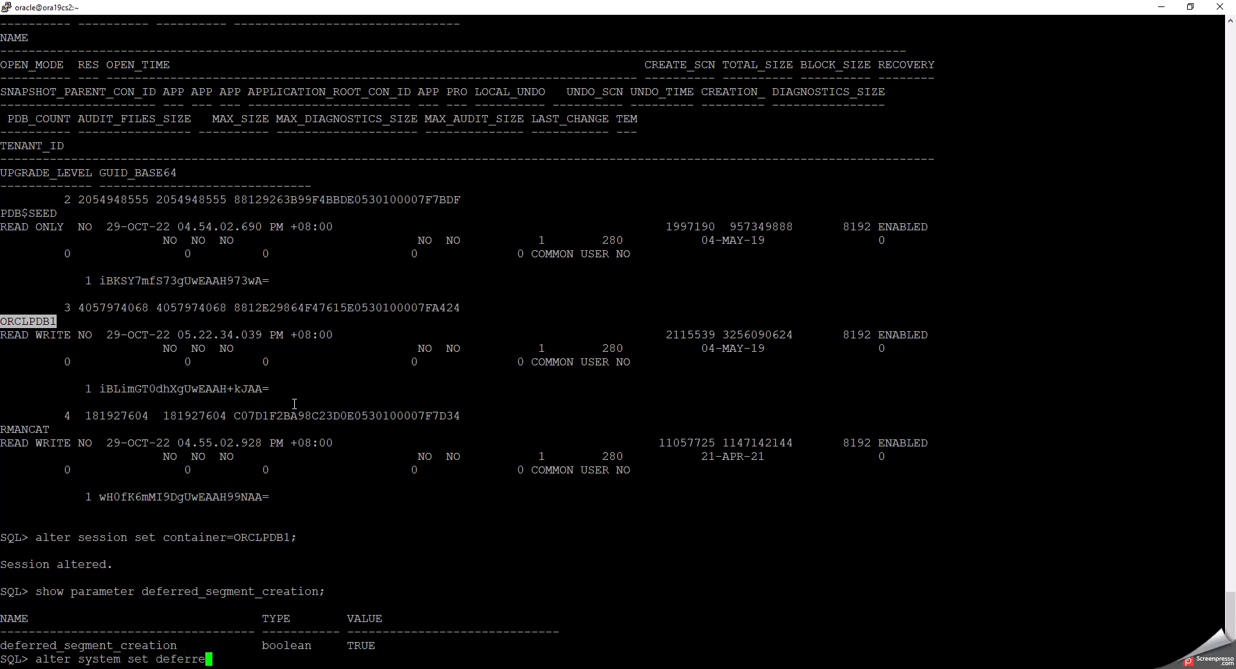
type("d_segment_c")
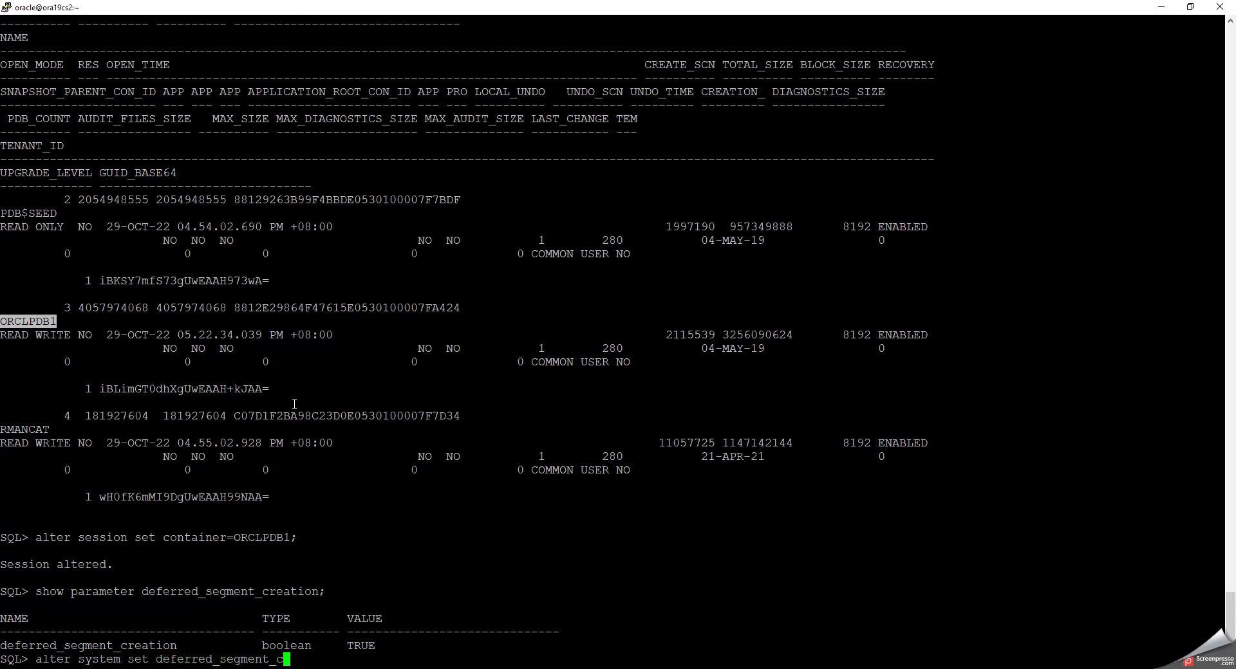
type("reation=FALSE;")
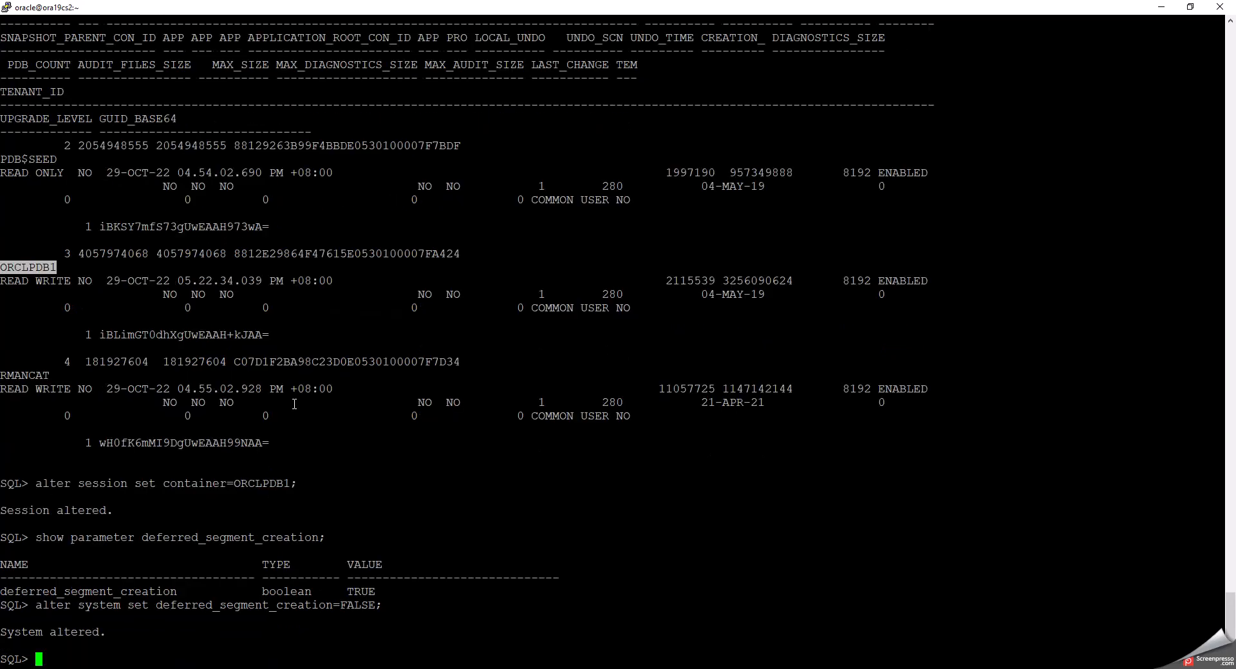
type("c")
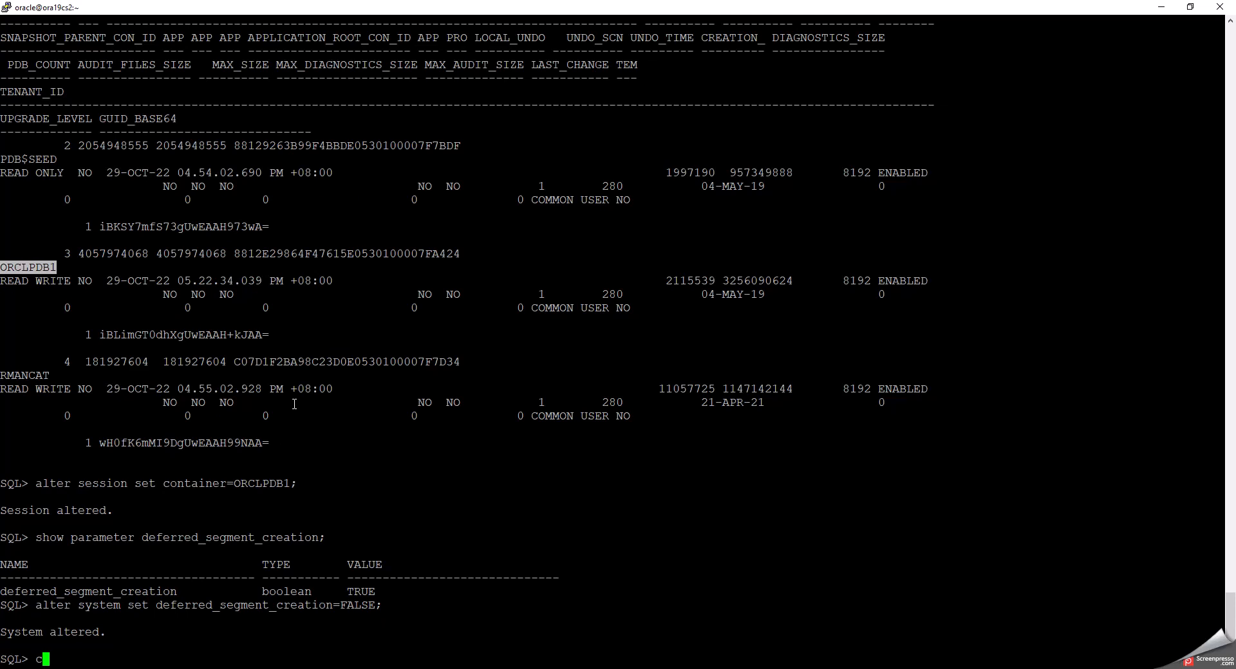
type("onnect / as sysdba")
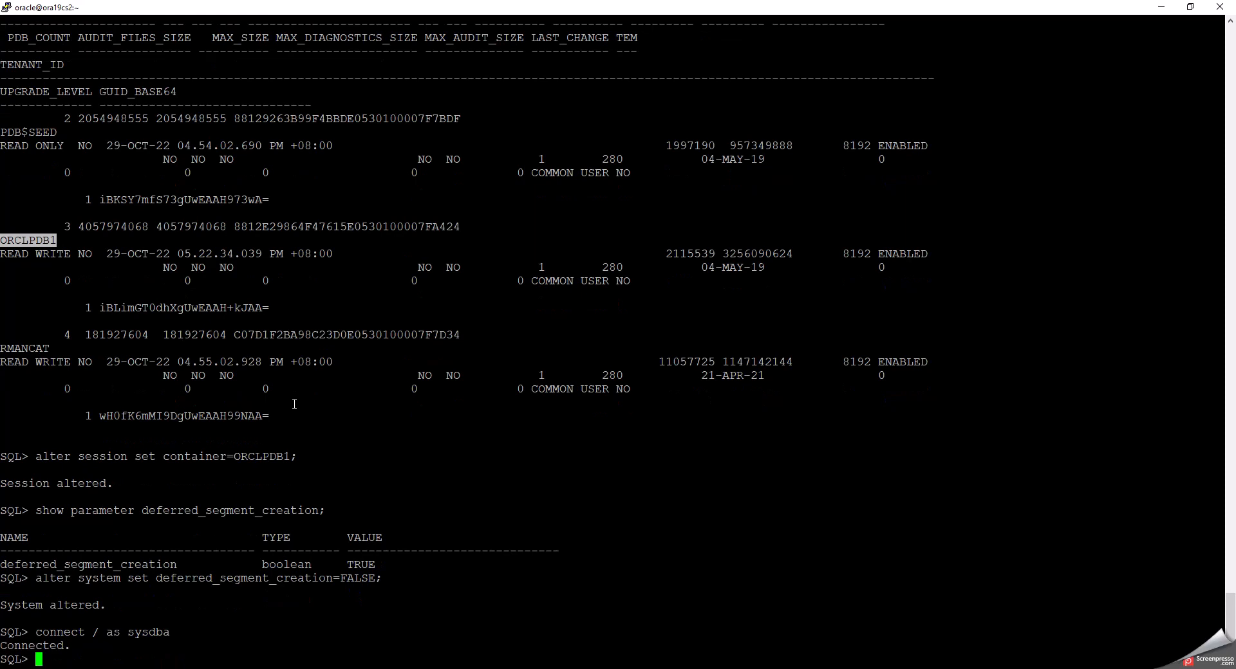
type("select")
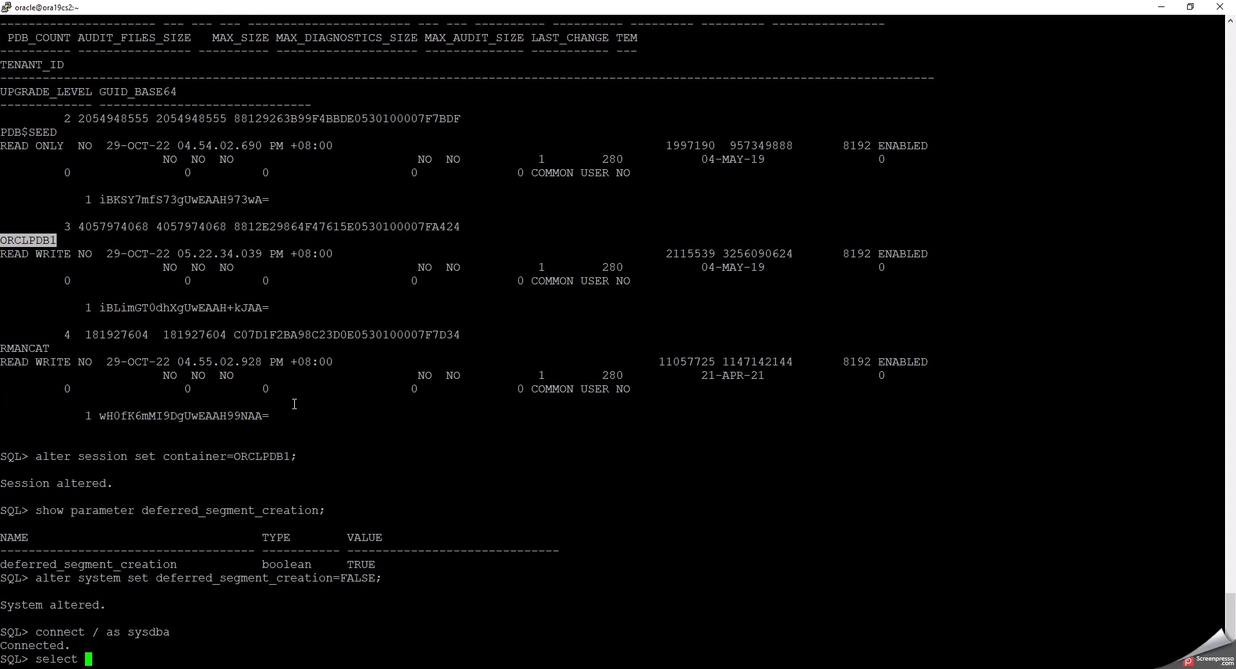
type("* from")
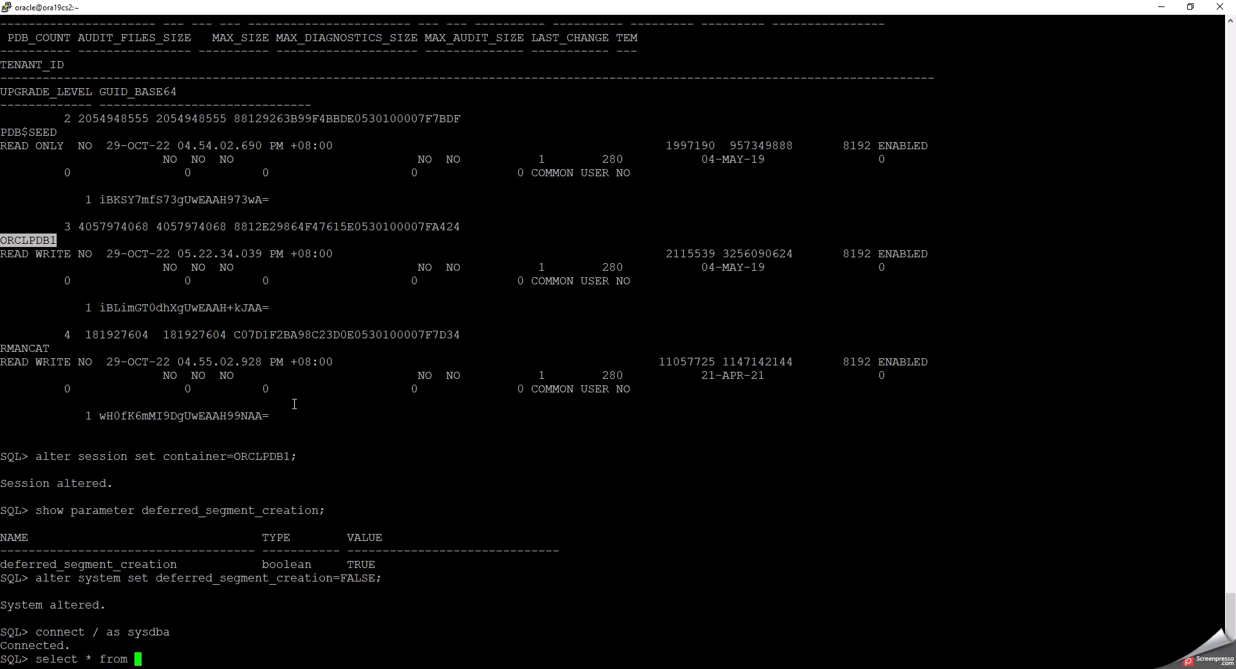
type("pdb_spfile$;")
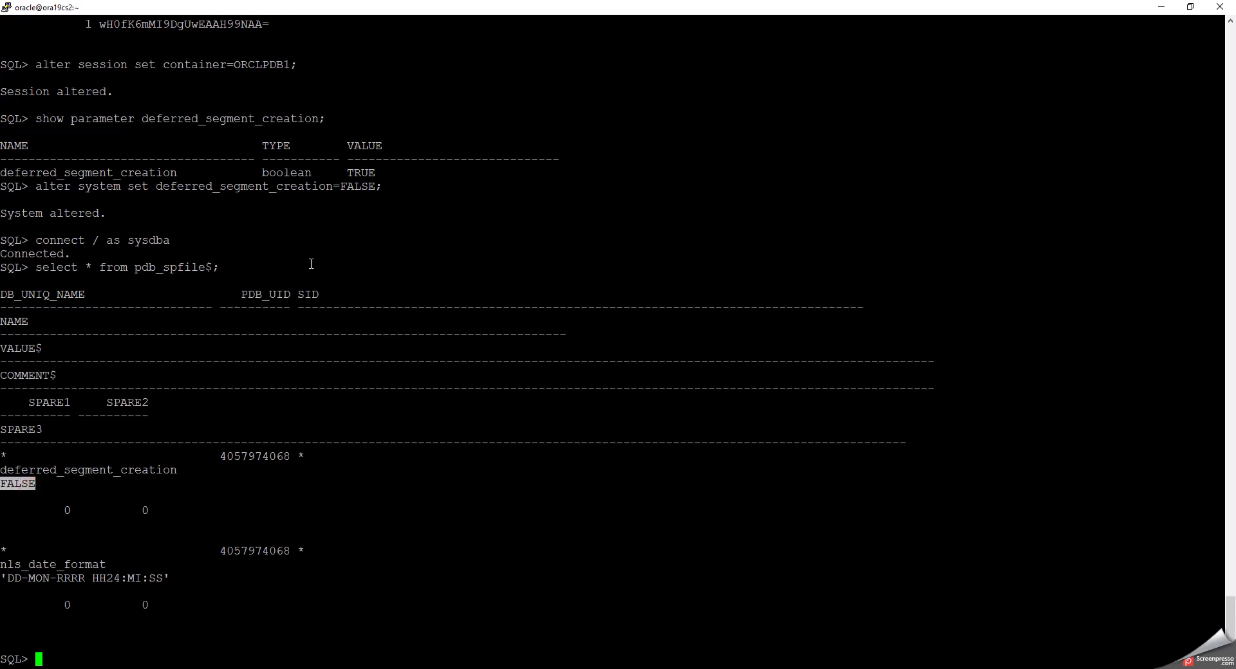
mouse_move(263, 193)
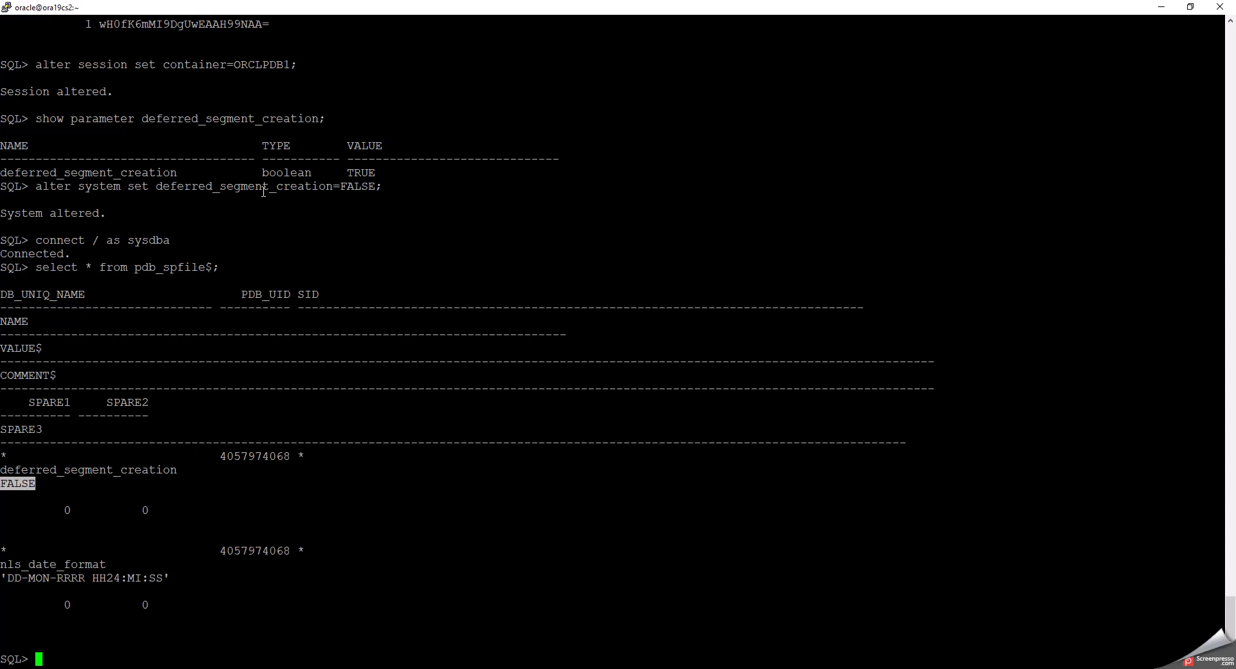
double_click(242, 187)
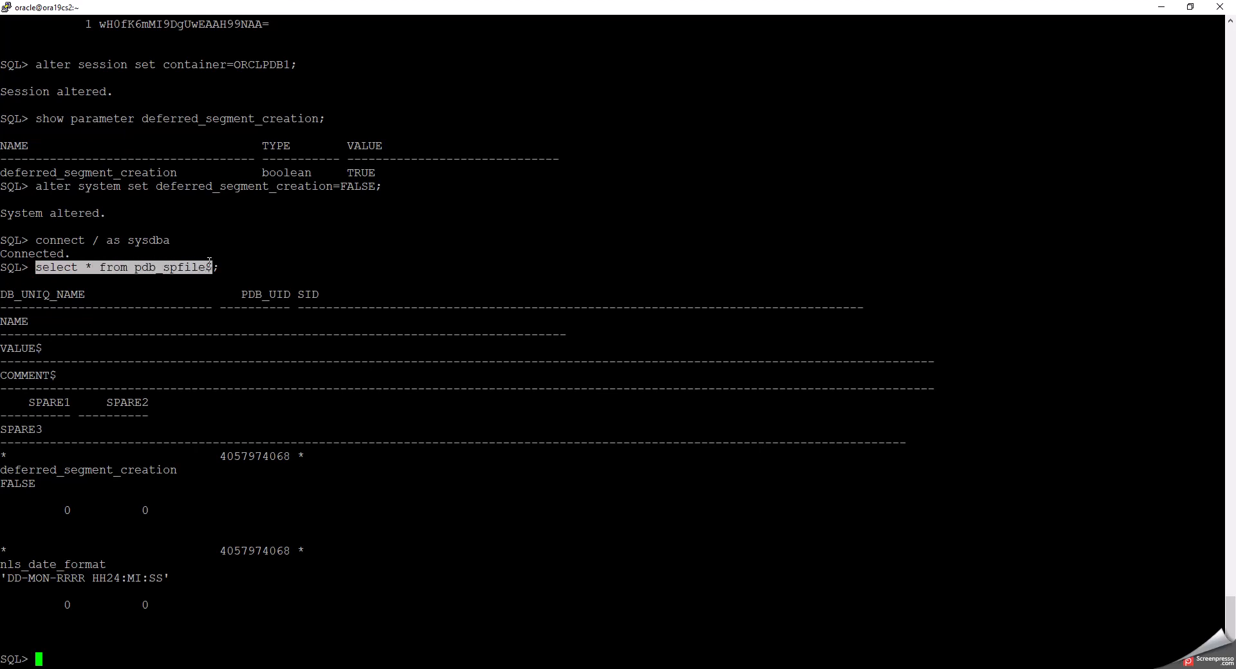
Step: Filter pdb_spfile$ where pdb_uid equals ORCLPDB1's dbid from v$pdbs, returning its two stored entries
type("select * from pdb_spfile$")
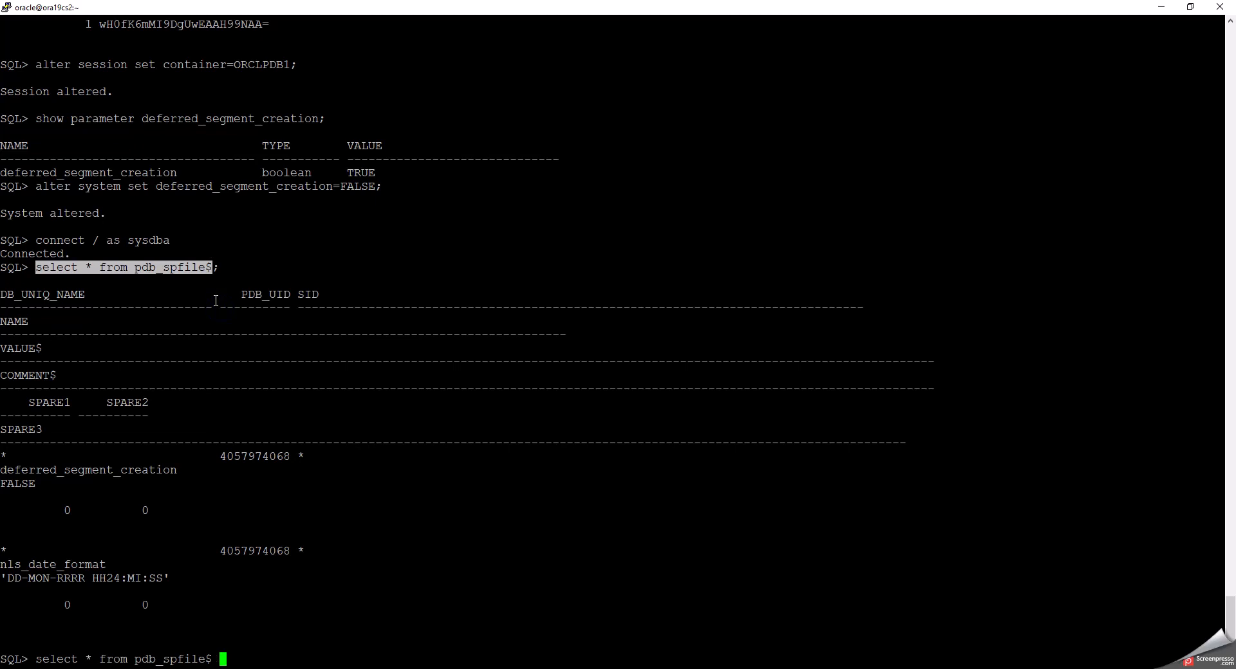
type("where")
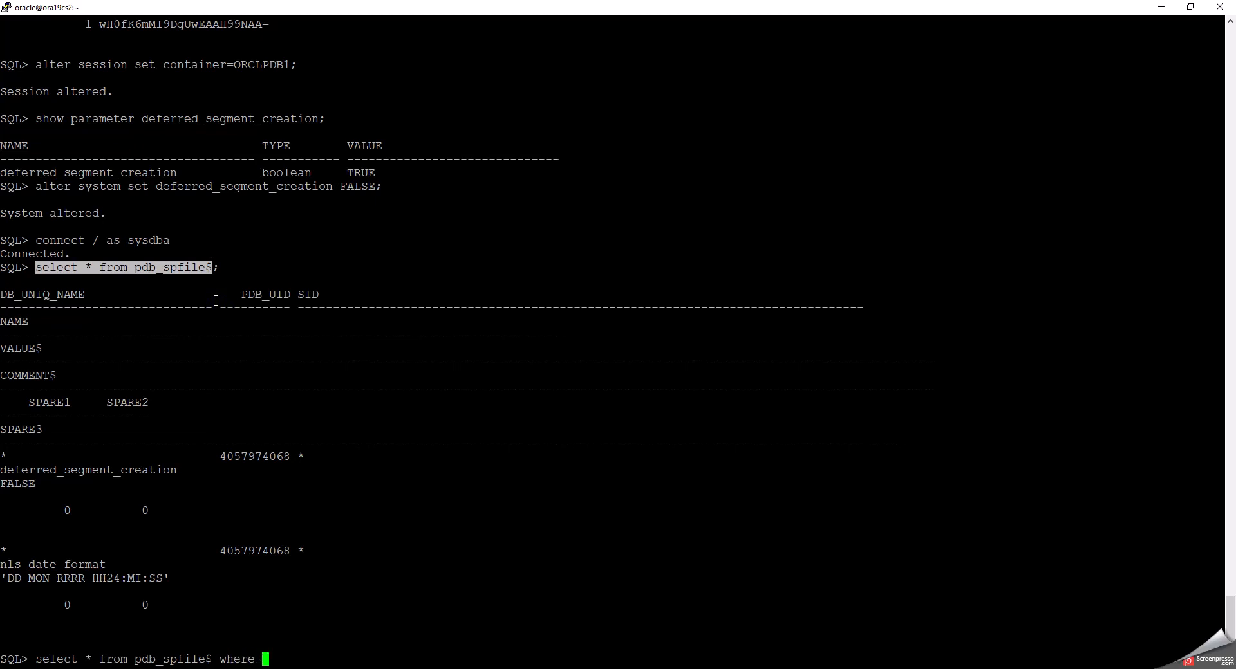
type("pdb")
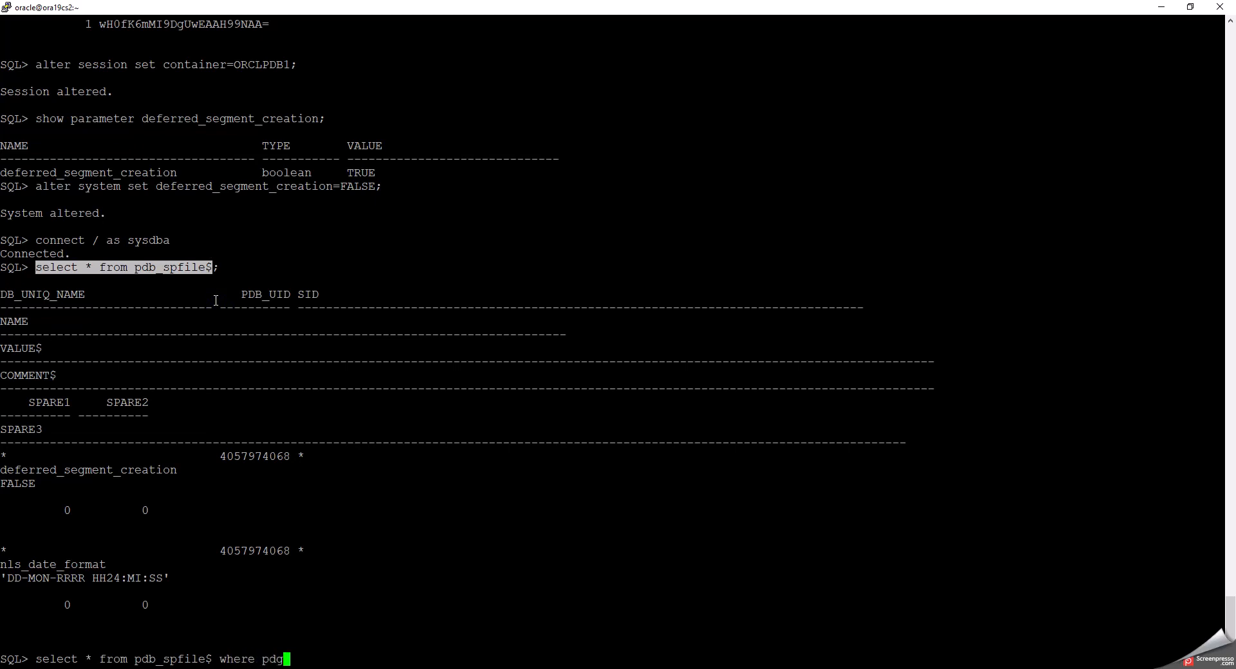
type("_ui")
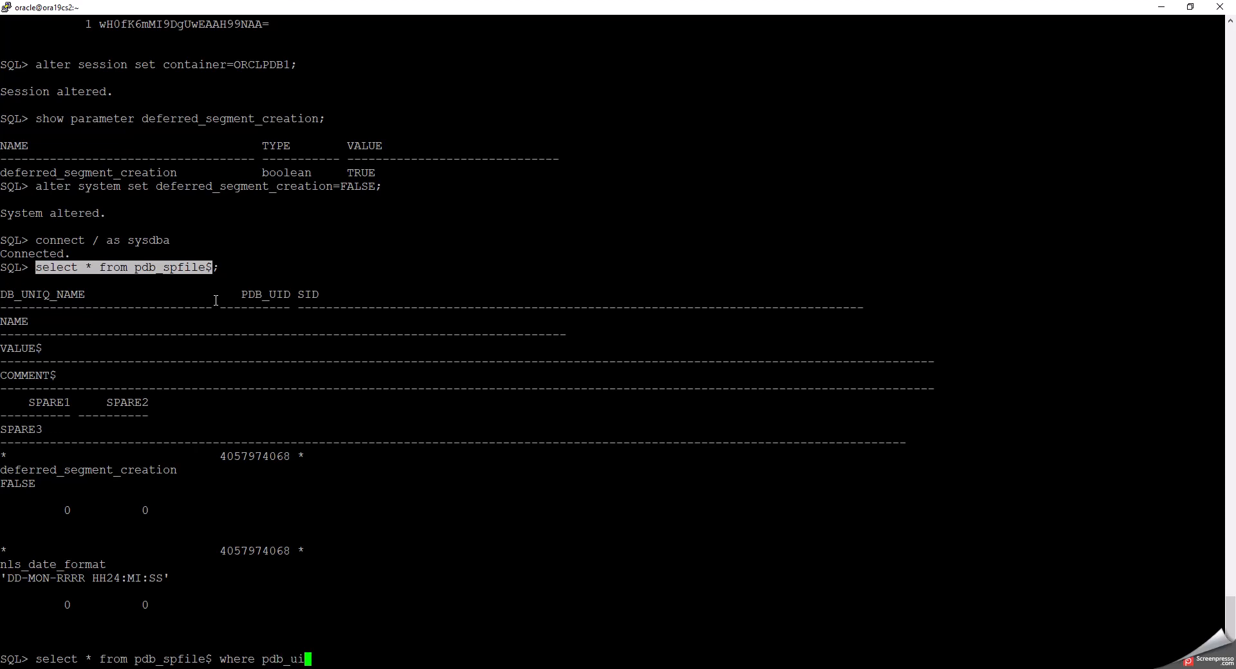
type("d")
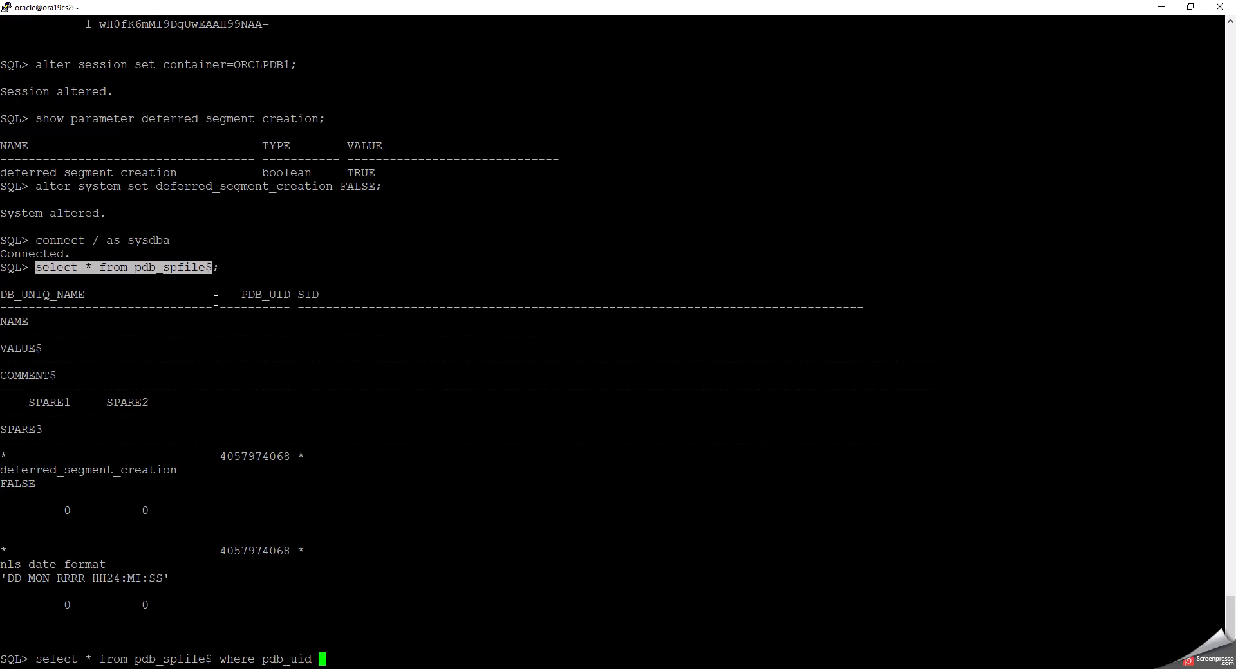
type("= (select db")
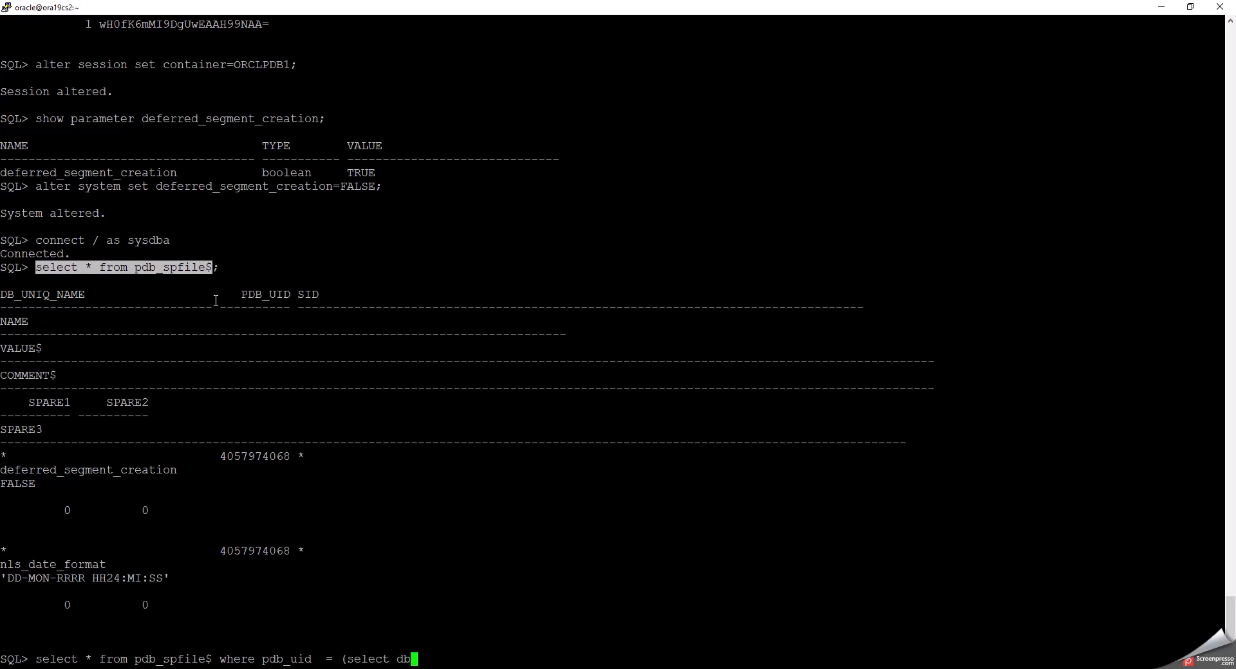
type("id from v$")
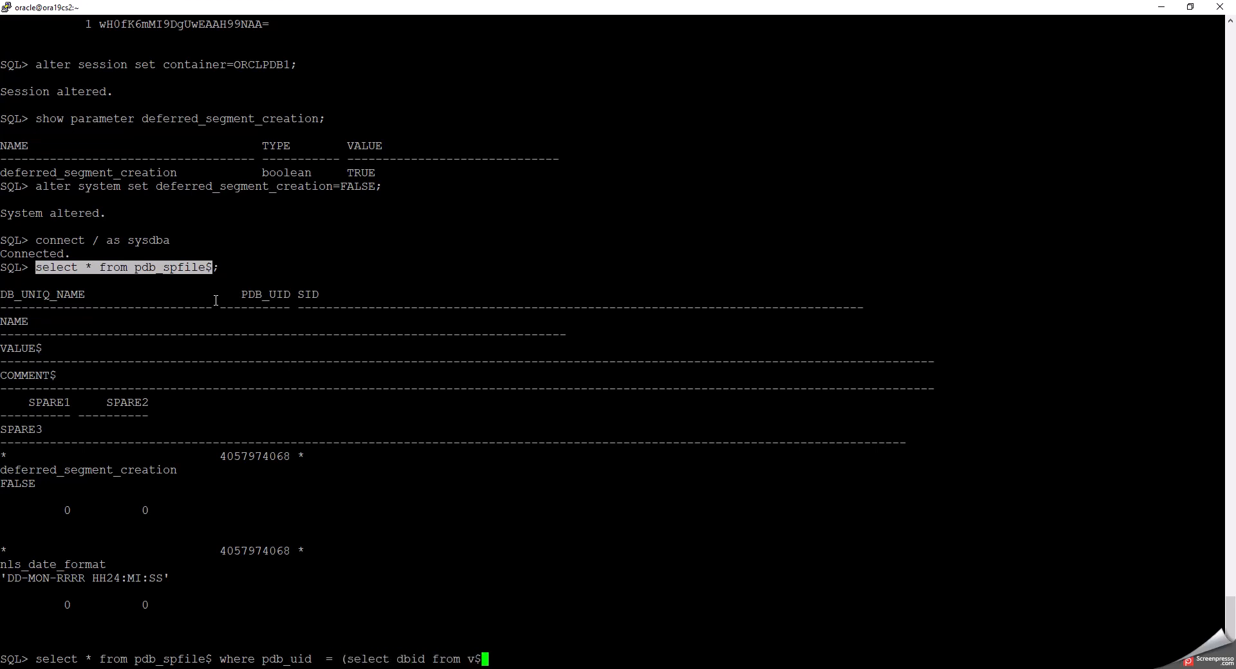
type("pdbs where name =")
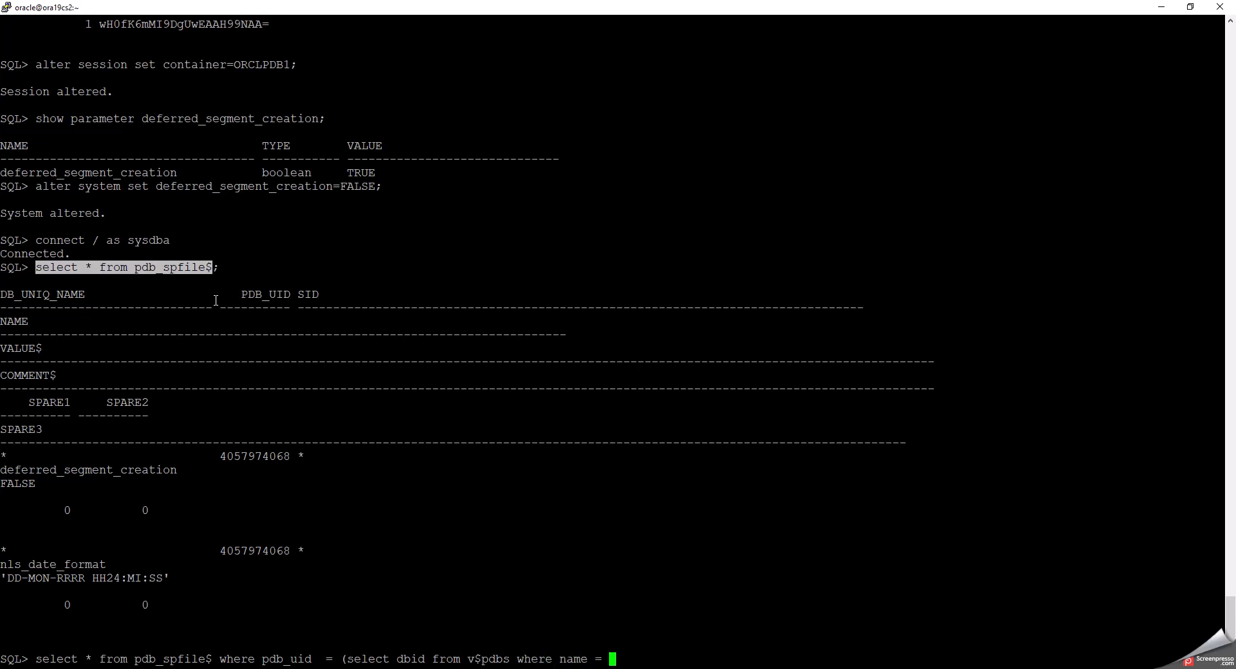
type("'ORCL")
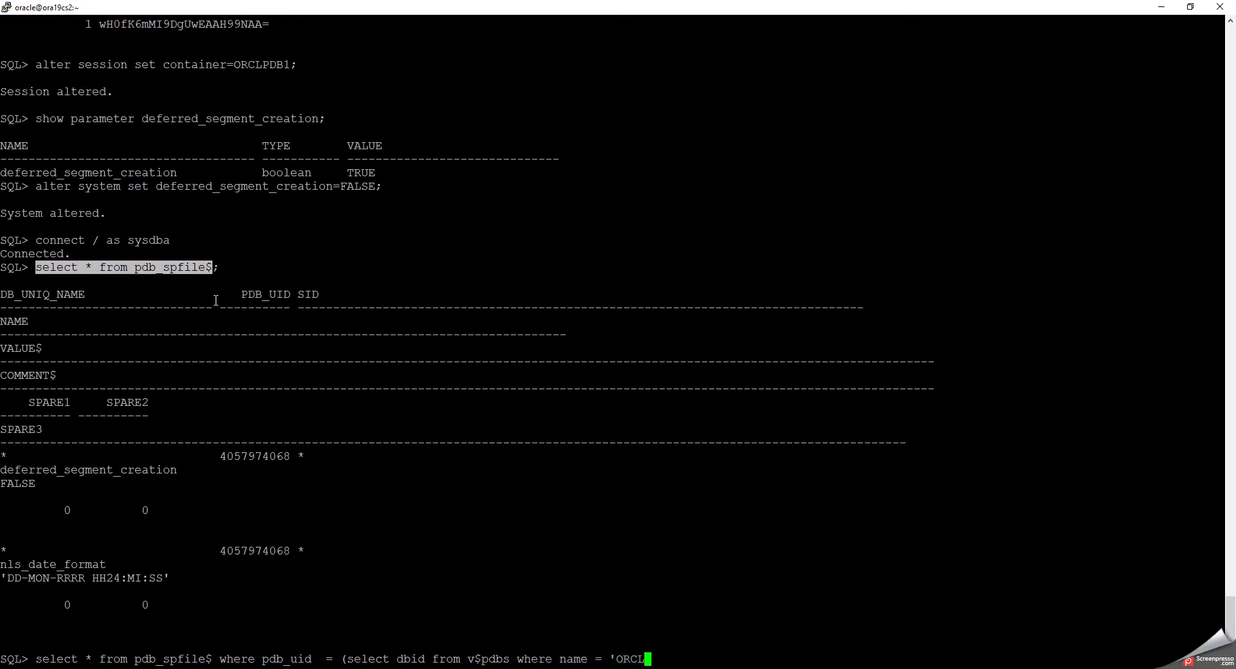
type("PDB1');")
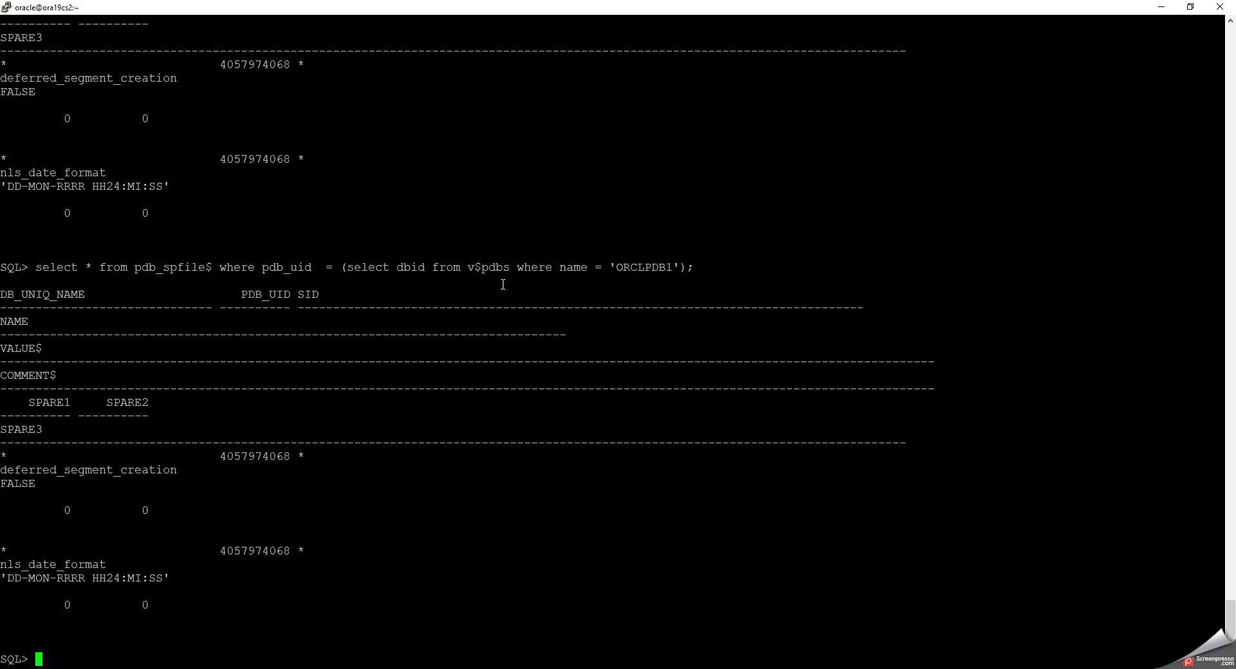
mouse_move(349, 513)
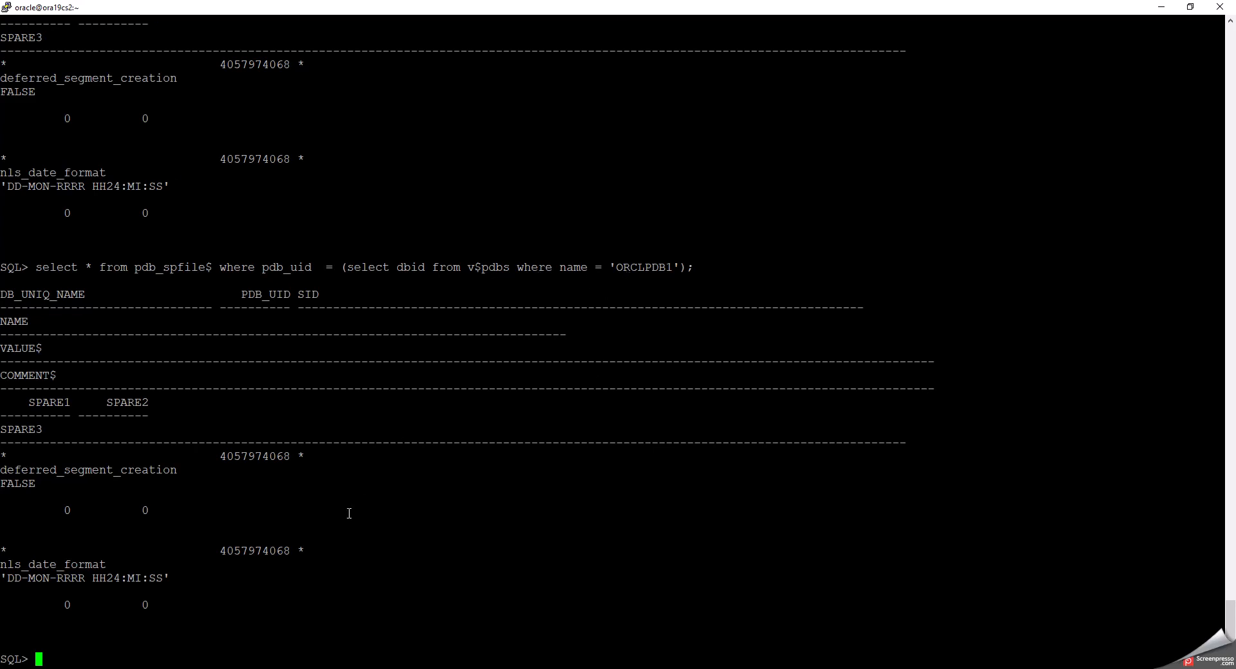
type("connec")
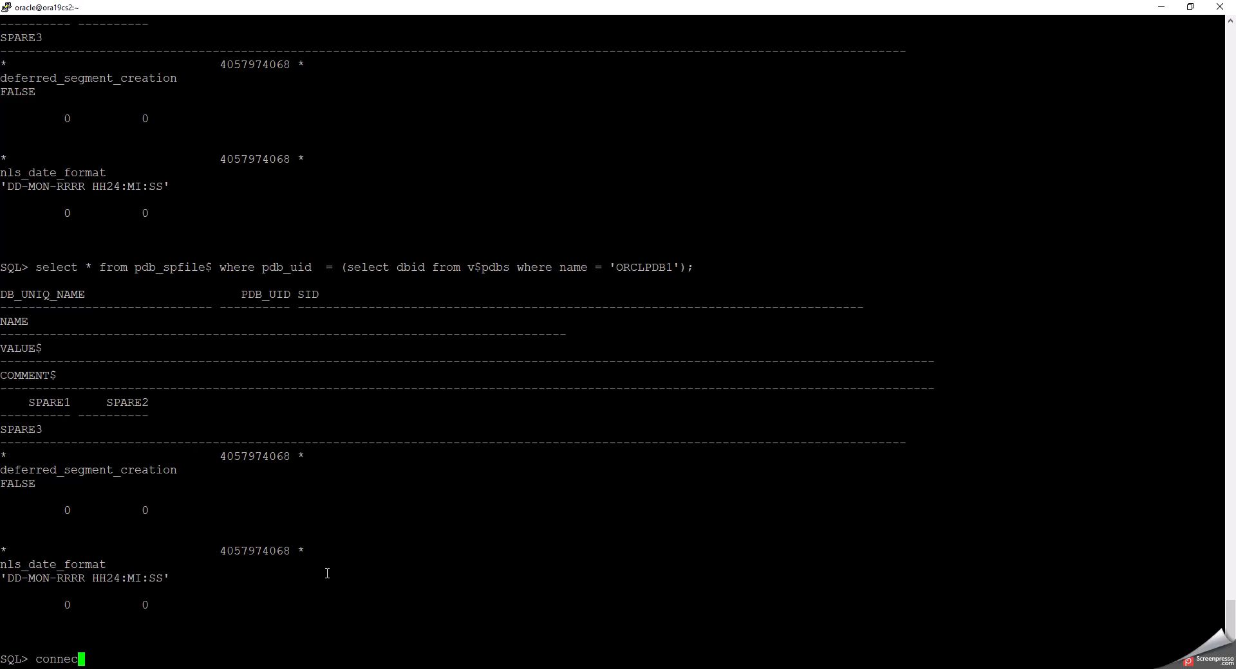
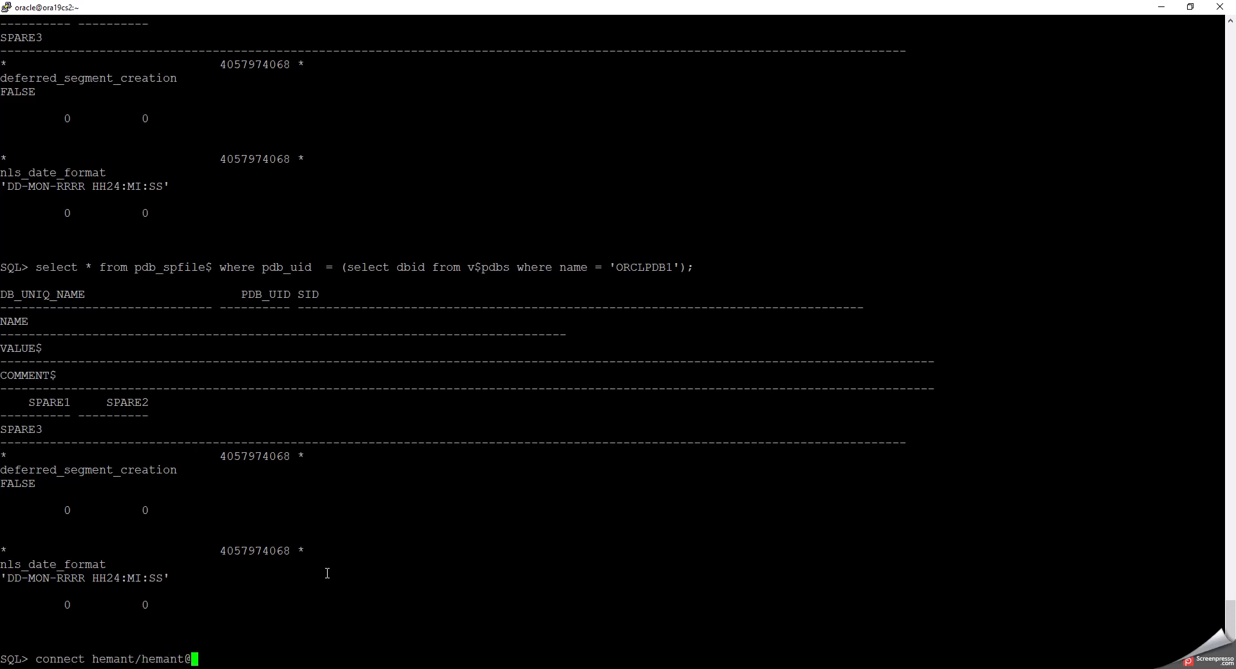
type("orclpdb1")
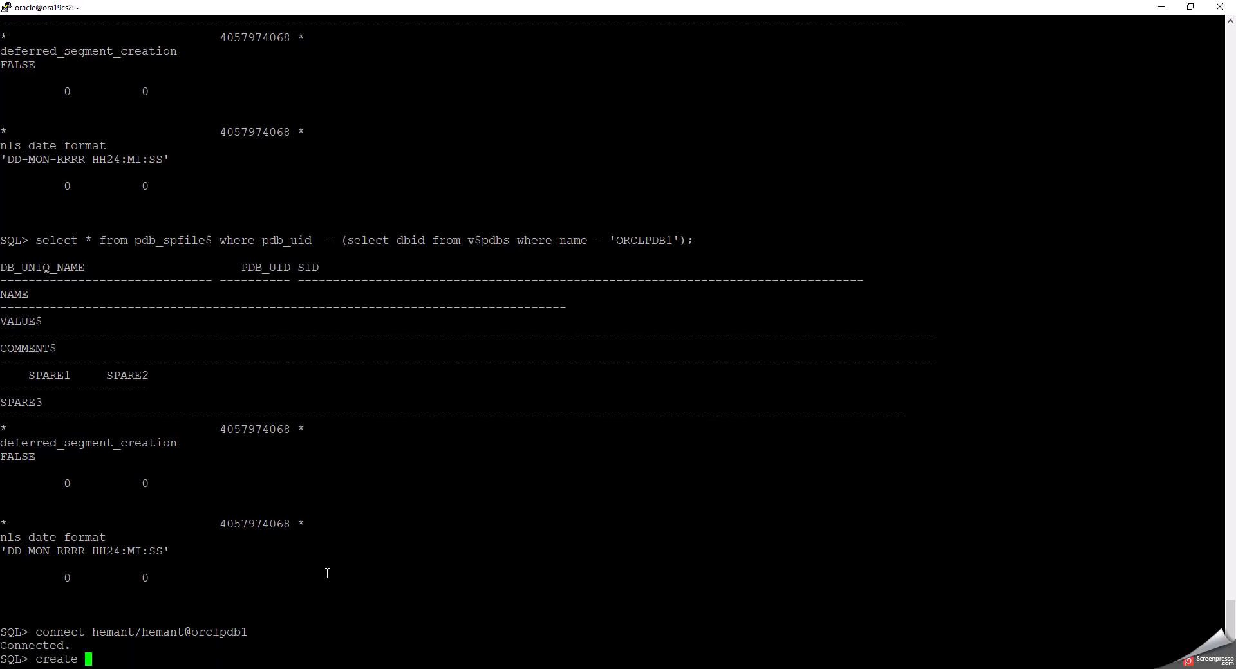
Step: Create table my_nondeffered_segment with a single id_col number column
type("table m")
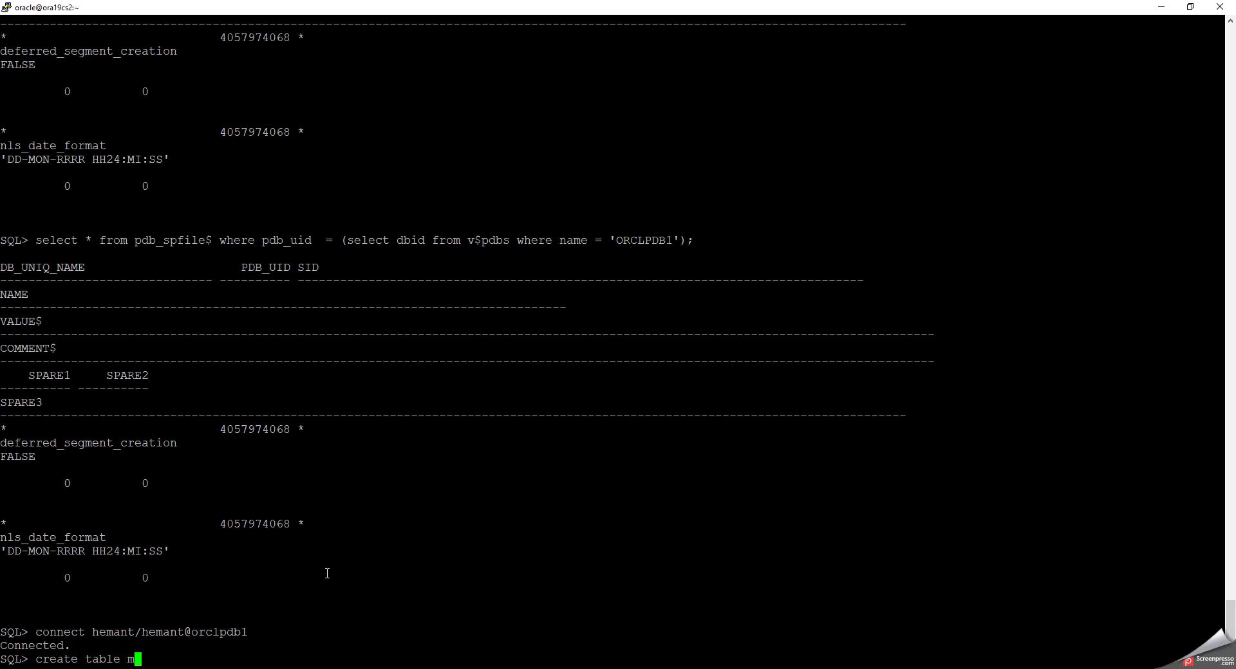
type("y_nond")
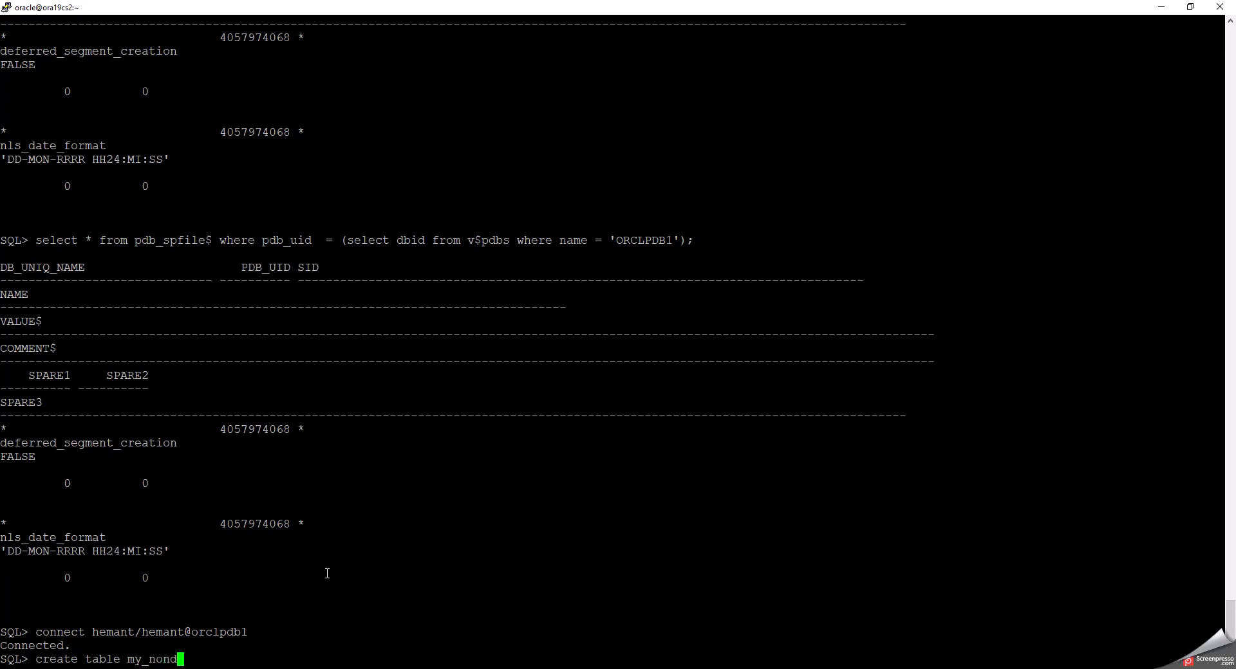
type("effred")
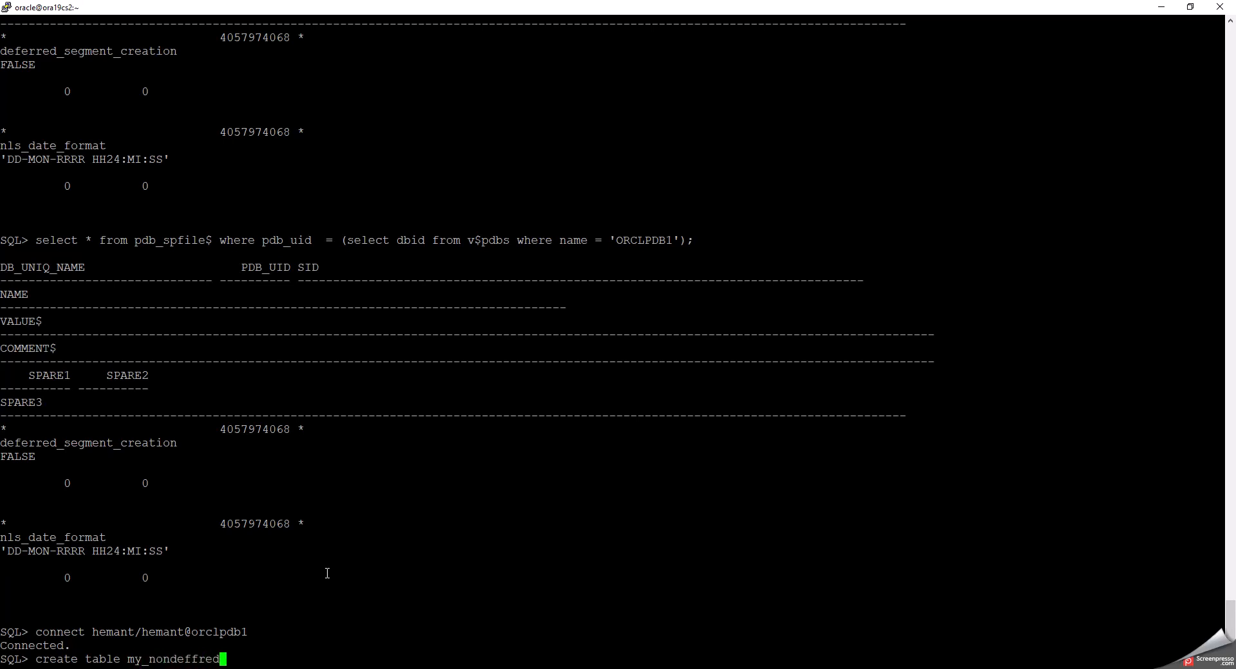
type("d")
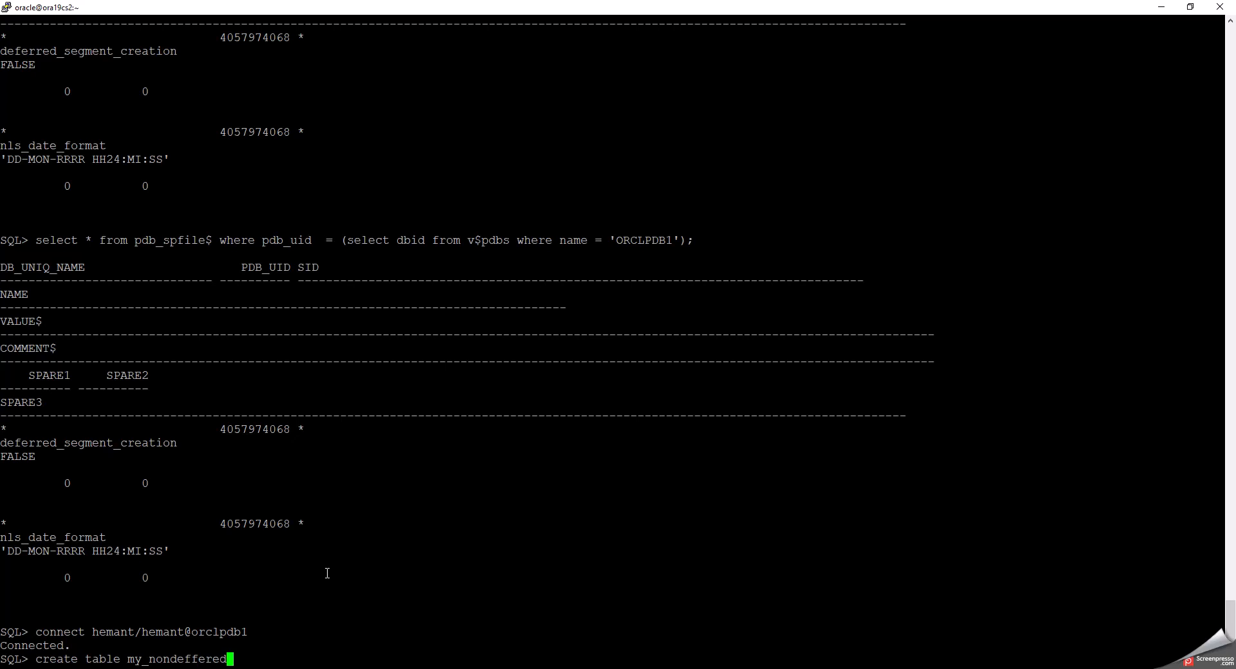
type("_segment")
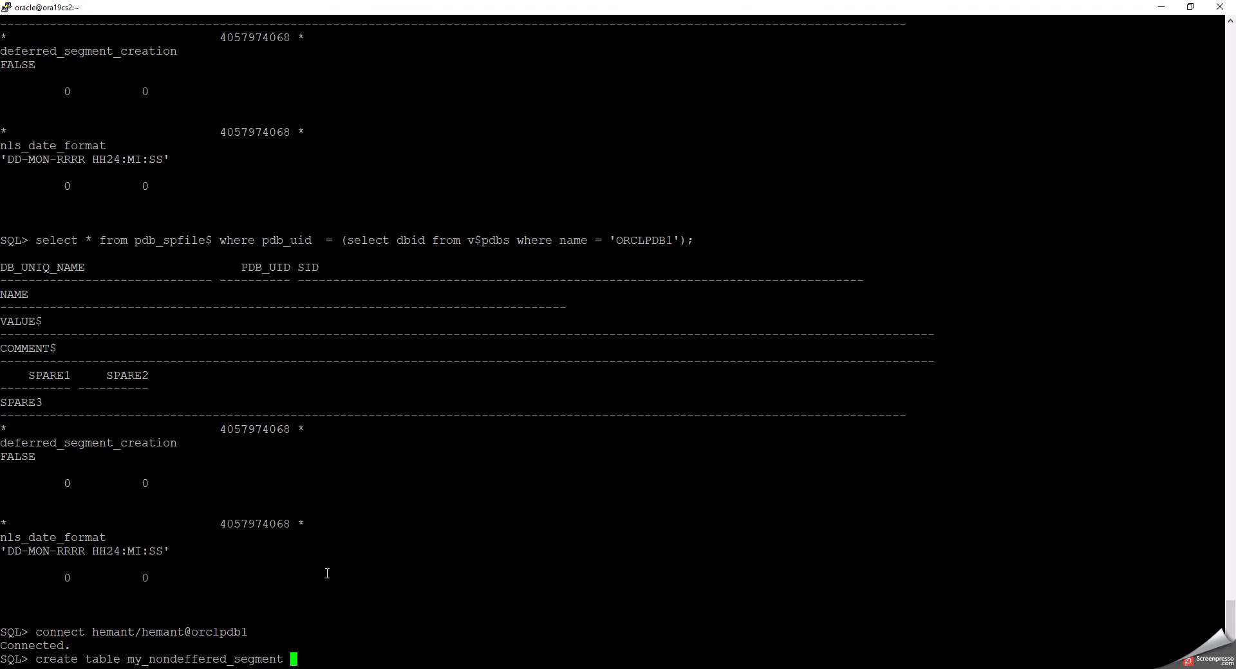
type("(id_")
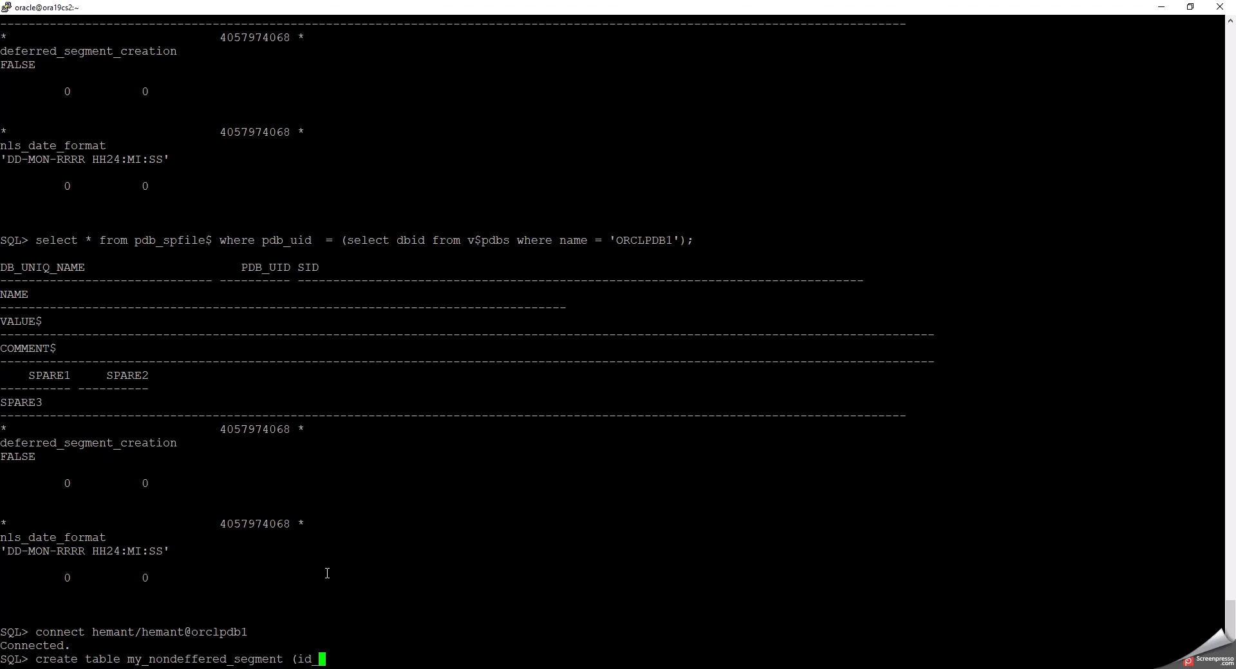
type("col number")
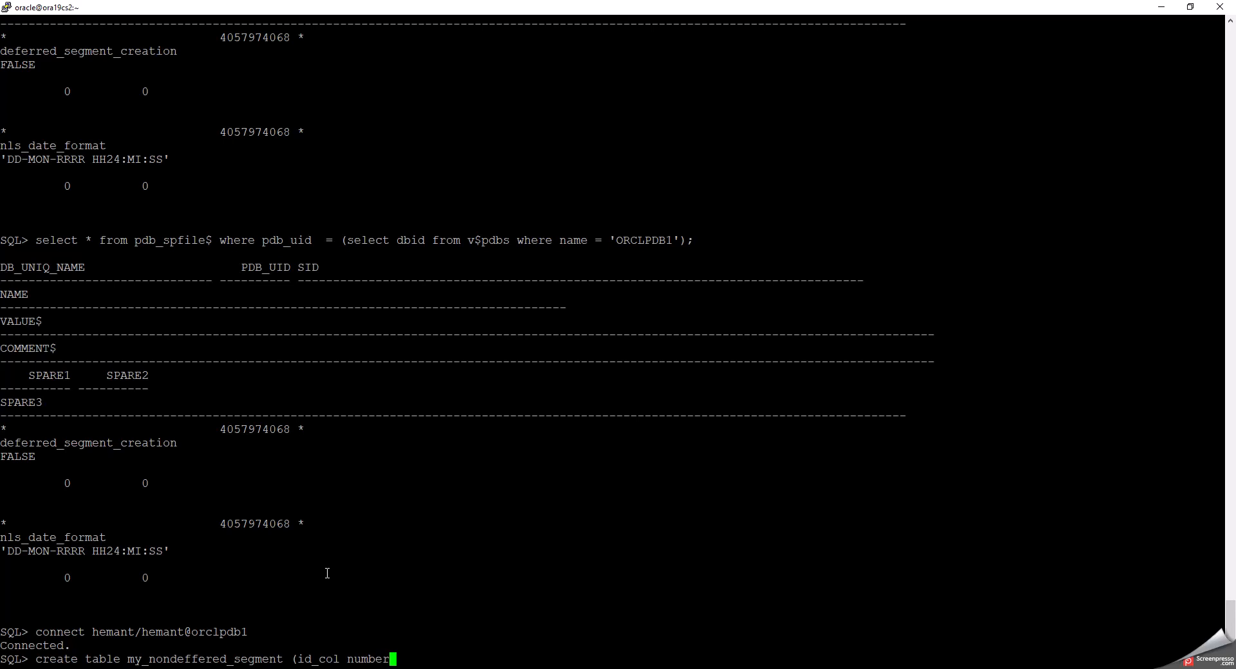
type(") ;")
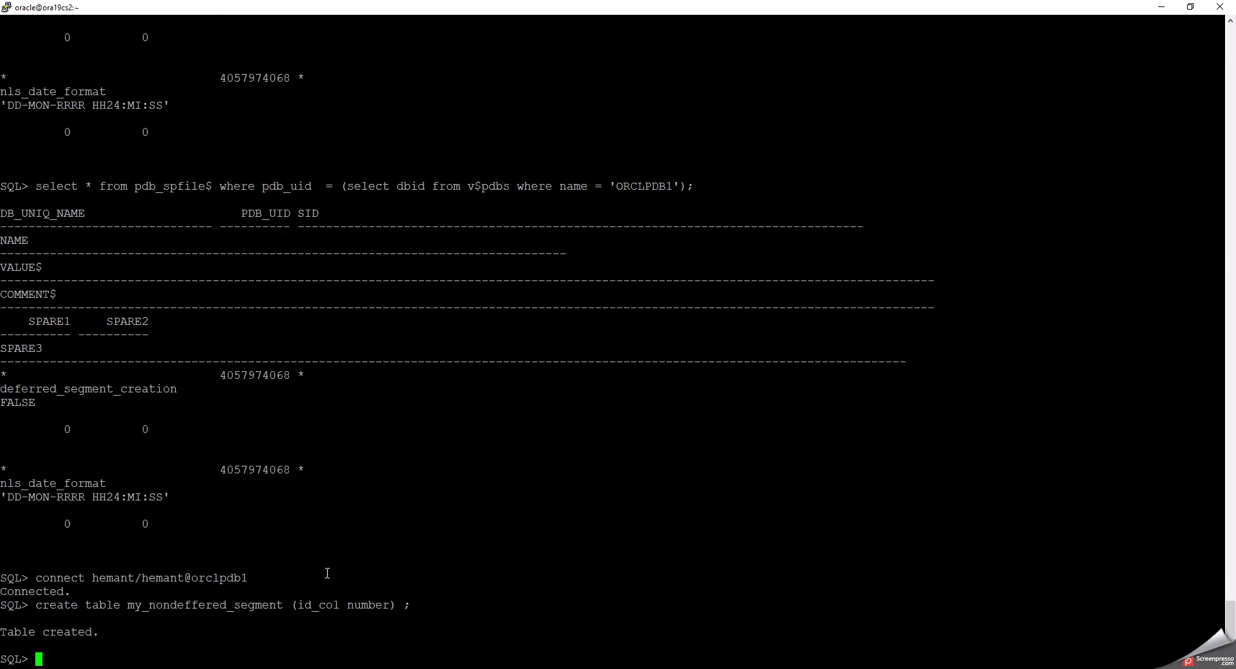
type("select")
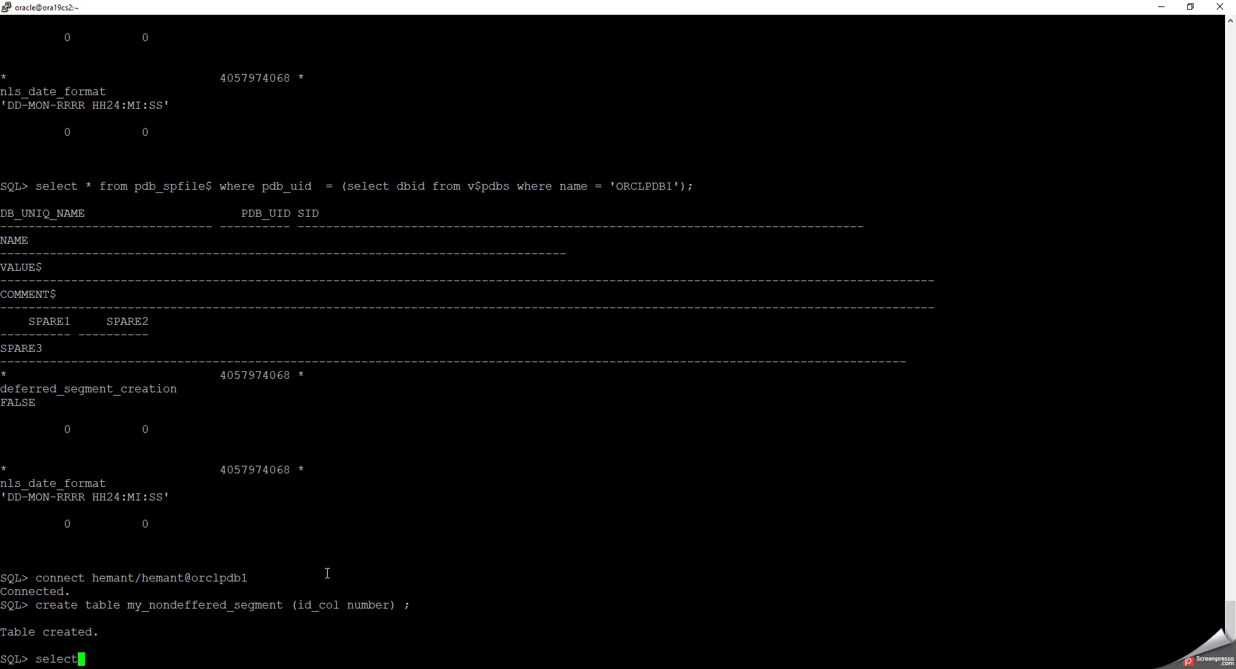
Step: Query user_segments for 'MY_N%' showing MY_NONDEFFERED_SEGMENT already has 1 extent of 65536 bytes
type("segment_na")
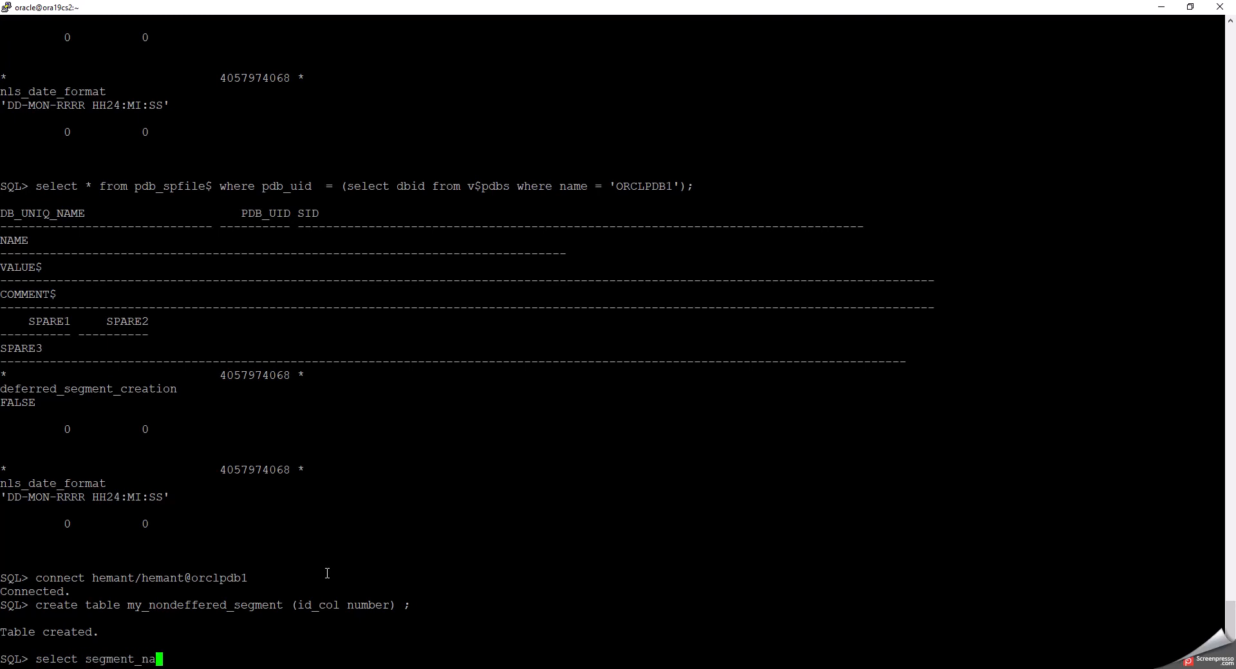
type("me, extents")
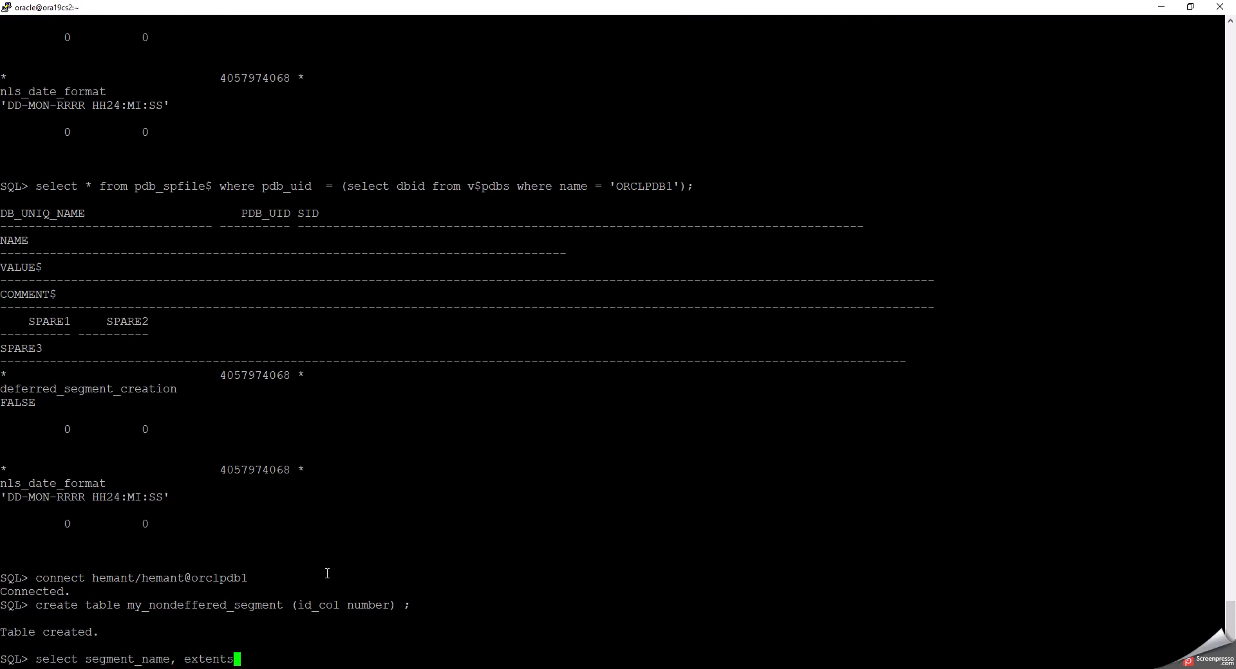
type(", bytes fro")
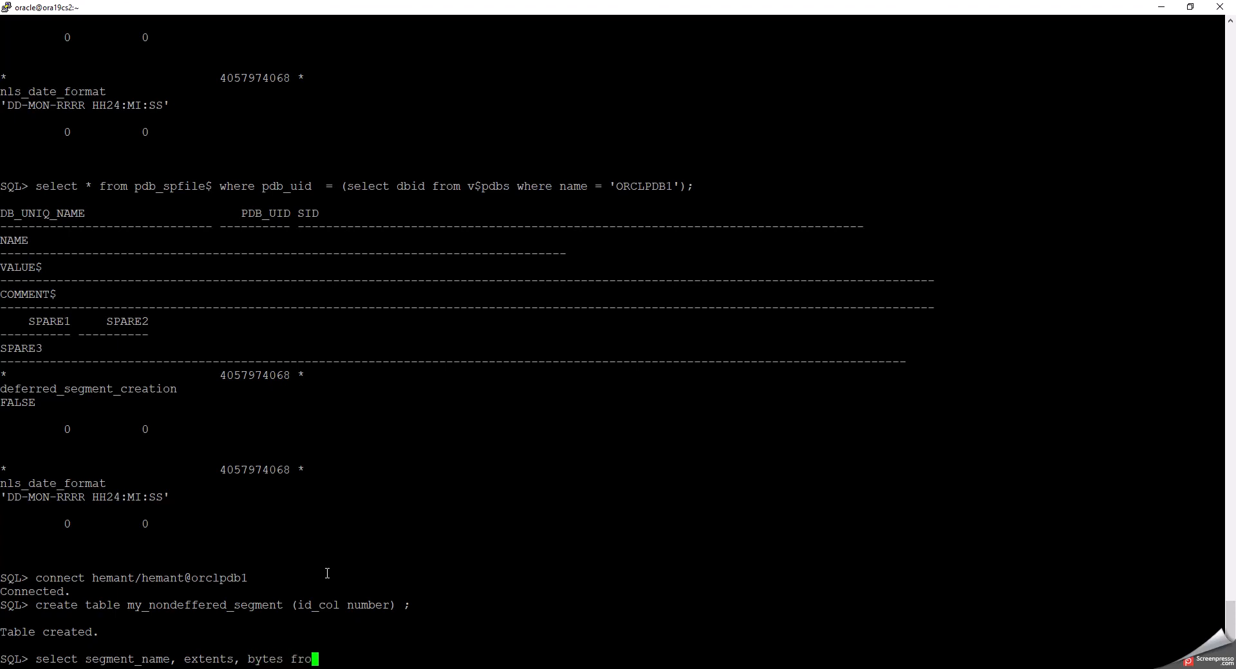
type("m user")
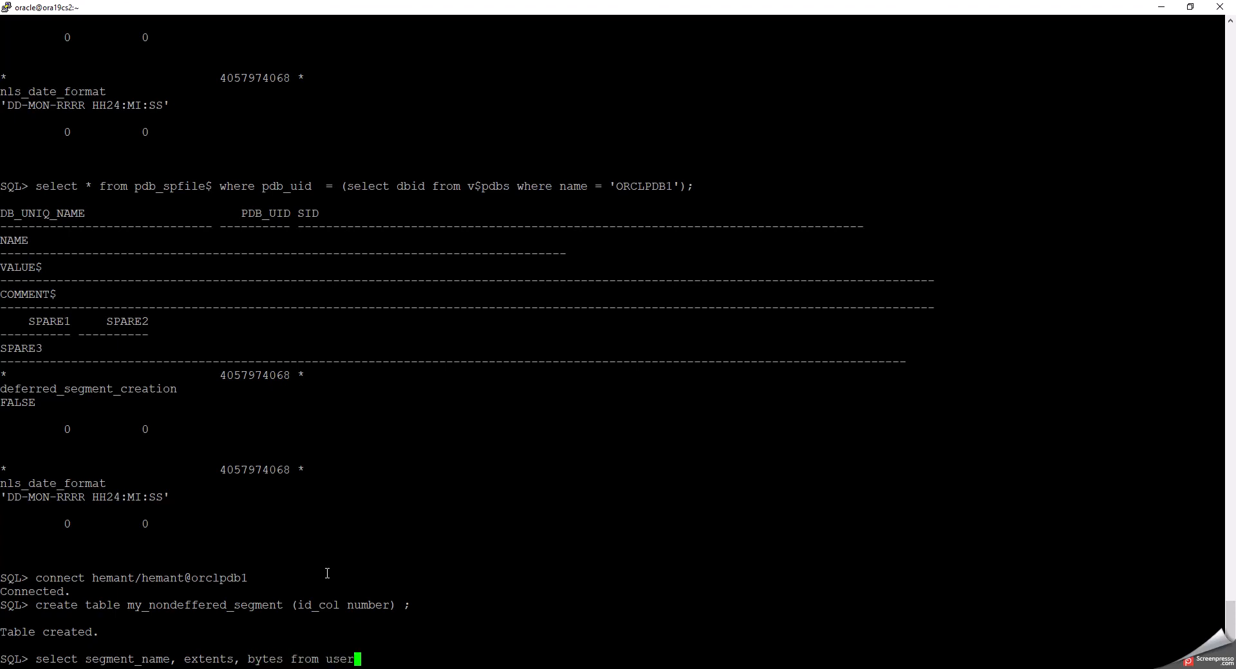
type("_segment")
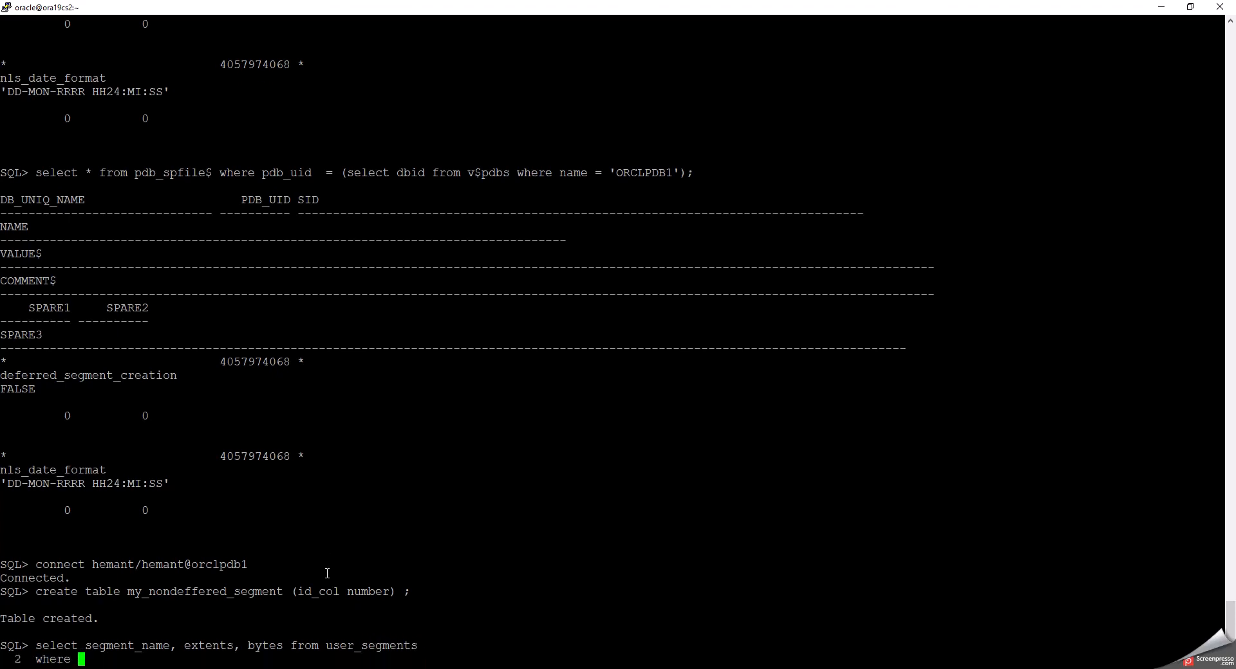
type("segment_name like")
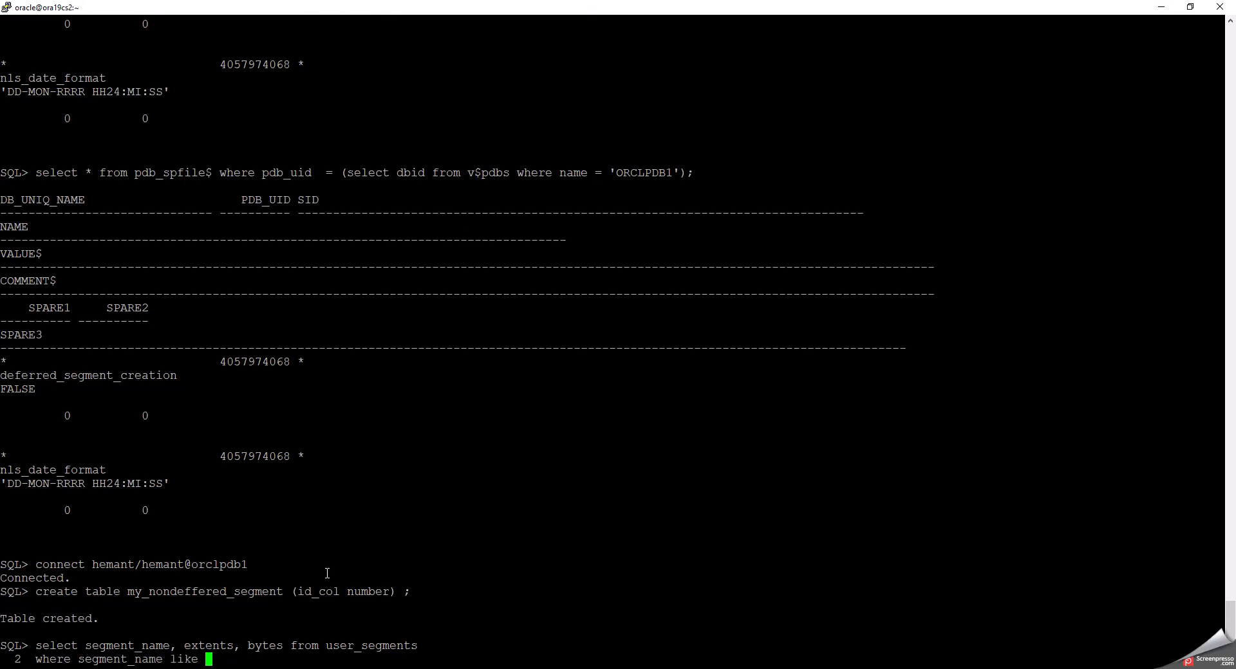
type("'MY_NON%';")
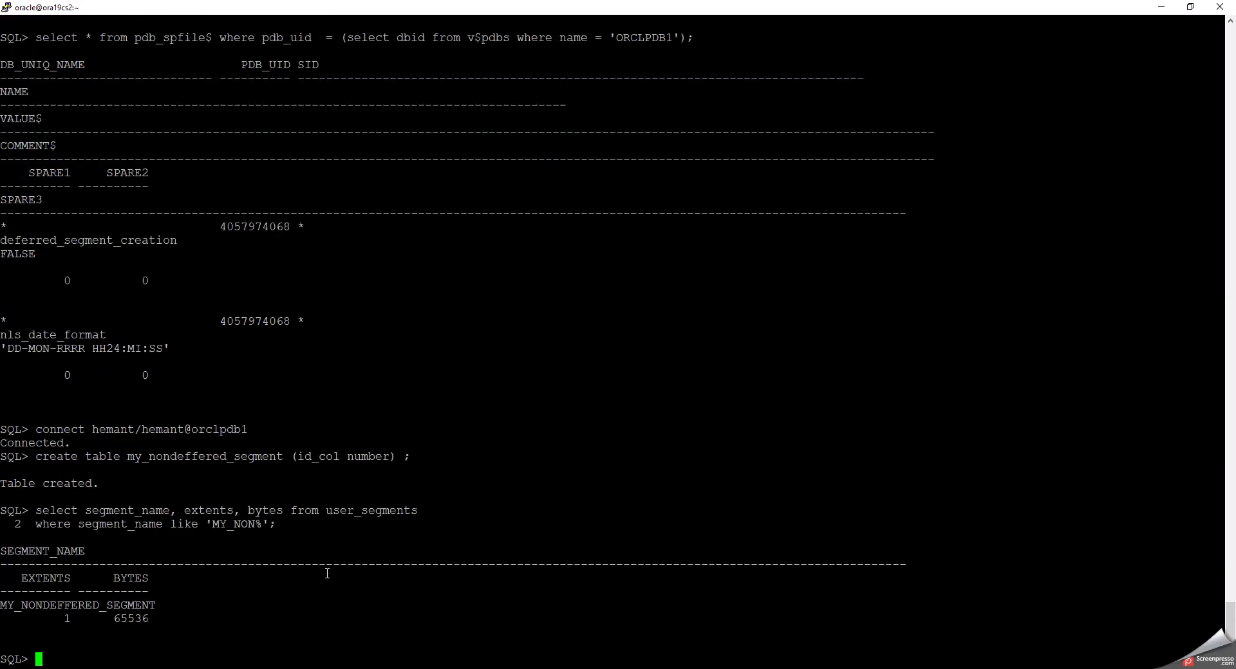
mouse_move(242, 498)
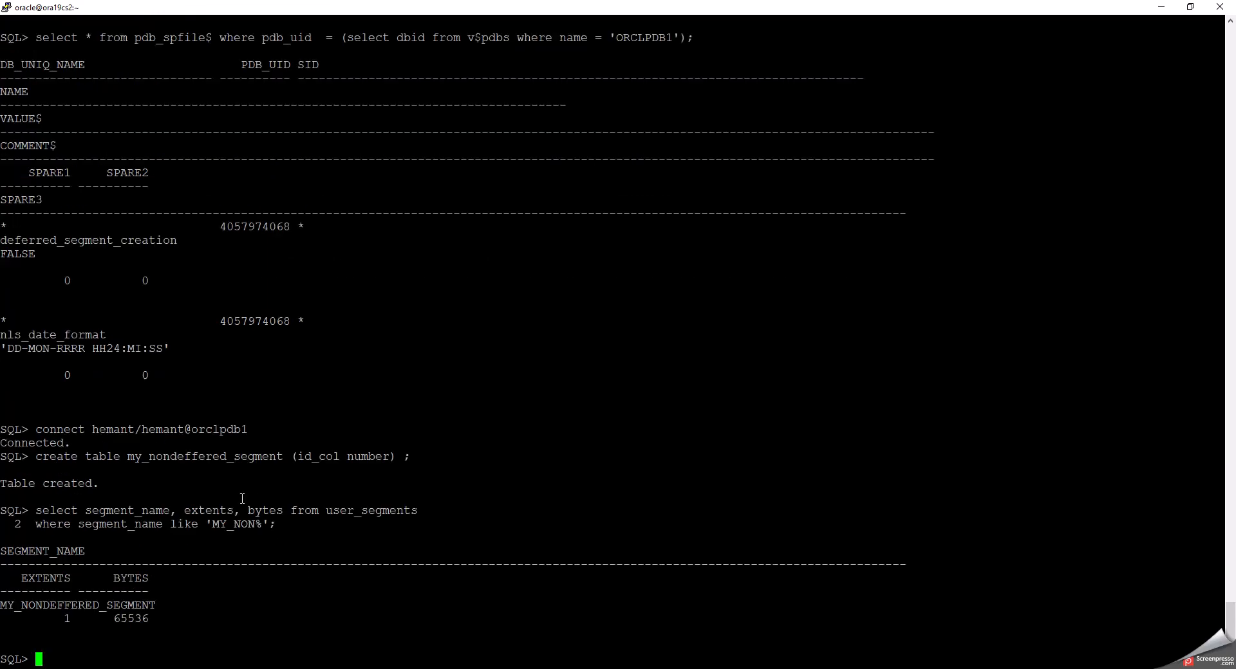
mouse_move(105, 362)
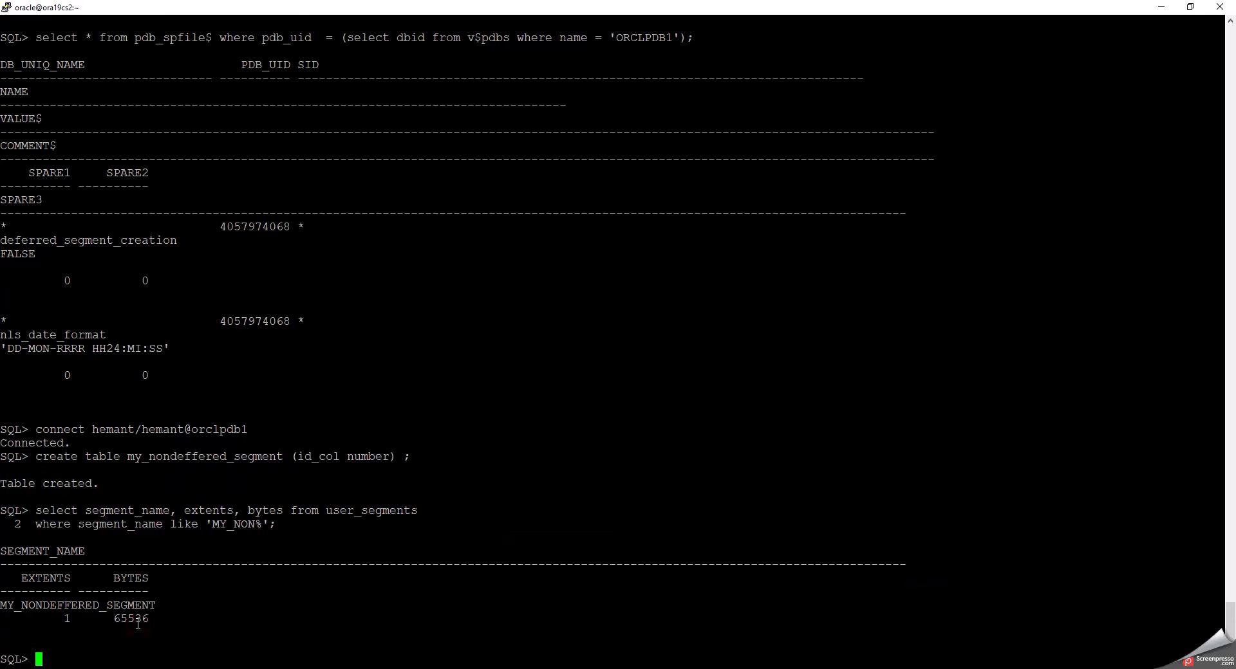
mouse_move(190, 573)
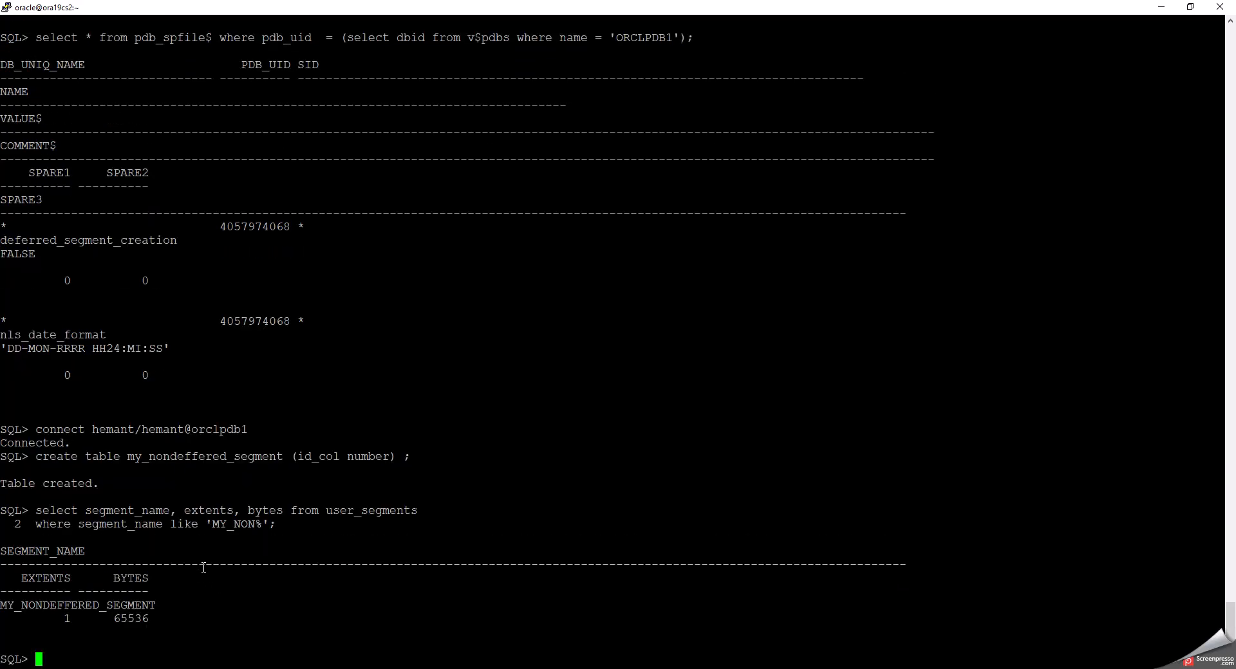
type("connect / as s")
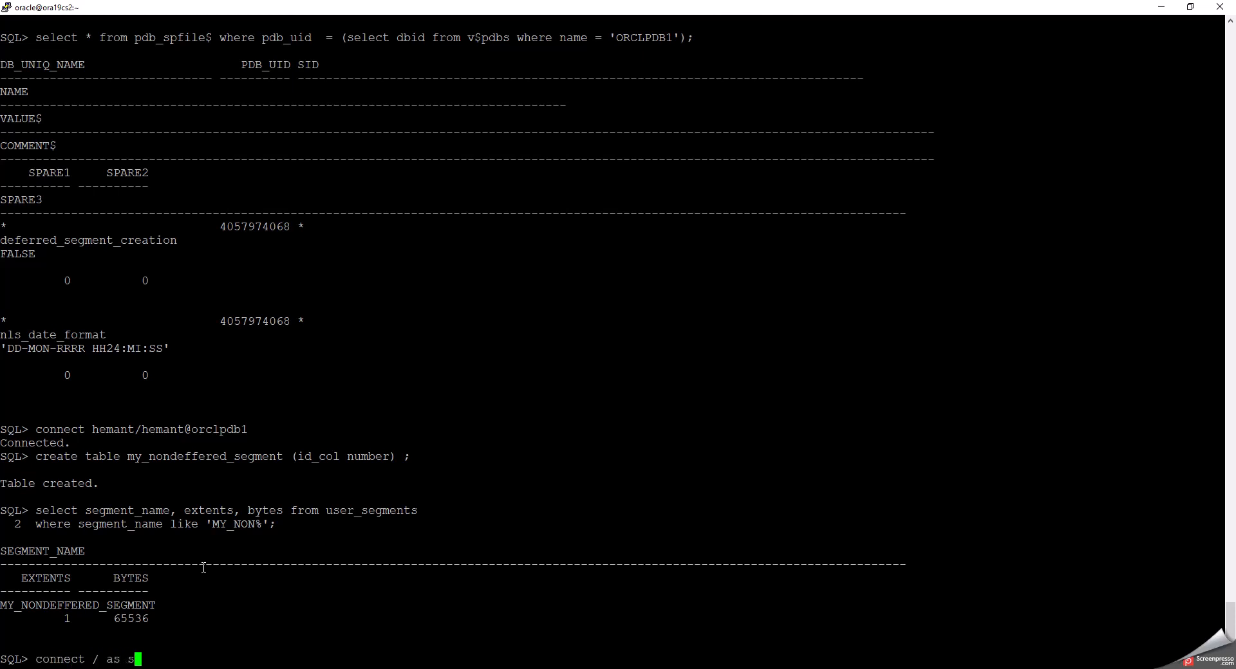
key("Return")
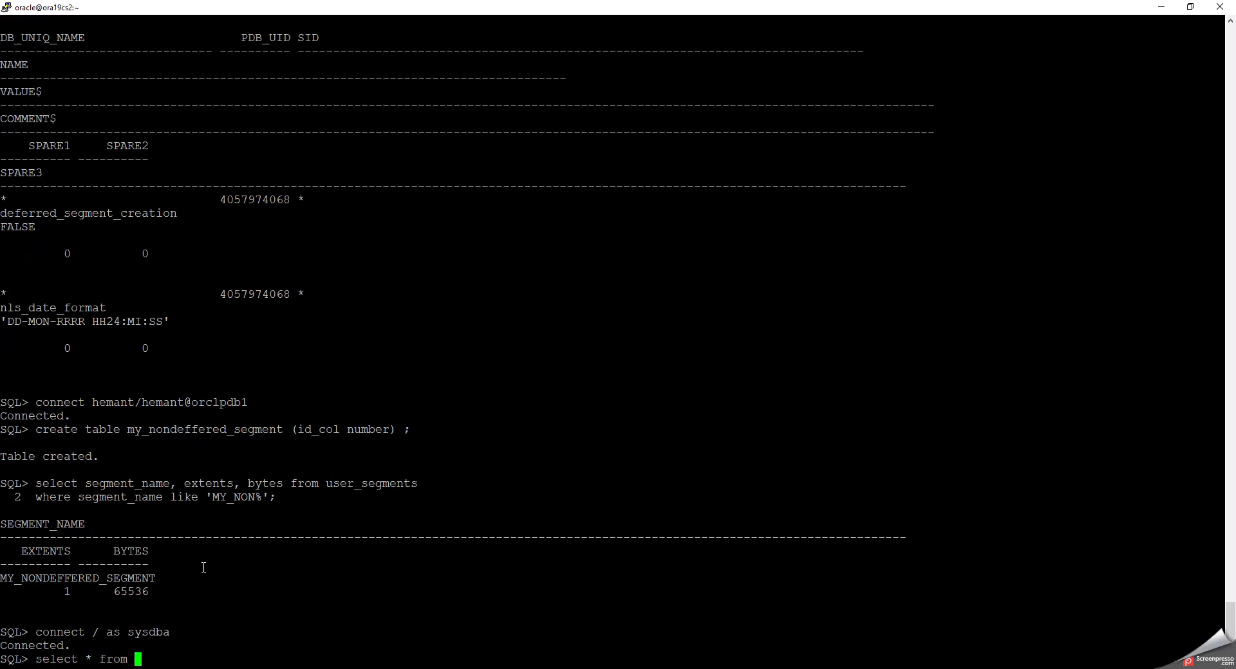
type("pdb_fp")
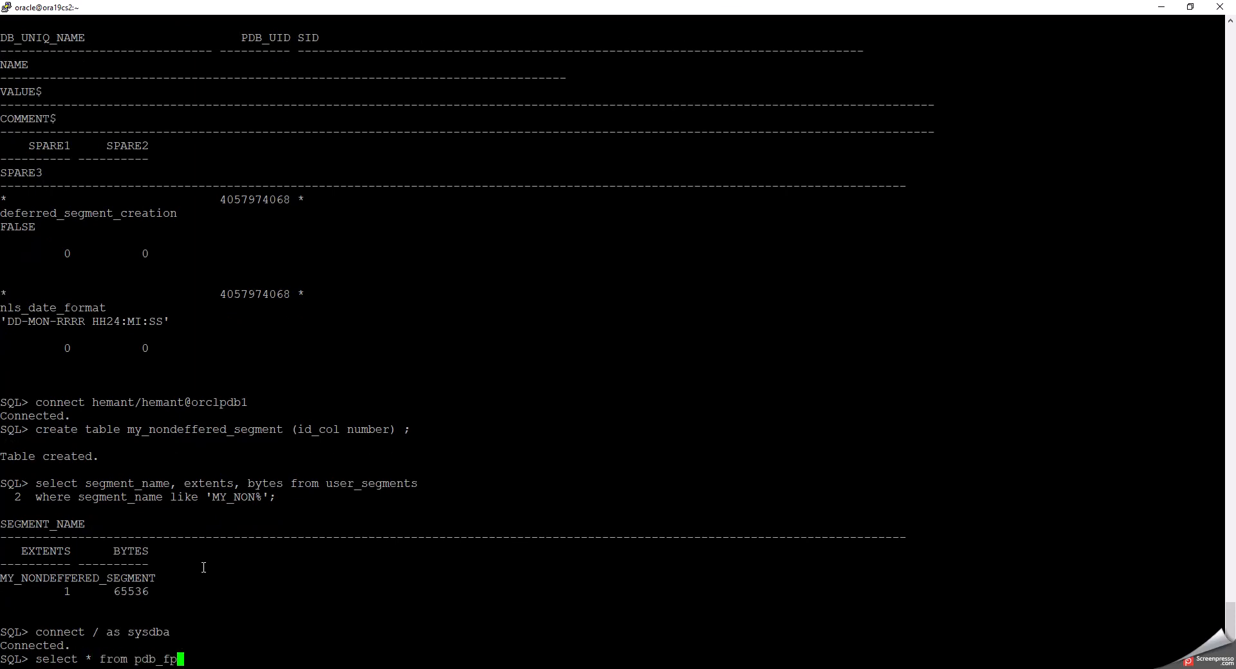
type("spfile$;")
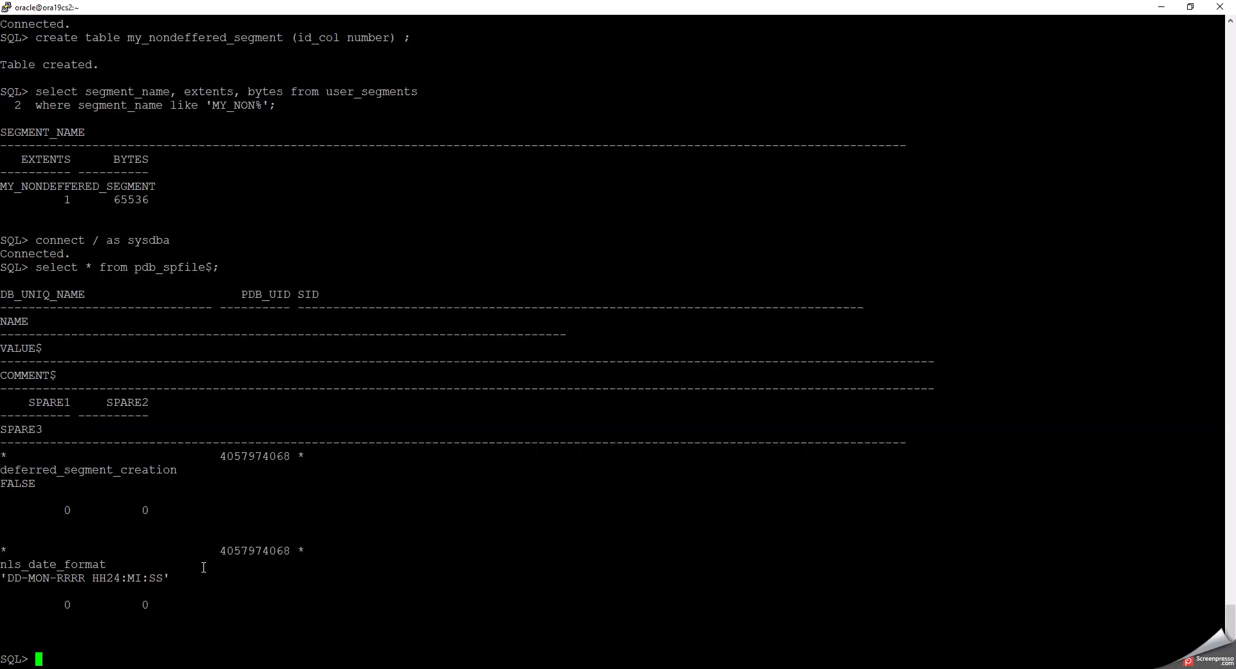
mouse_move(191, 446)
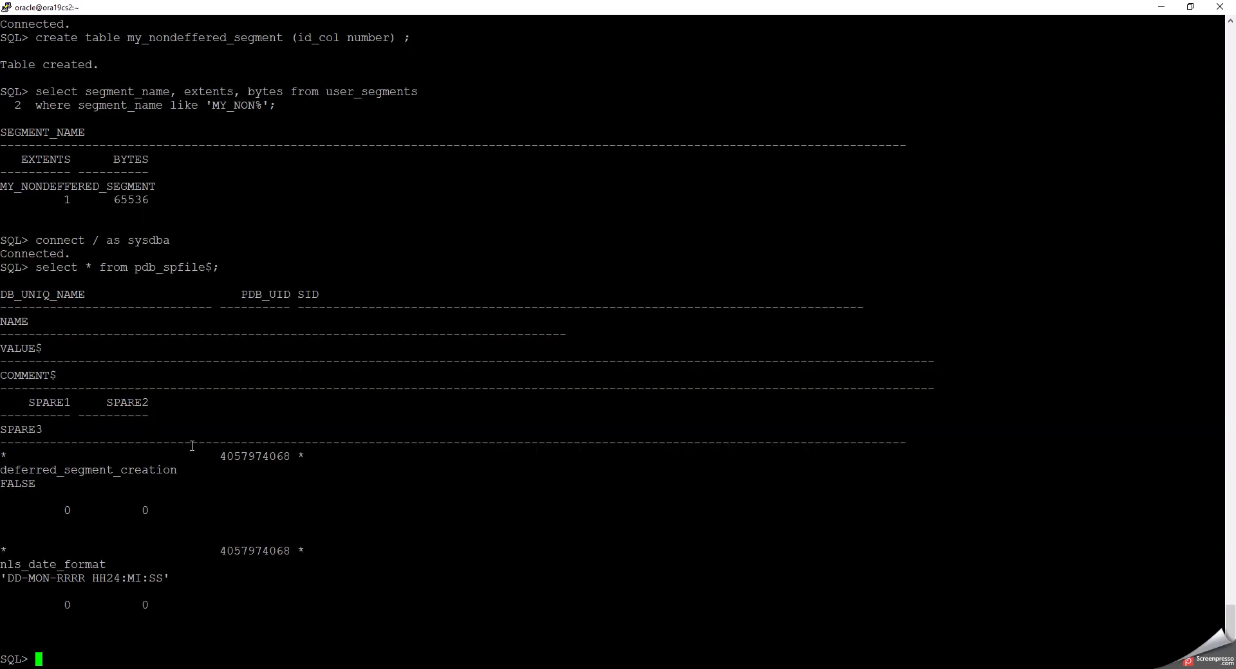
double_click(255, 457)
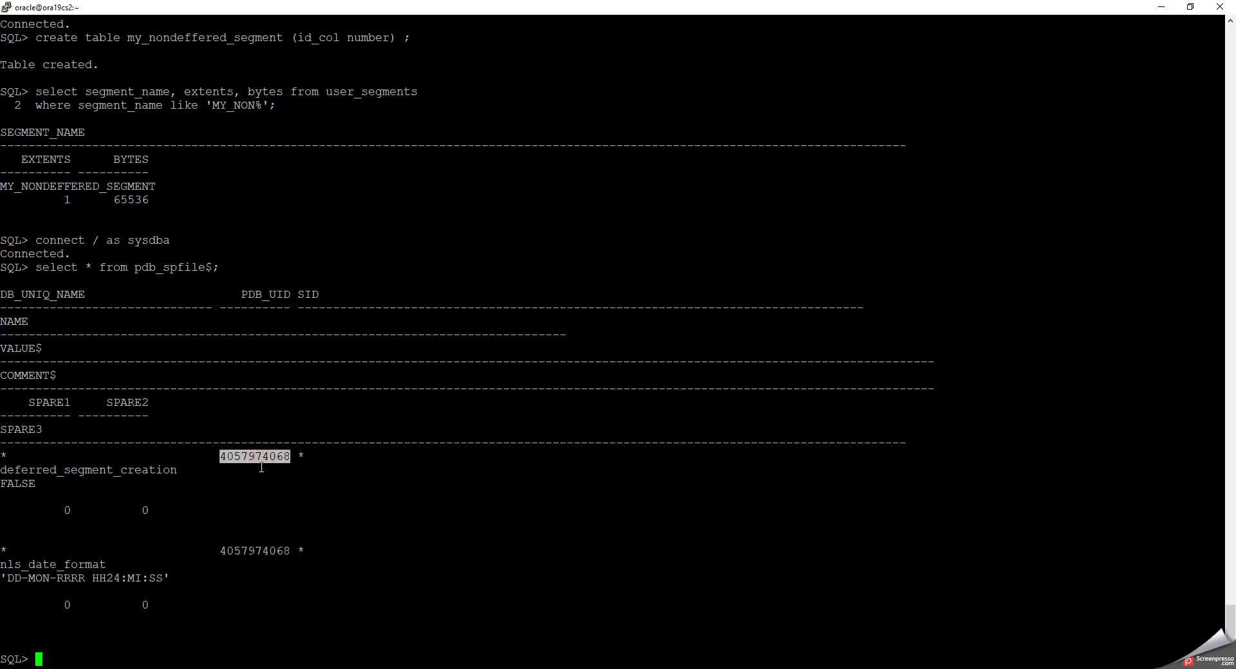
mouse_move(249, 524)
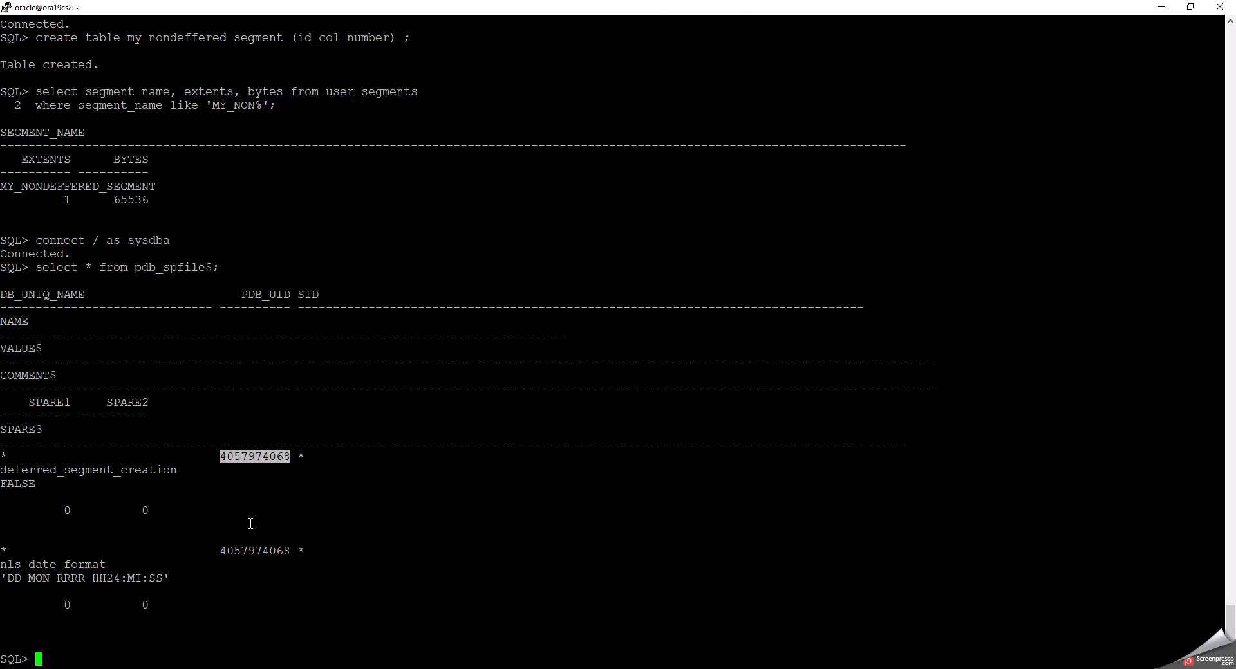
left_click(95, 475)
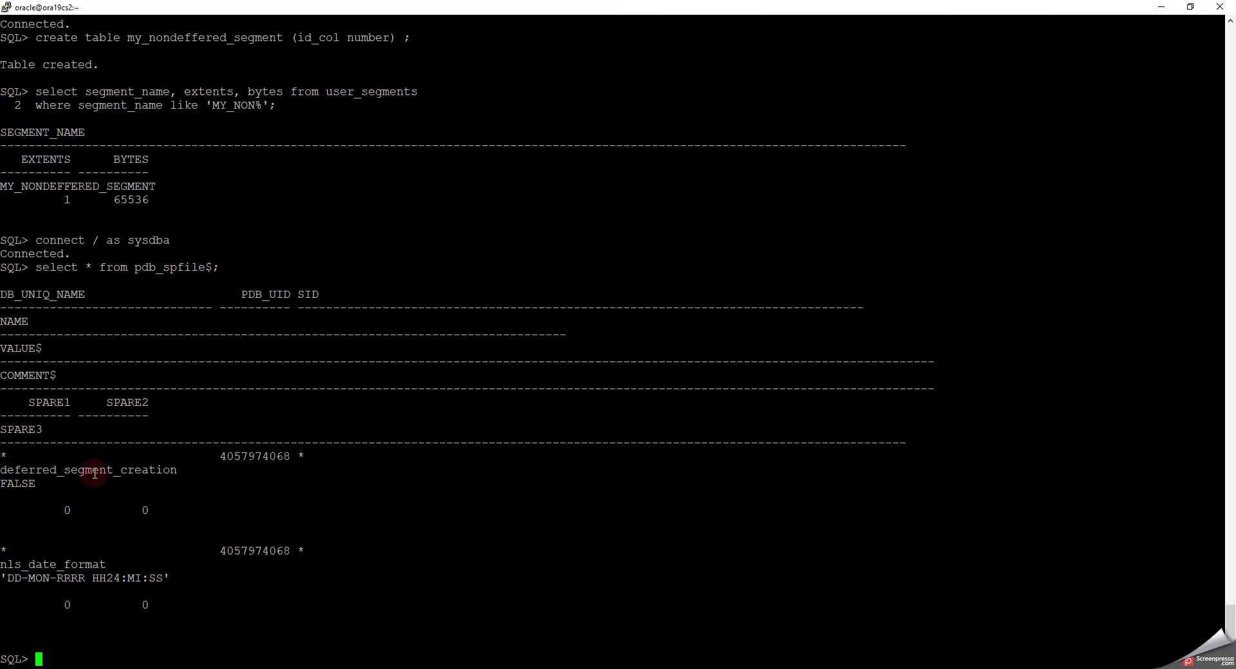
Step: Show deferred_segment_creation at the root, still TRUE
type("show")
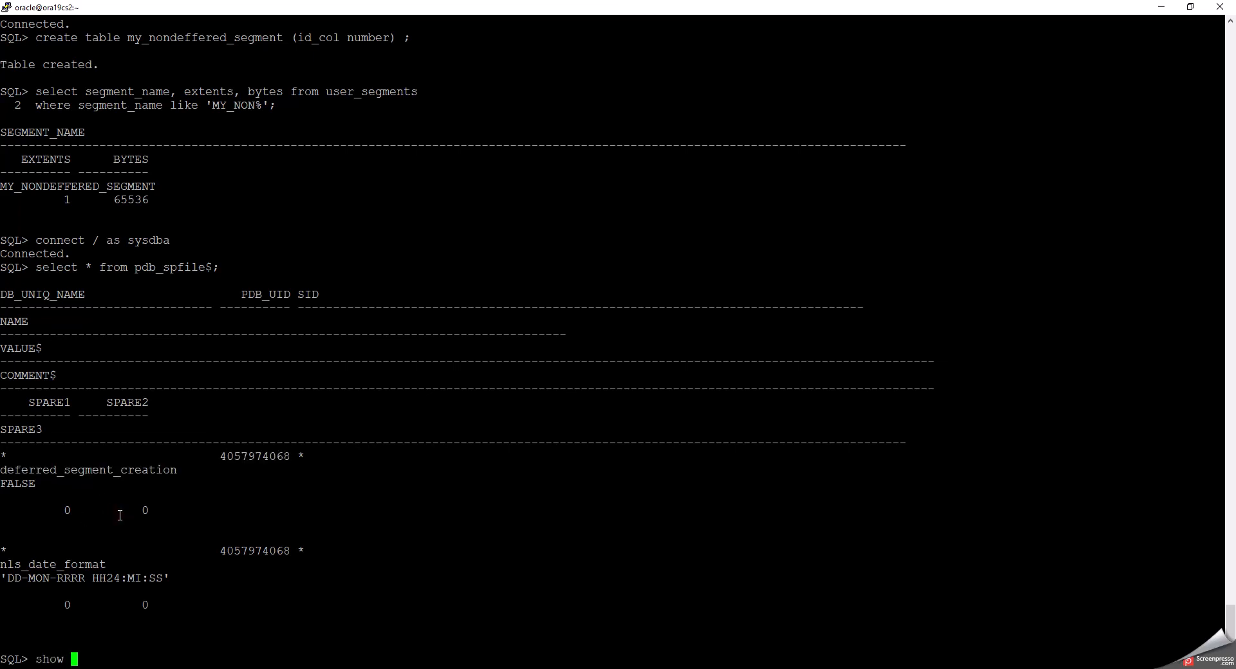
type("paramaeter")
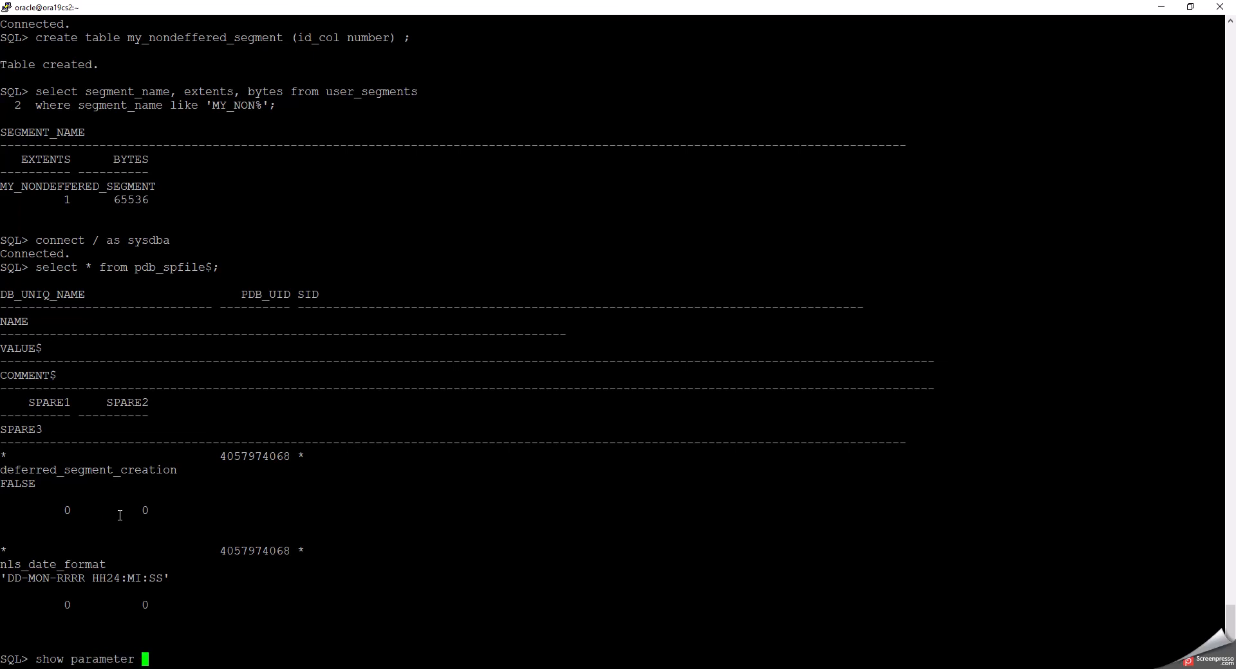
type("defe")
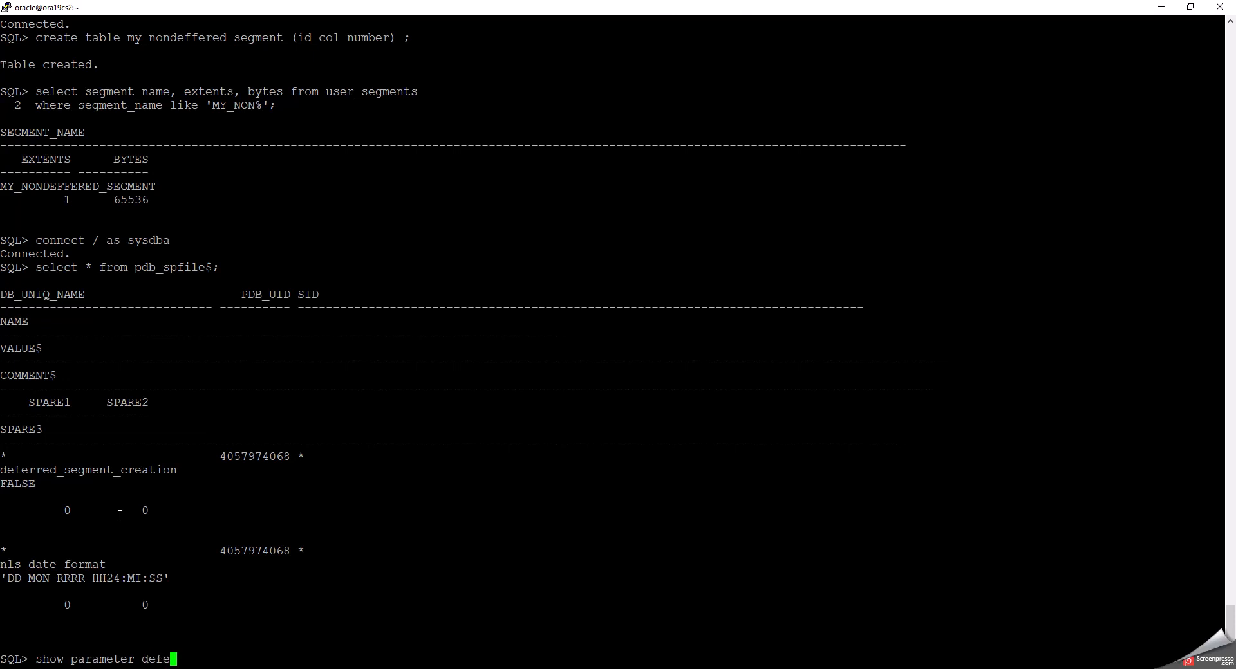
type("rred_segment_")
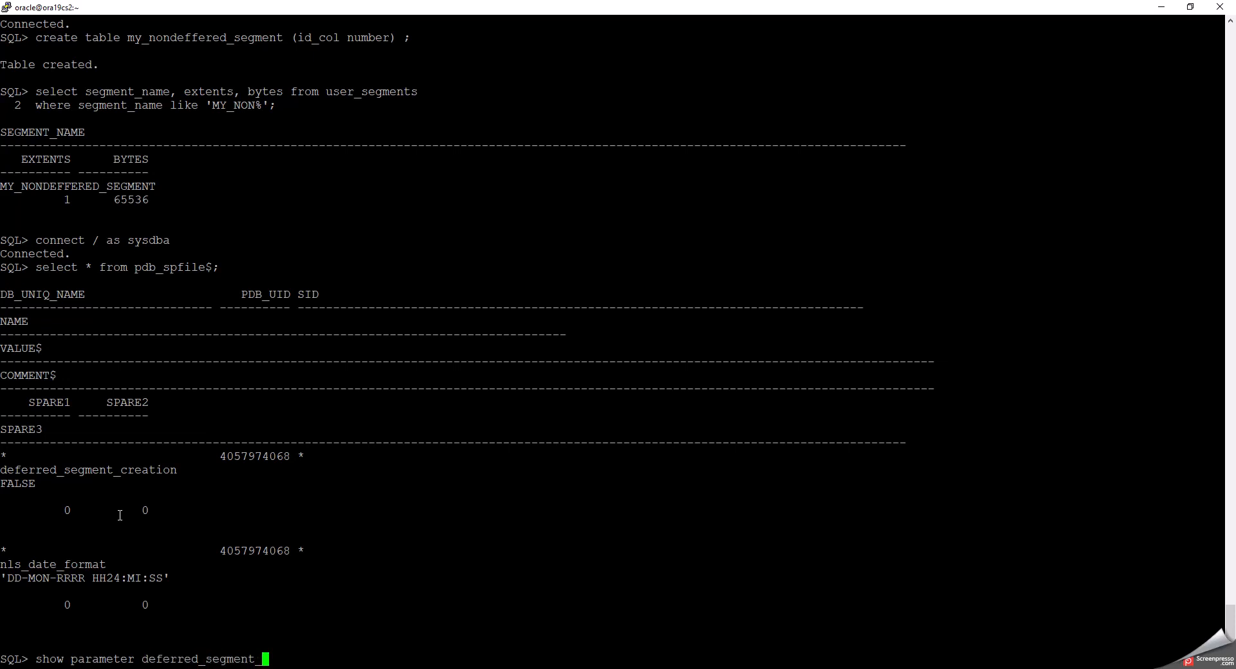
key("Return")
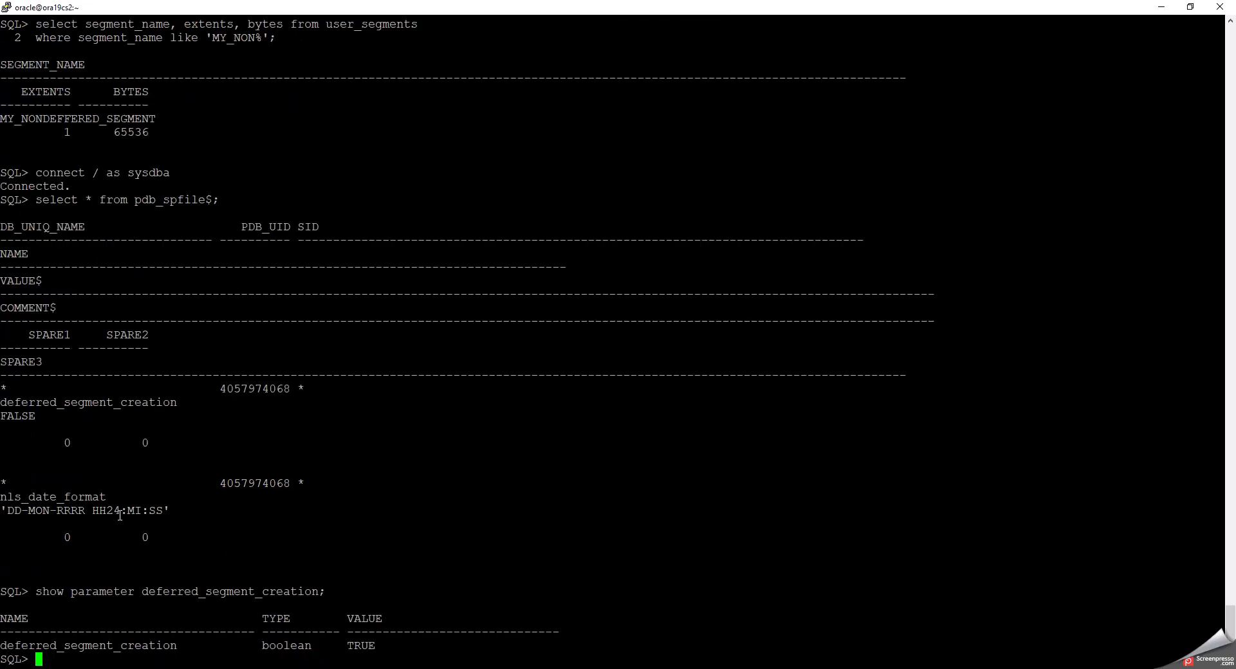
Step: Show nls_date_format has no root value and select sysdate from dual, displayed as 29-OCT-22
type("sw")
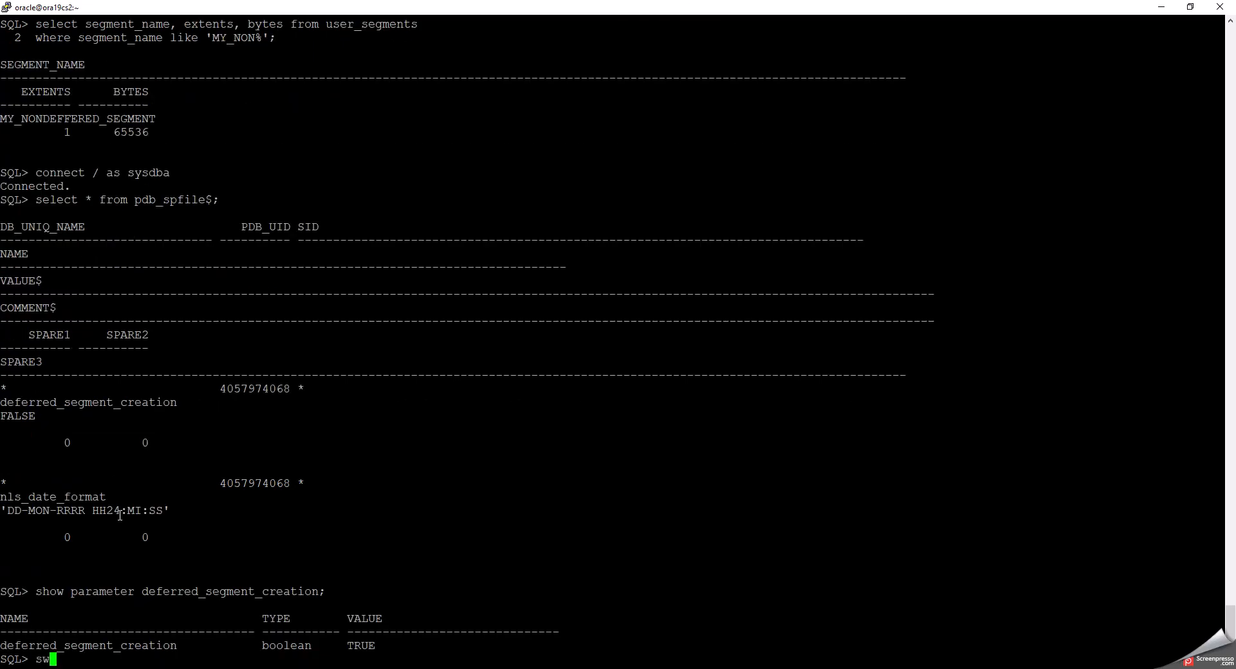
type("how par")
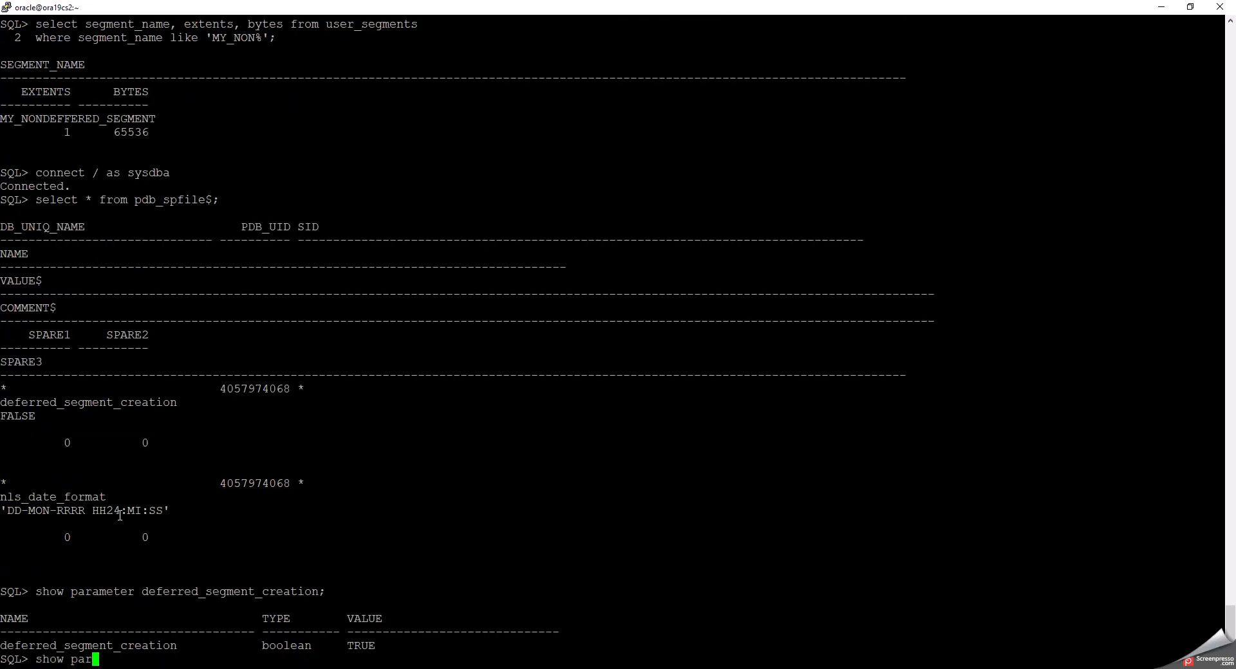
type("ameter nls_date")
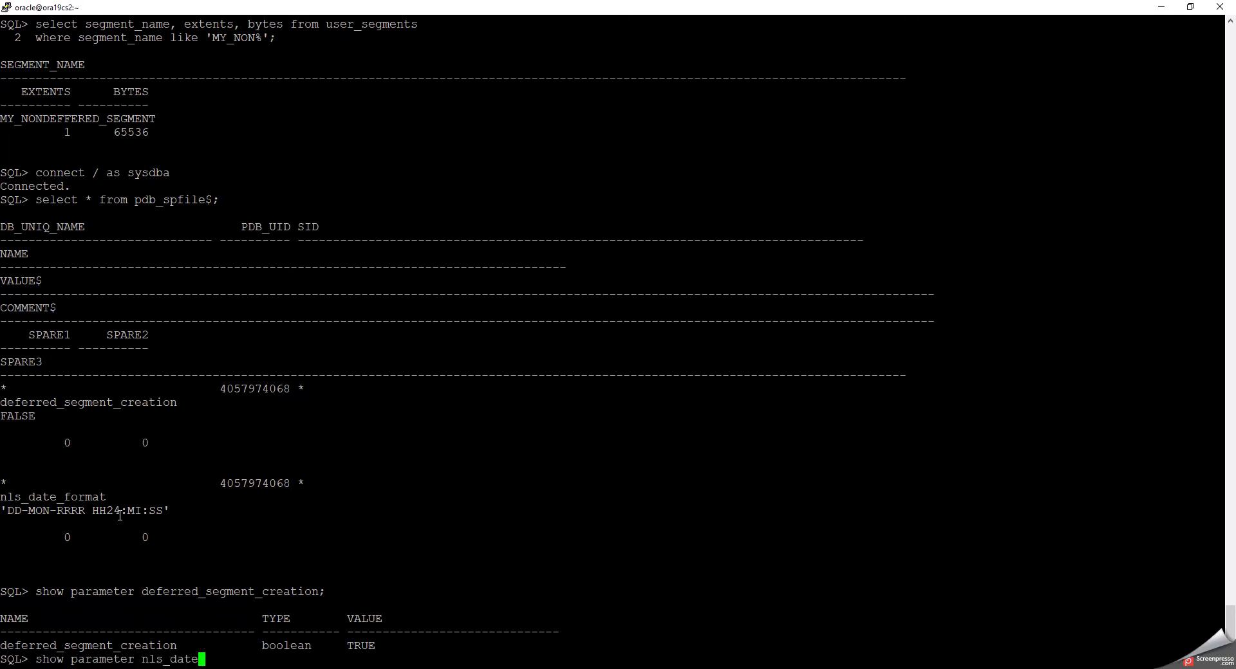
type("_forma ;")
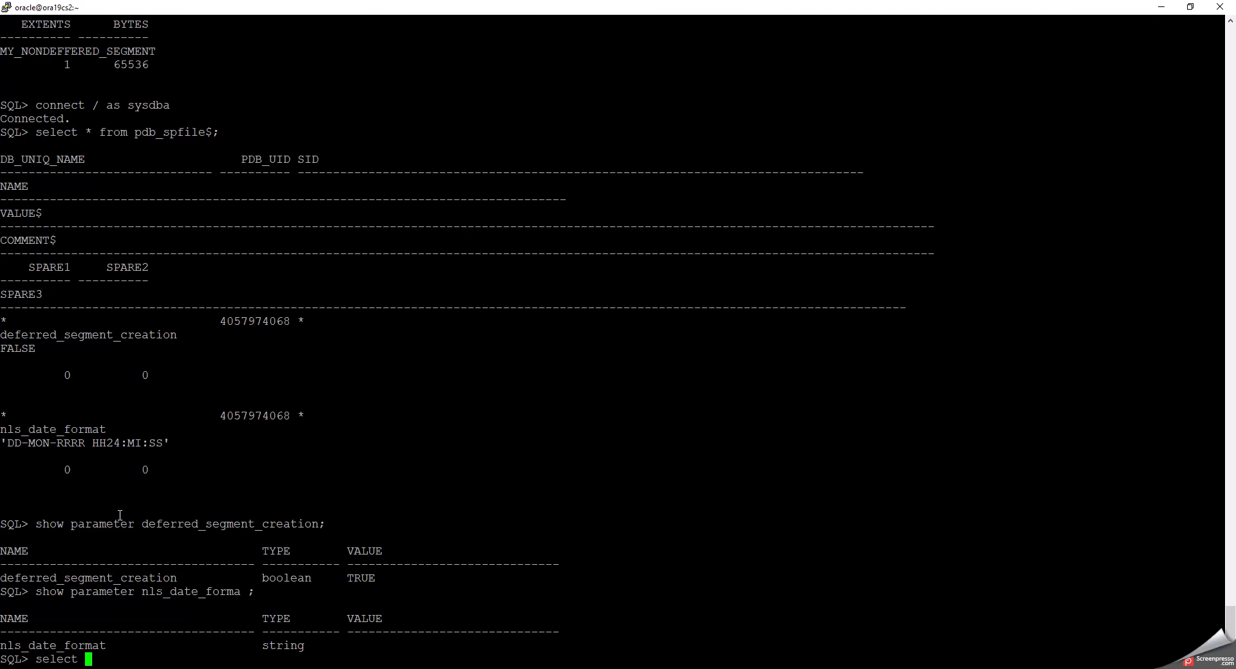
type("sysdate from dual;")
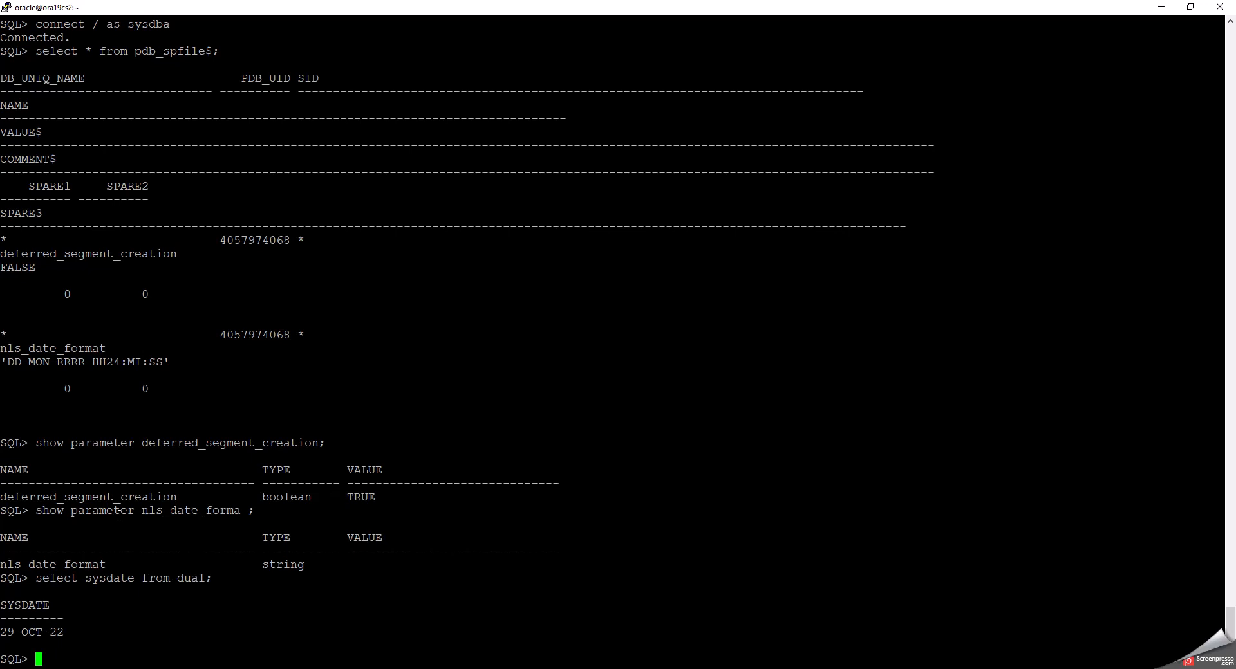
type("co")
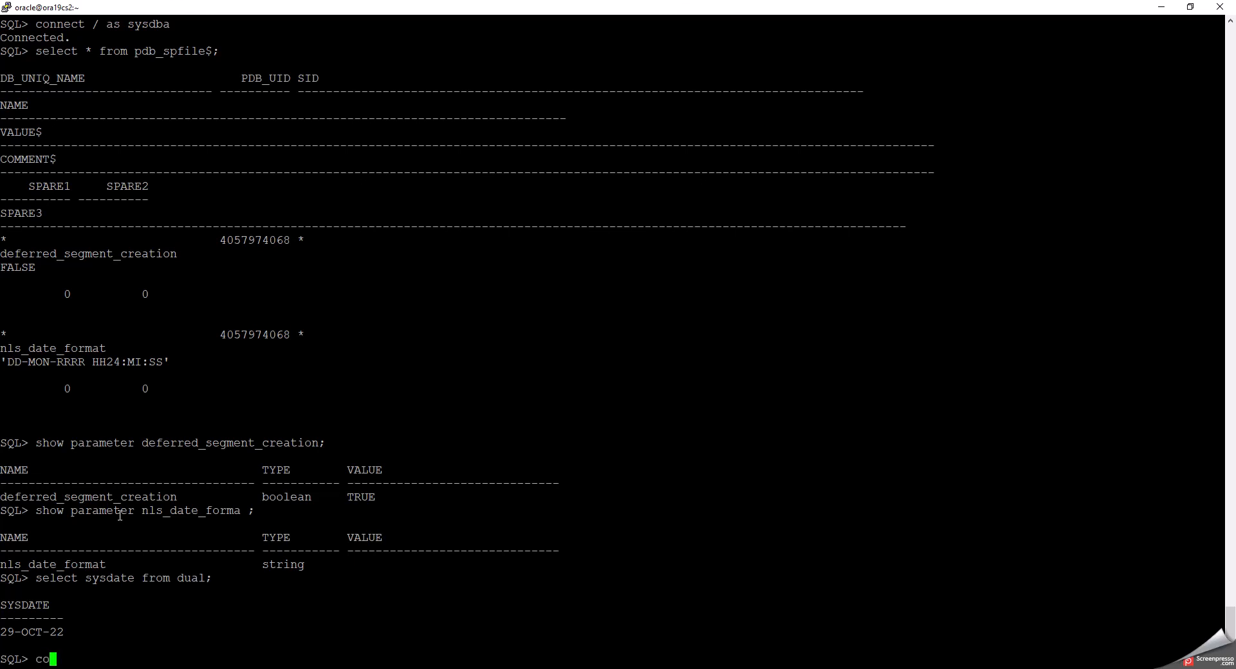
type("nnect")
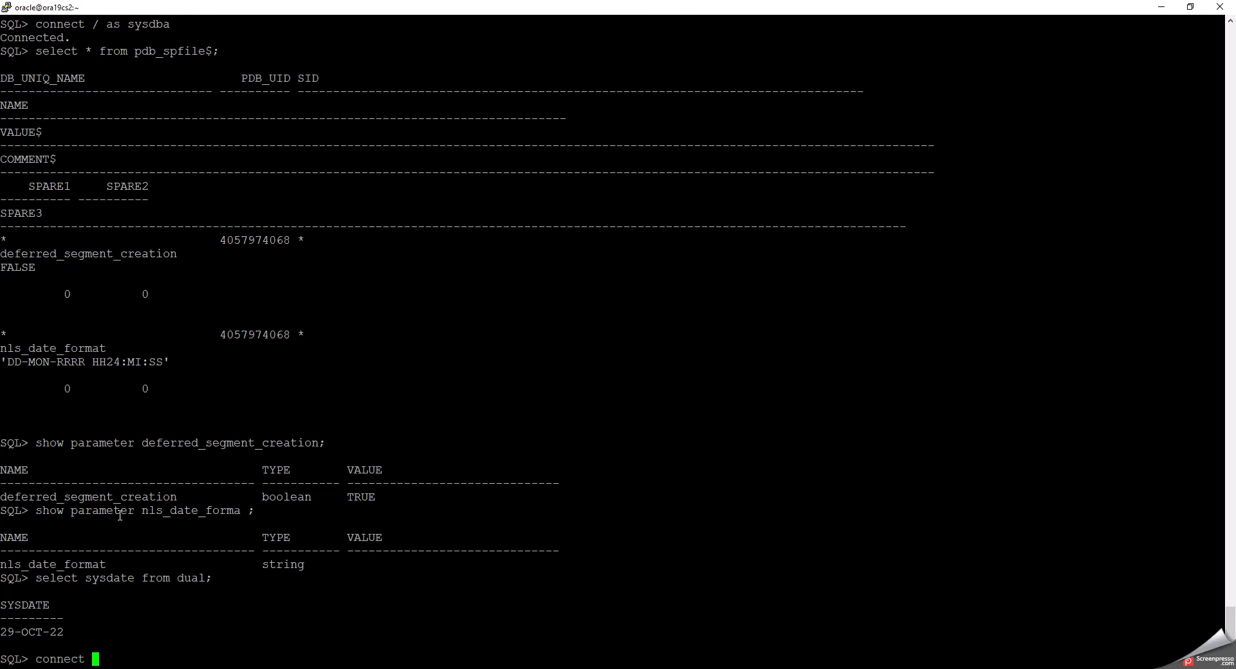
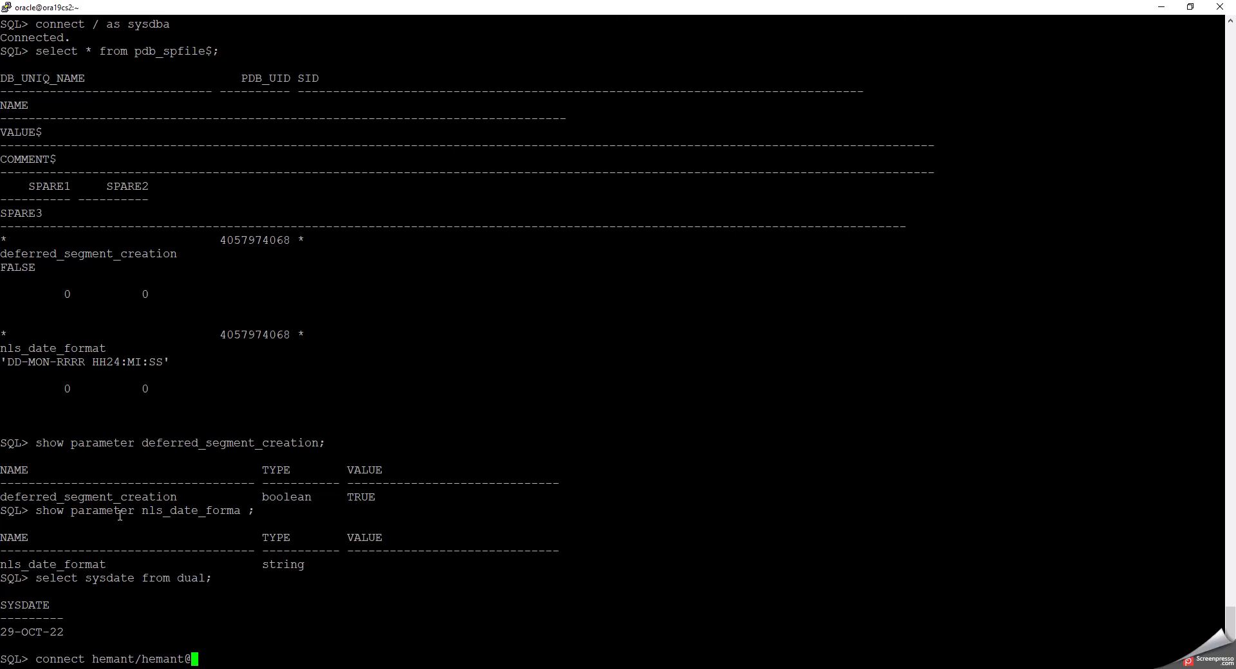
type("orclpdb1")
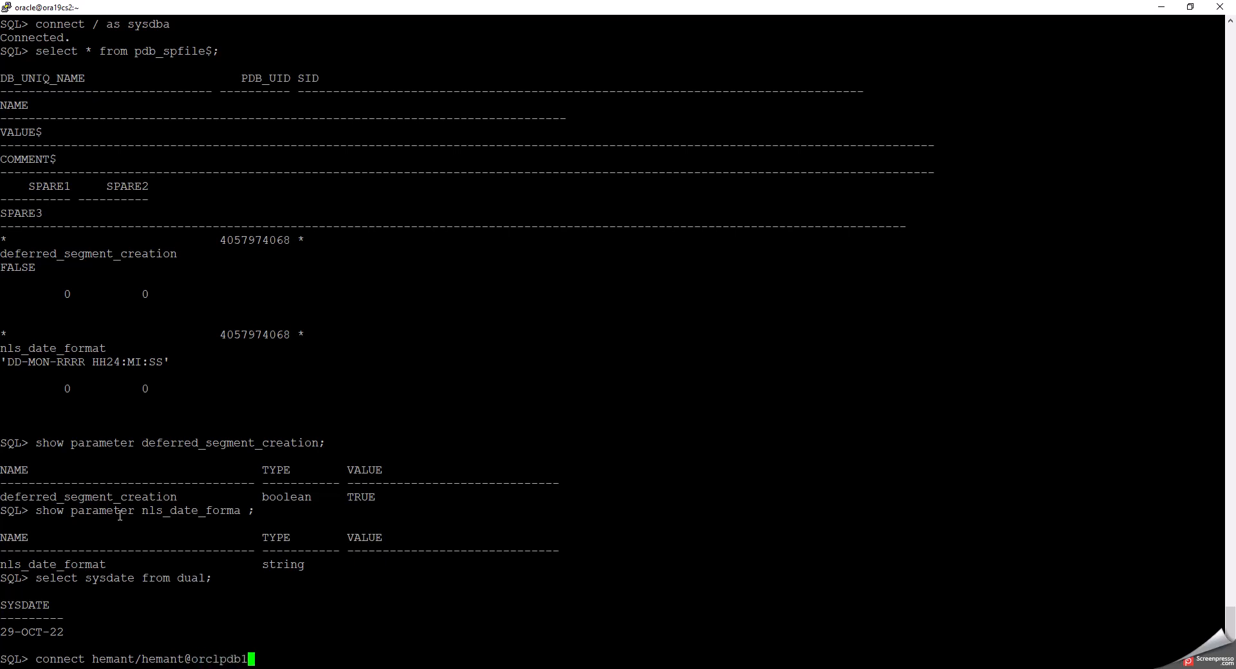